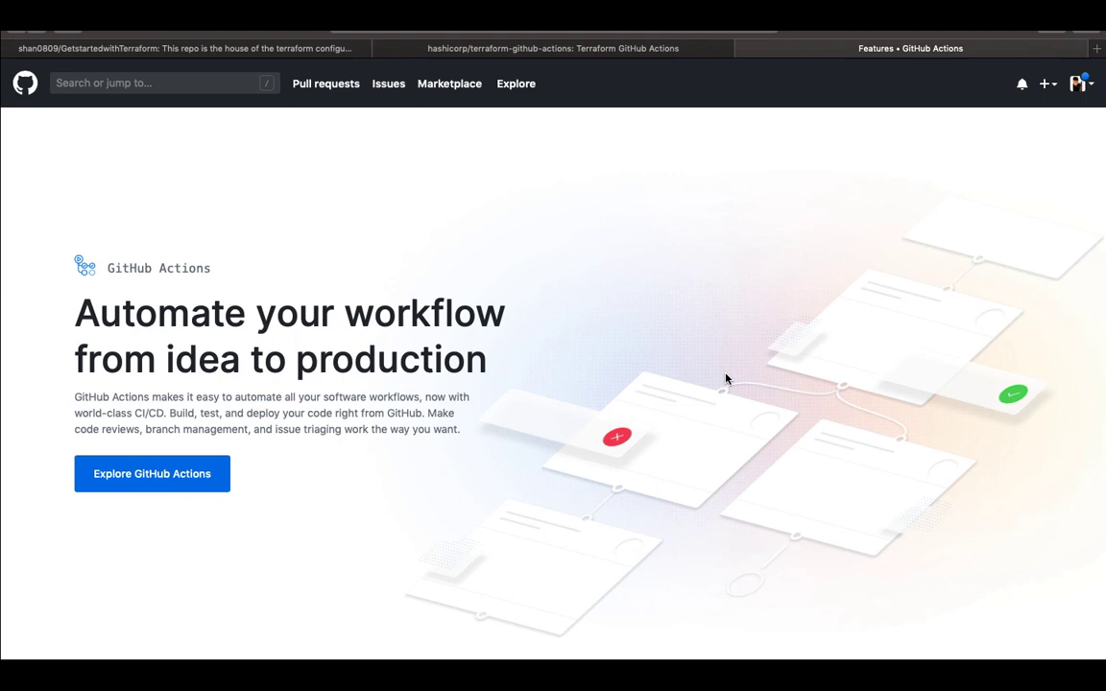
Review main.tf and its resources before editing the workflow
scroll("down", 3)
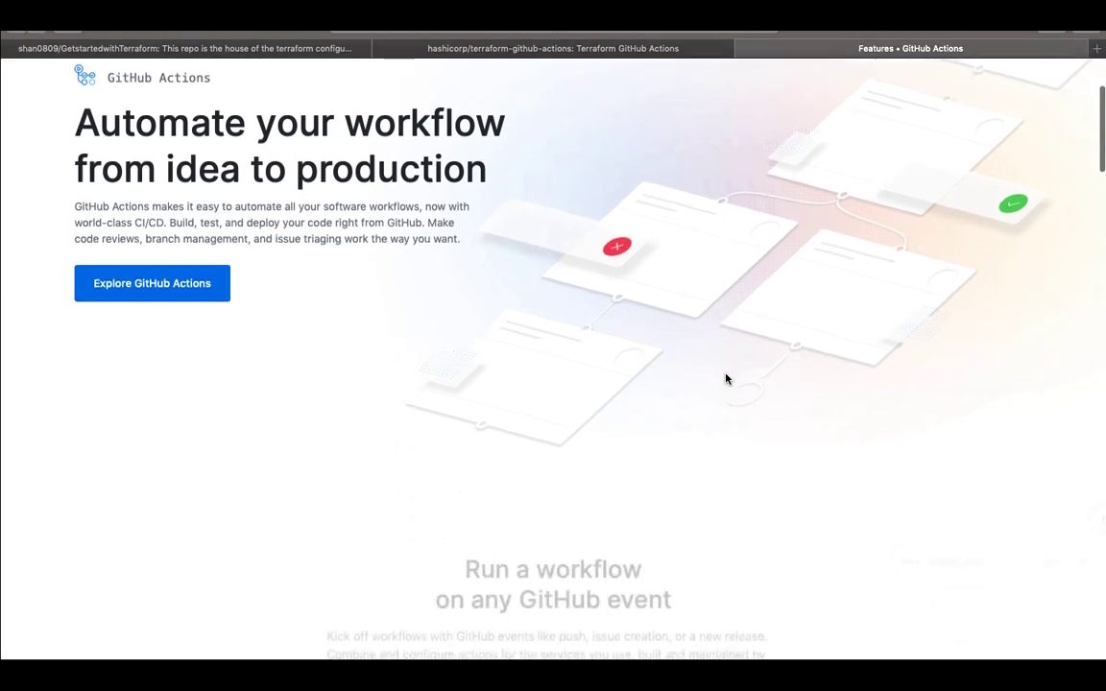
scroll("down", 3)
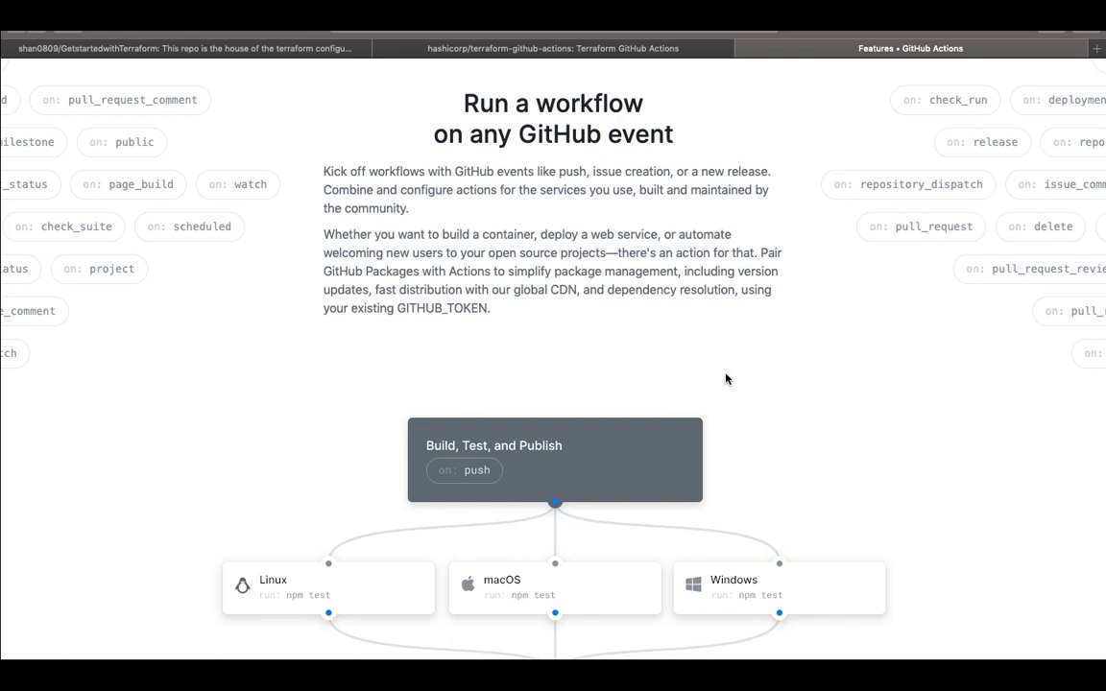
scroll("down", 3)
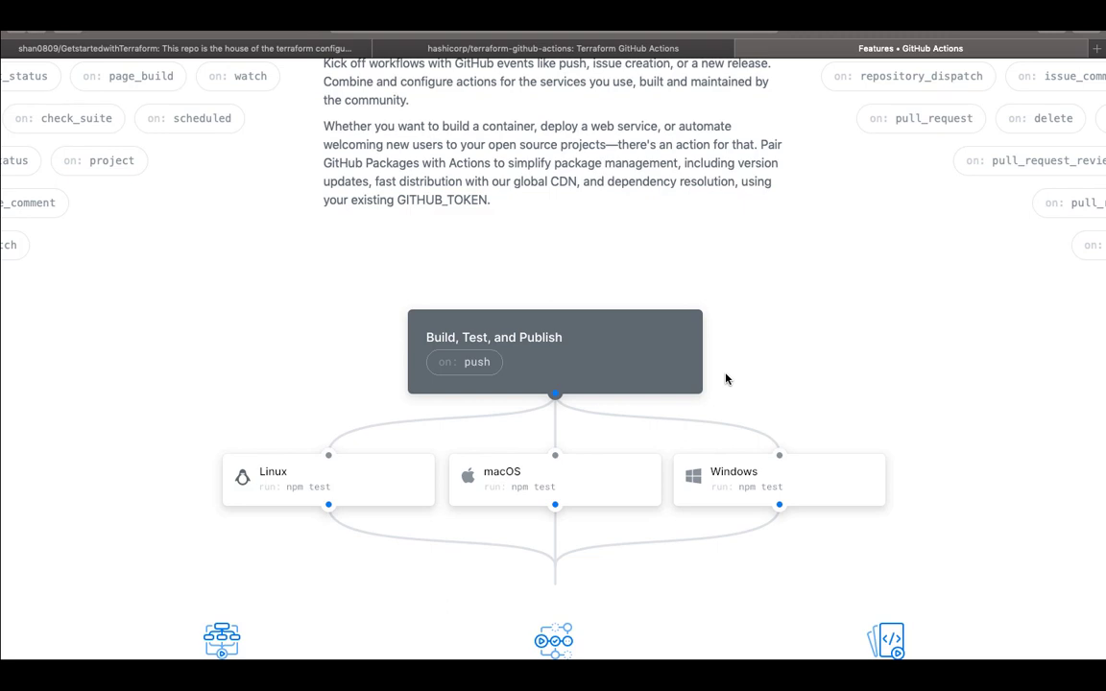
scroll("down", 3)
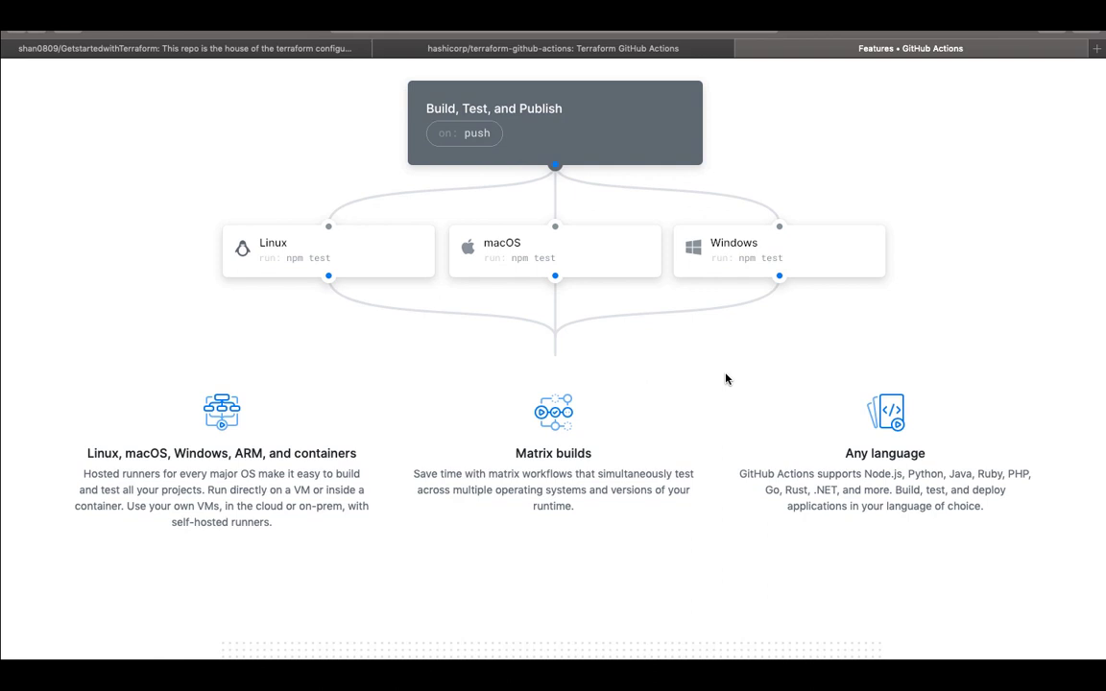
mouse_move(507, 270)
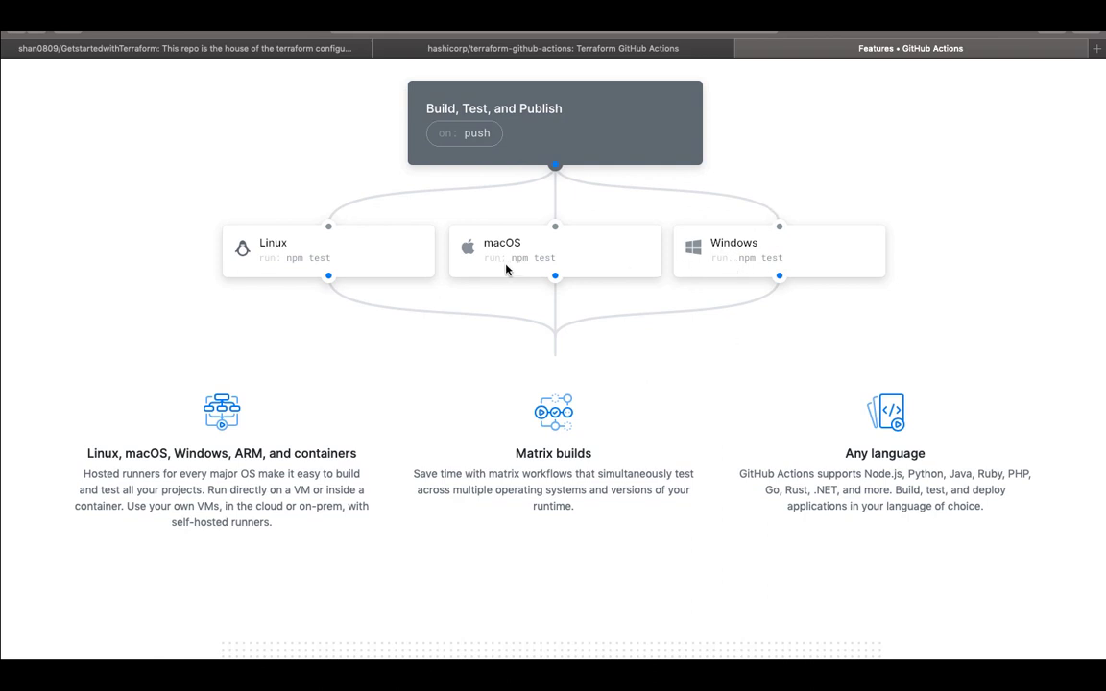
mouse_move(326, 276)
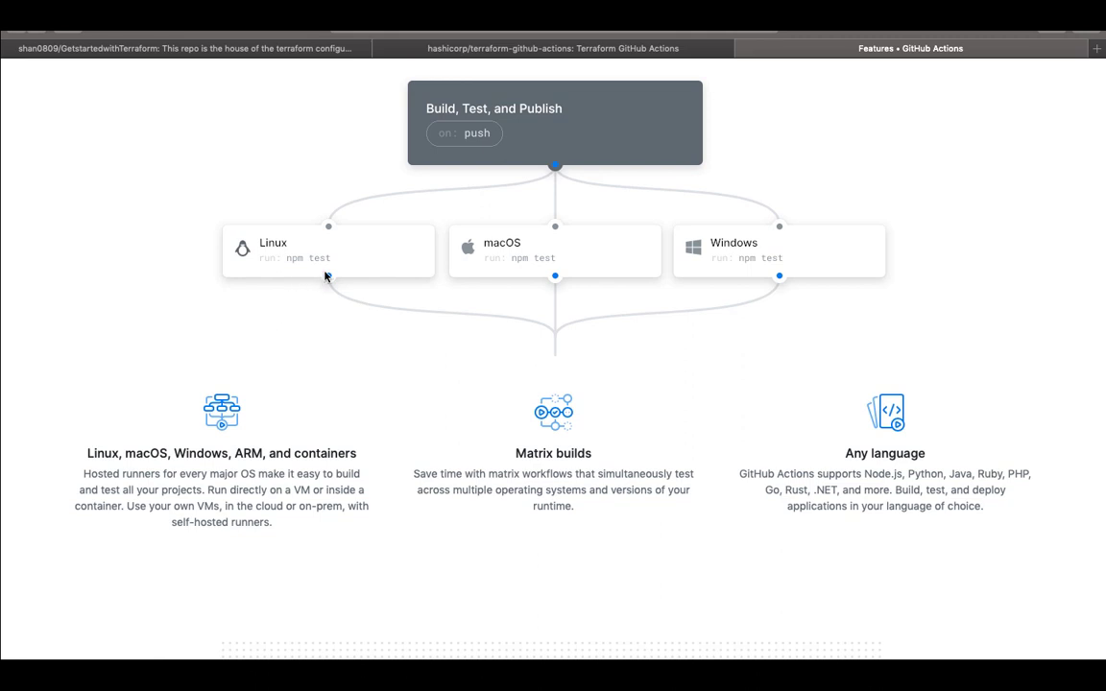
scroll("down", 3)
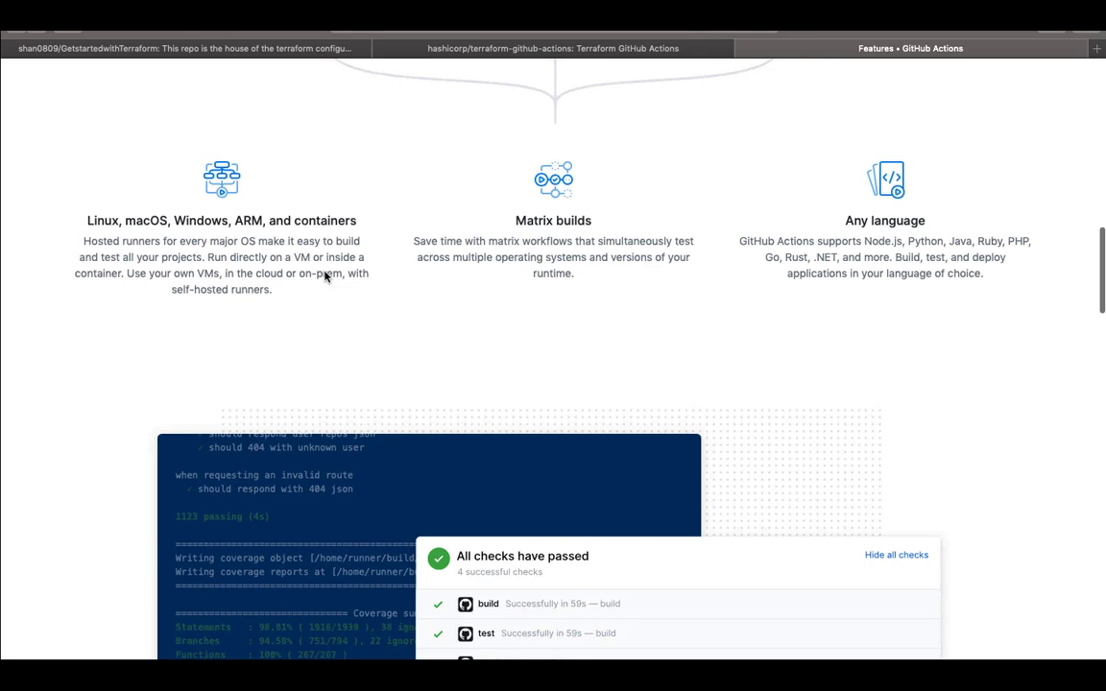
scroll("down", 3)
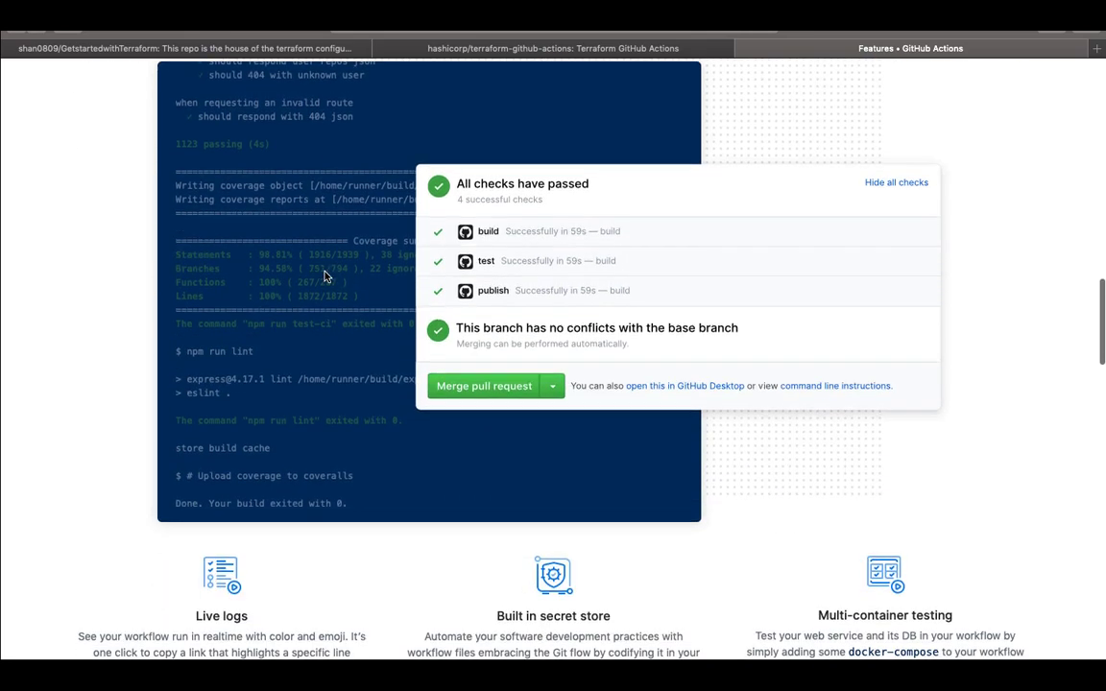
scroll("down", 3)
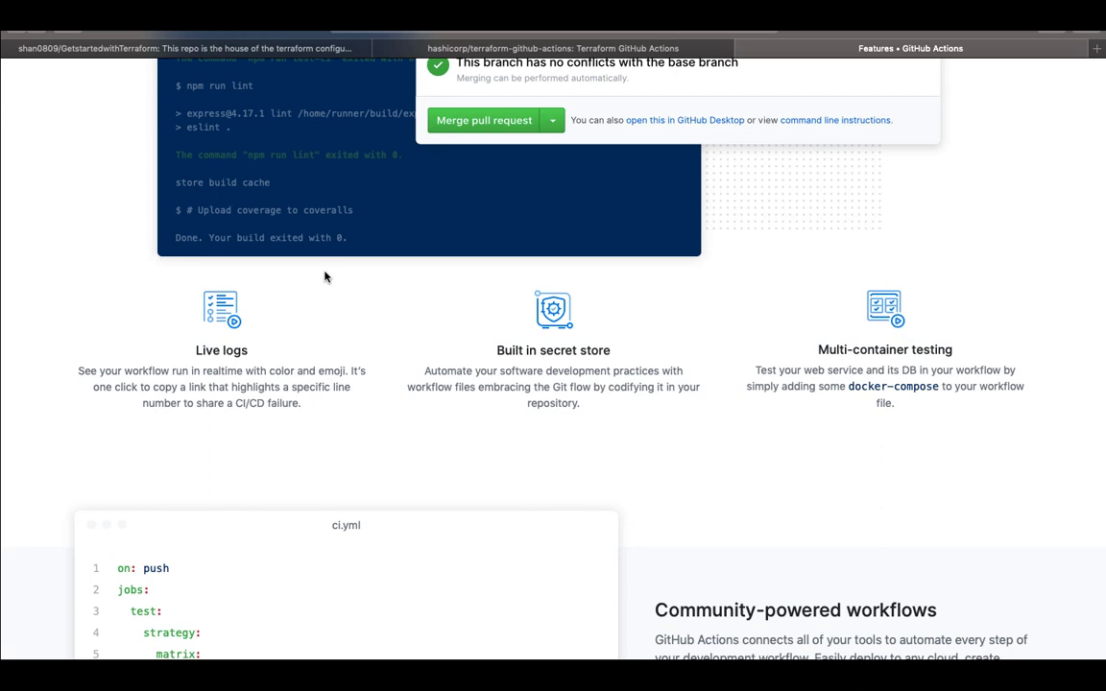
scroll("down", 3)
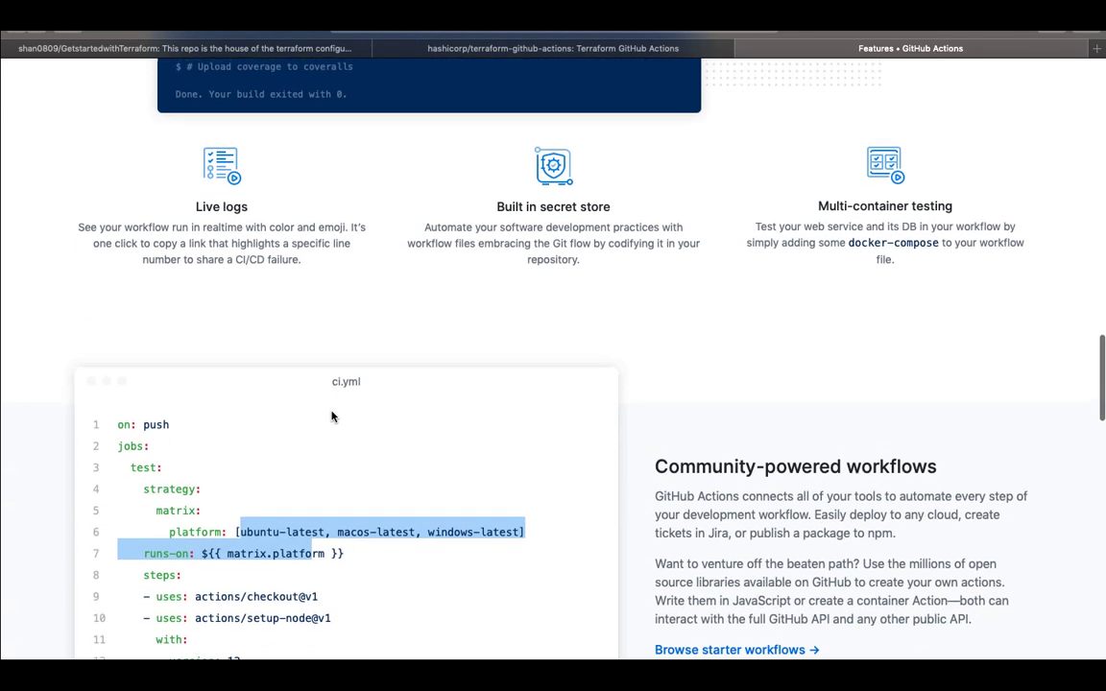
scroll("down", 3)
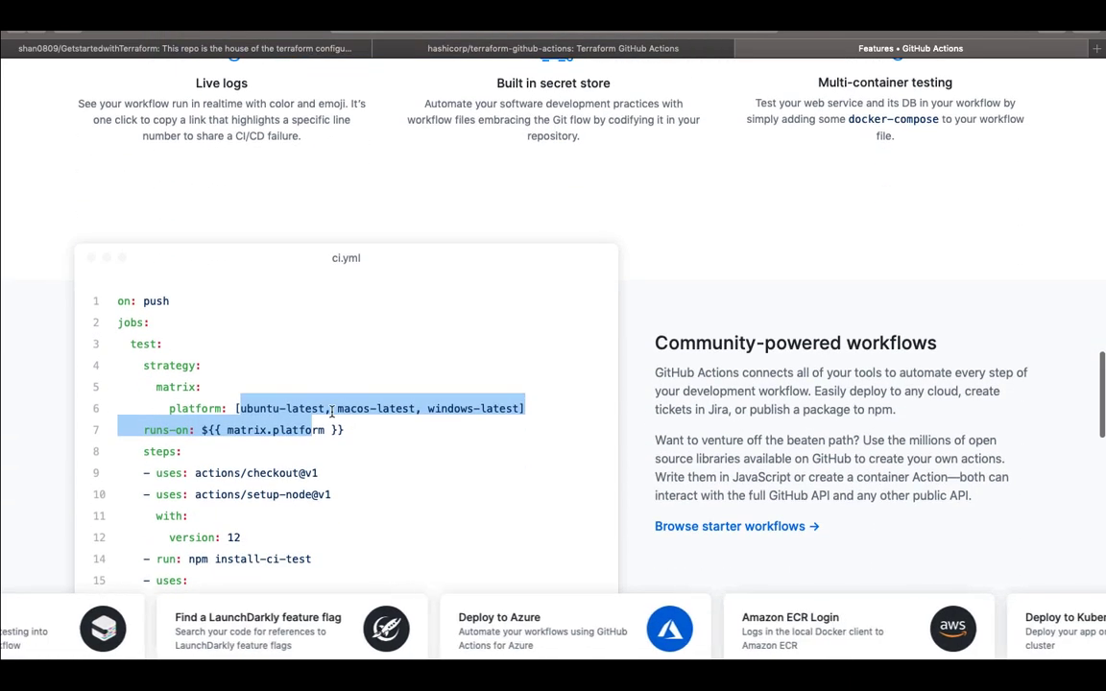
scroll("down", 3)
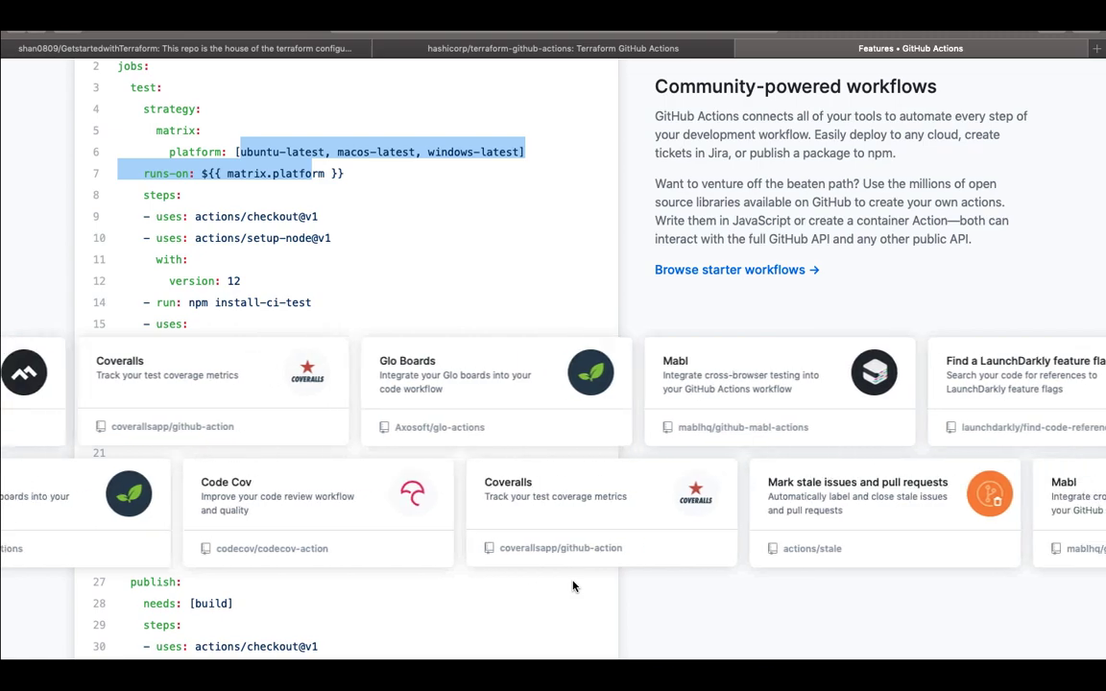
scroll("down", 3)
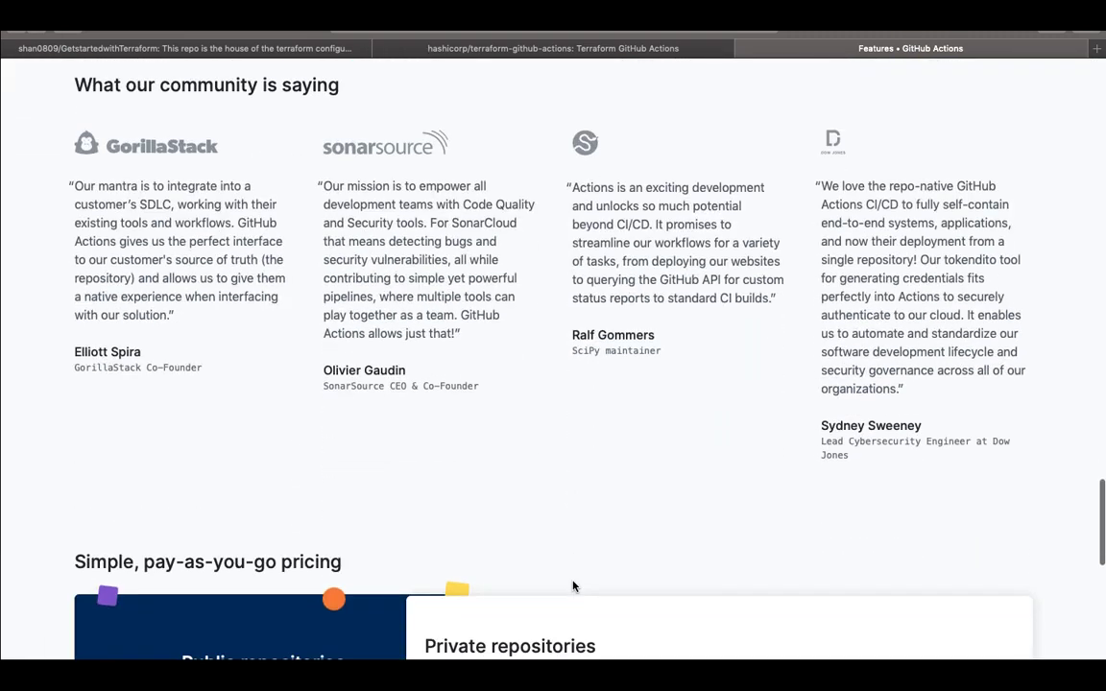
scroll("up", 3)
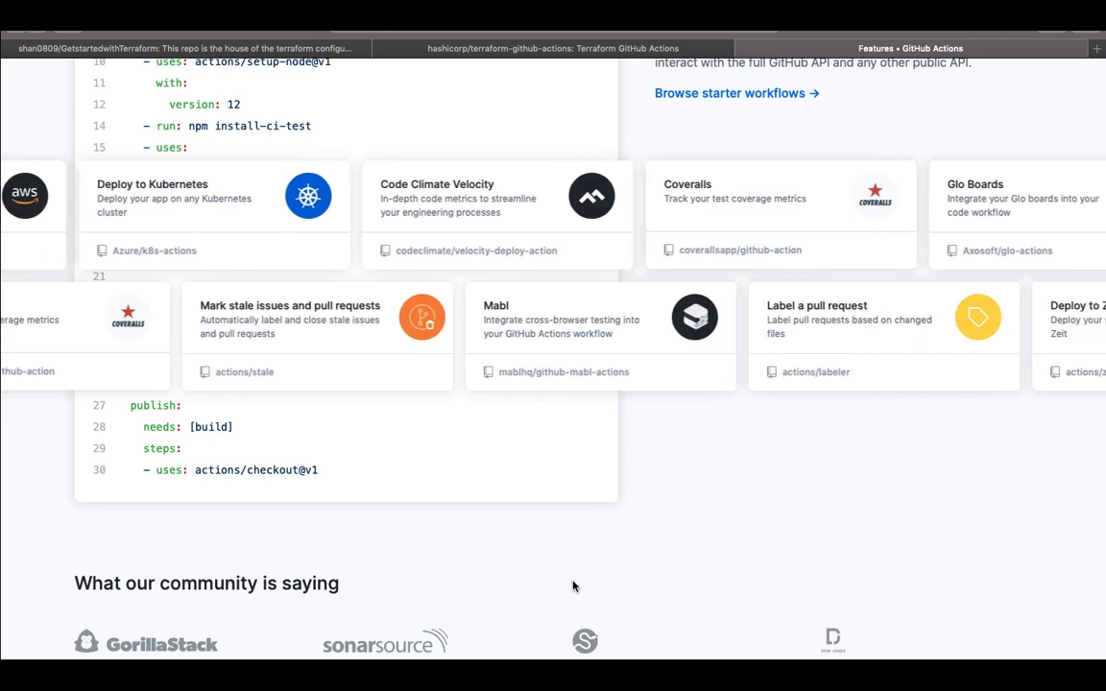
scroll("left", 3)
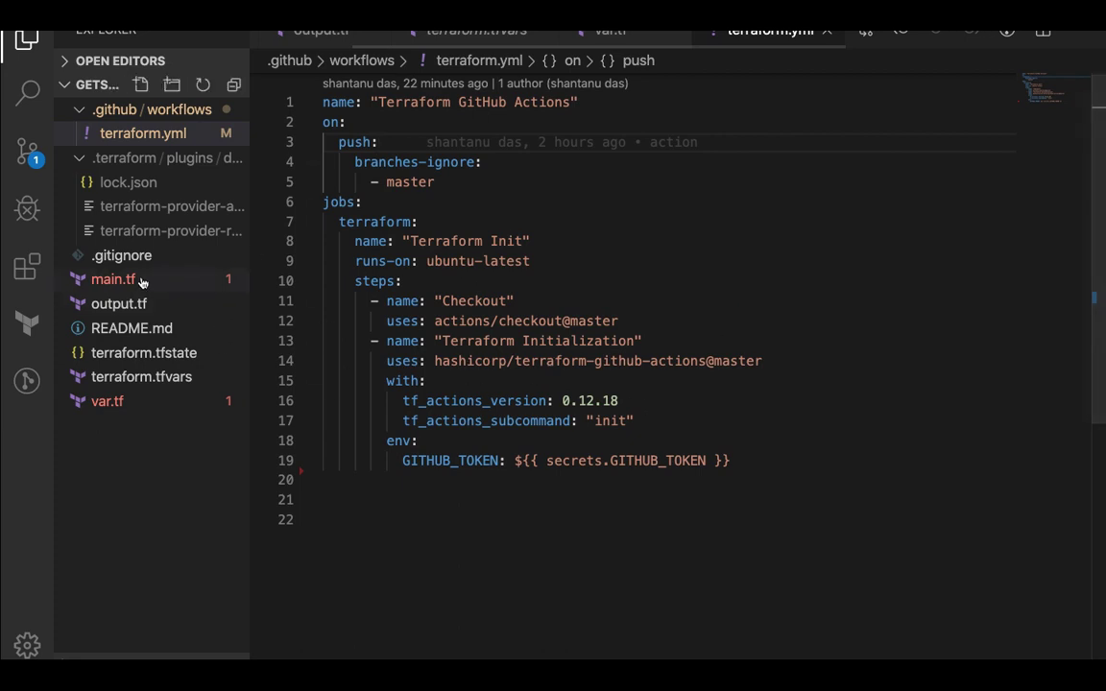
left_click(114, 279)
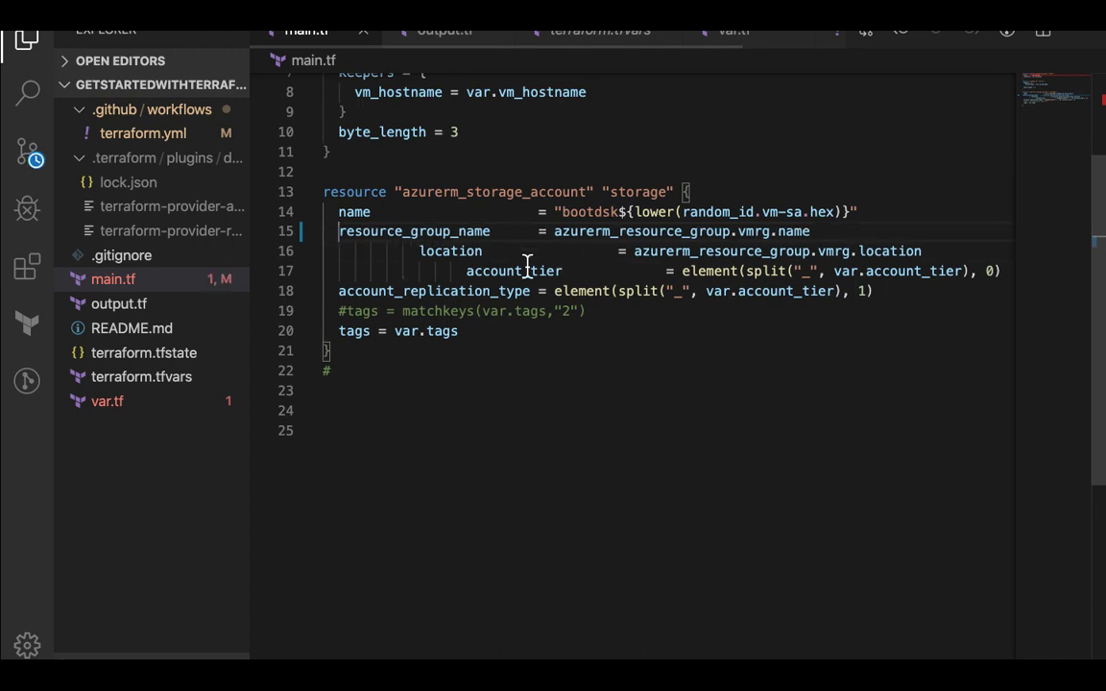
scroll("up", 3)
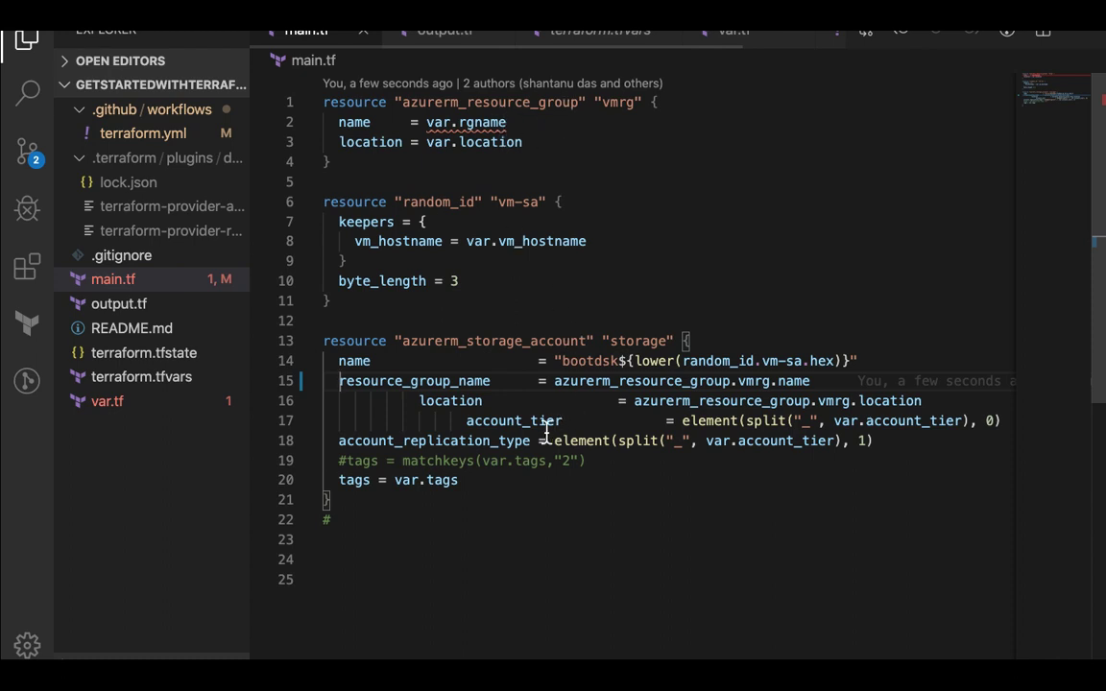
mouse_move(186, 148)
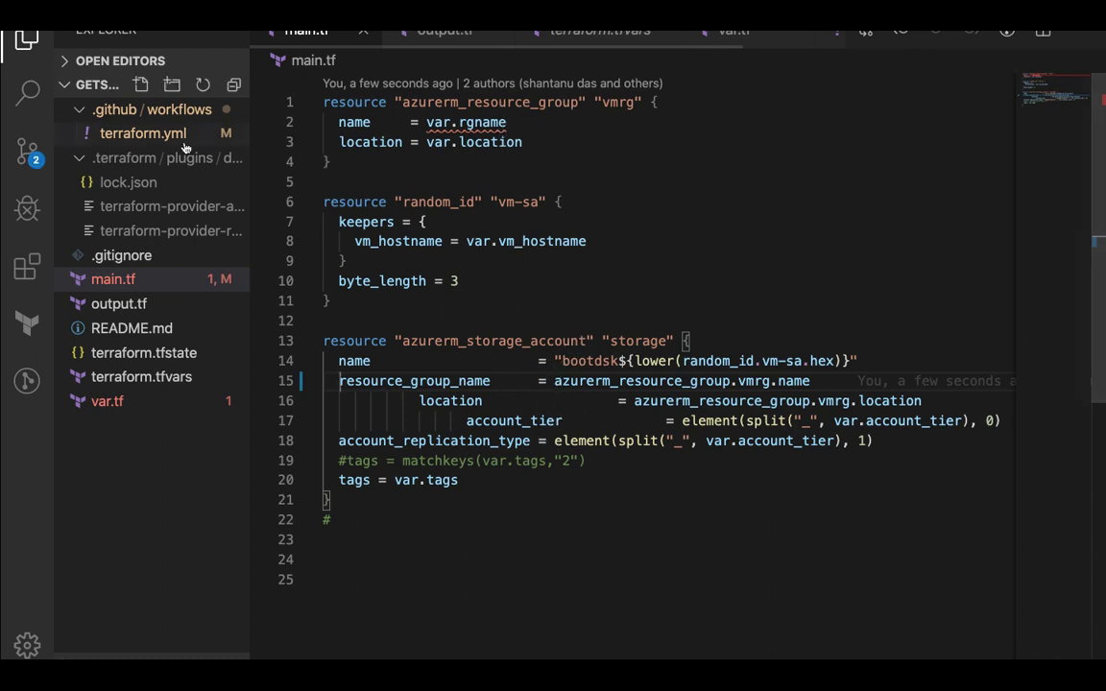
mouse_move(226, 142)
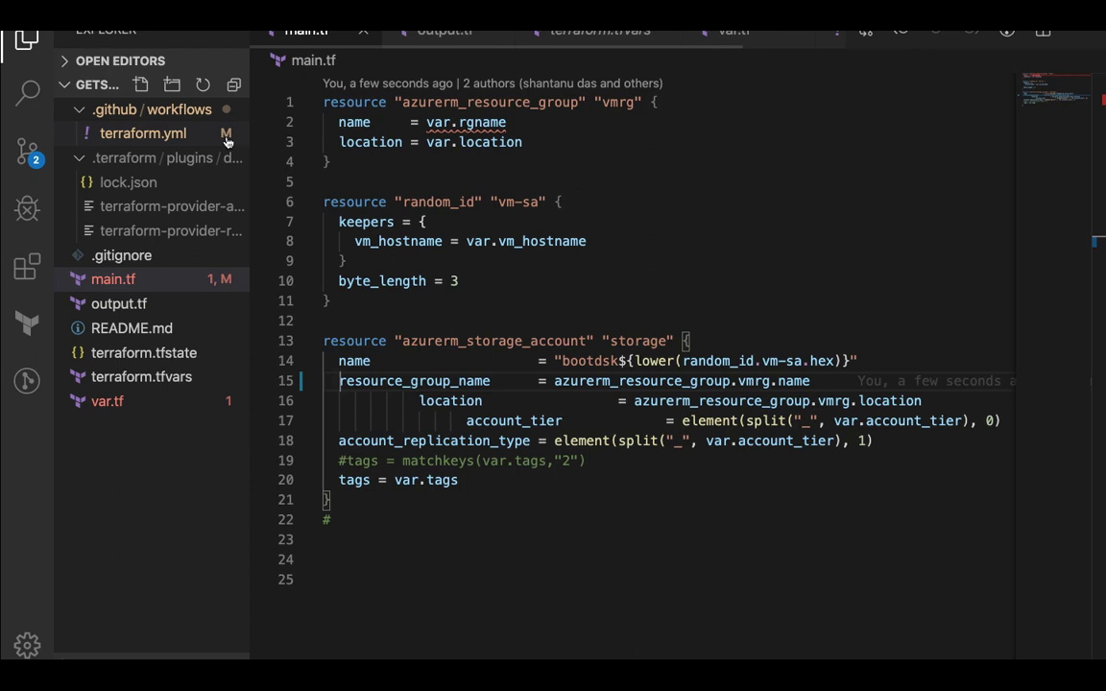
mouse_move(131, 123)
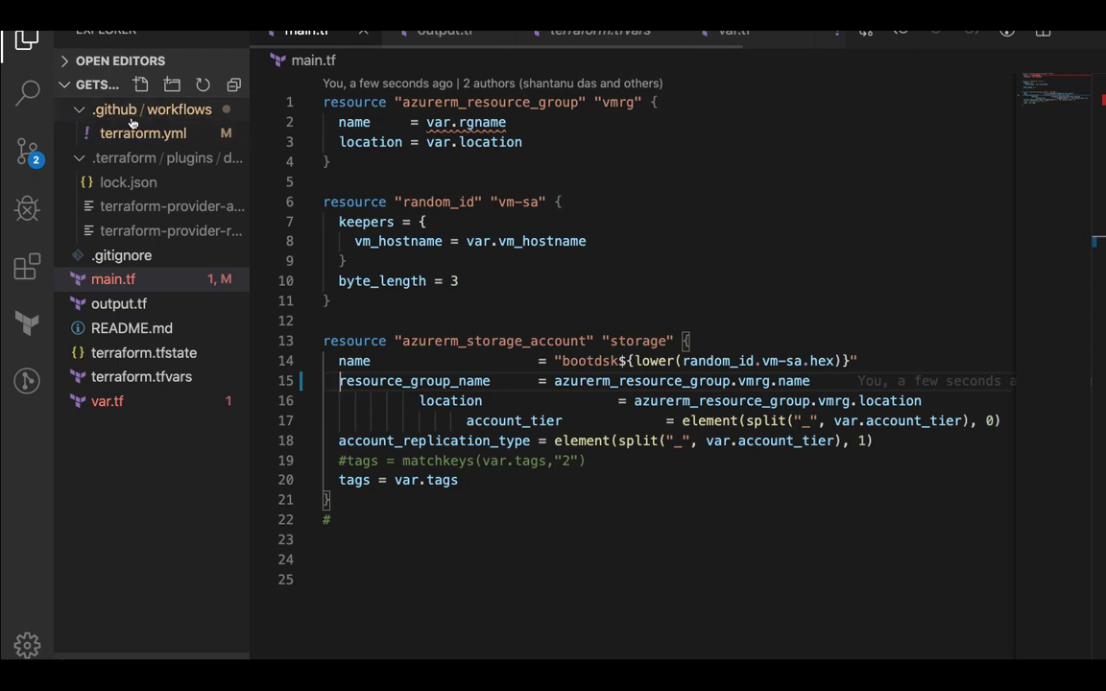
mouse_move(181, 107)
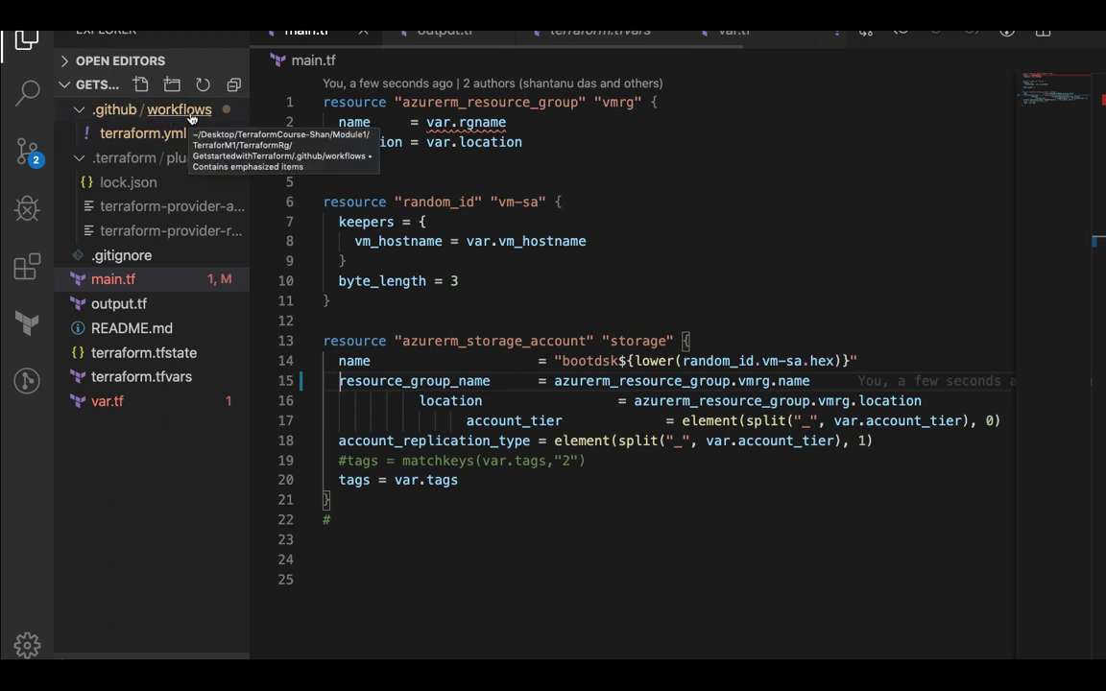
Add a pull_request trigger under on: in terraform.yml, alongside push
left_click(142, 135)
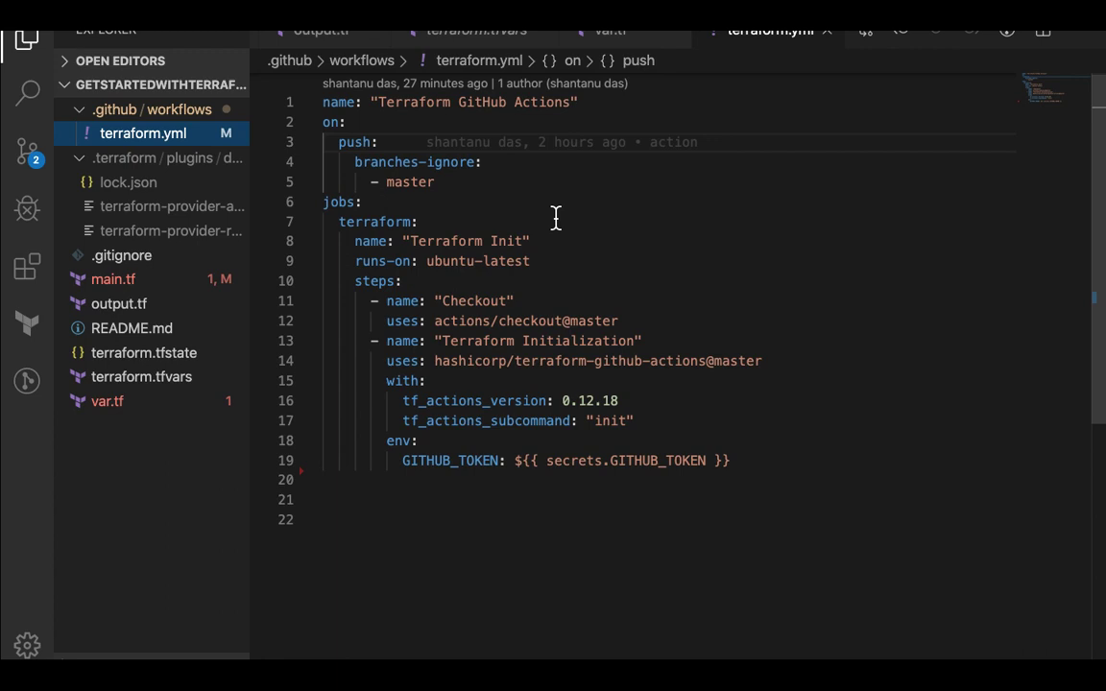
mouse_move(484, 127)
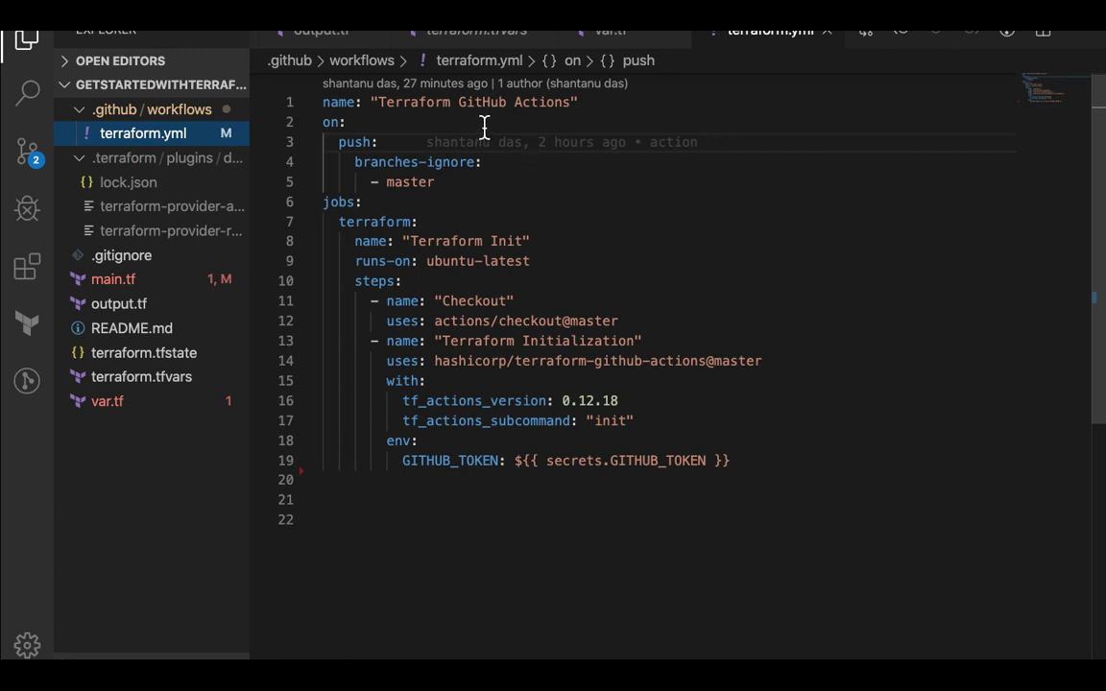
mouse_move(526, 382)
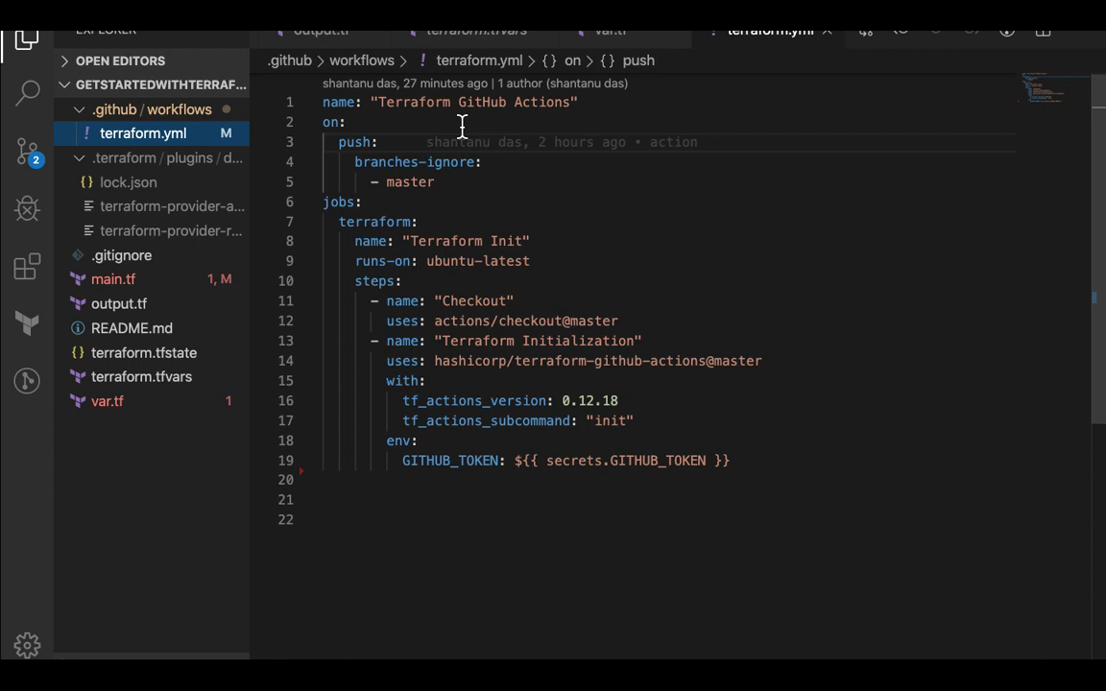
mouse_move(474, 196)
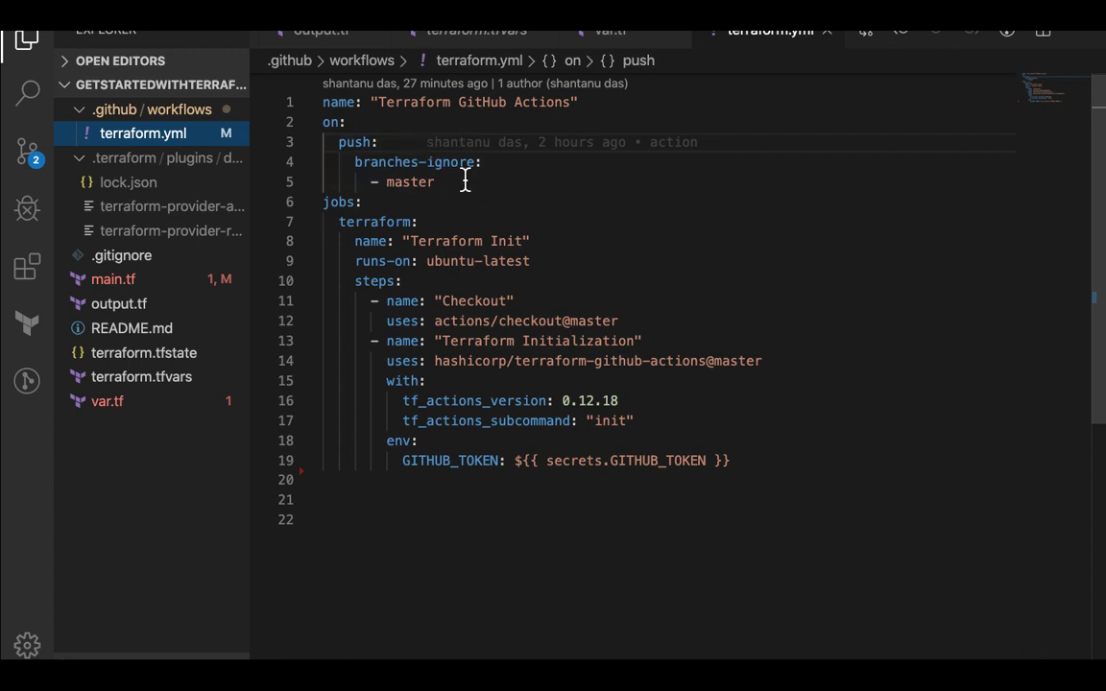
key("Enter")
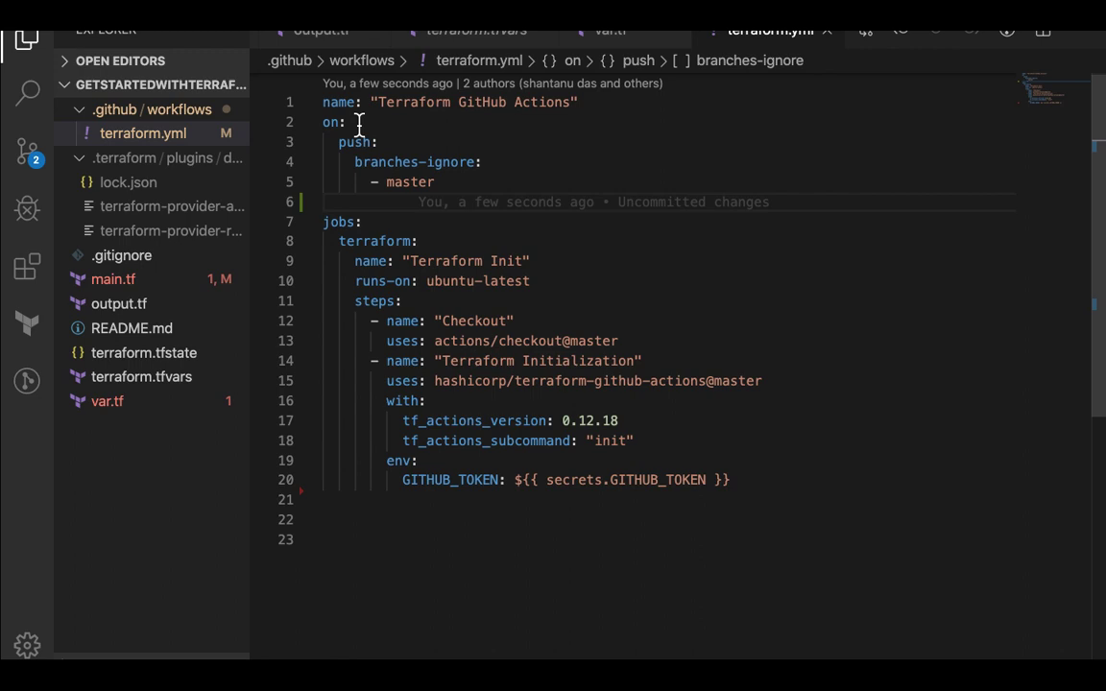
type("pull_request:")
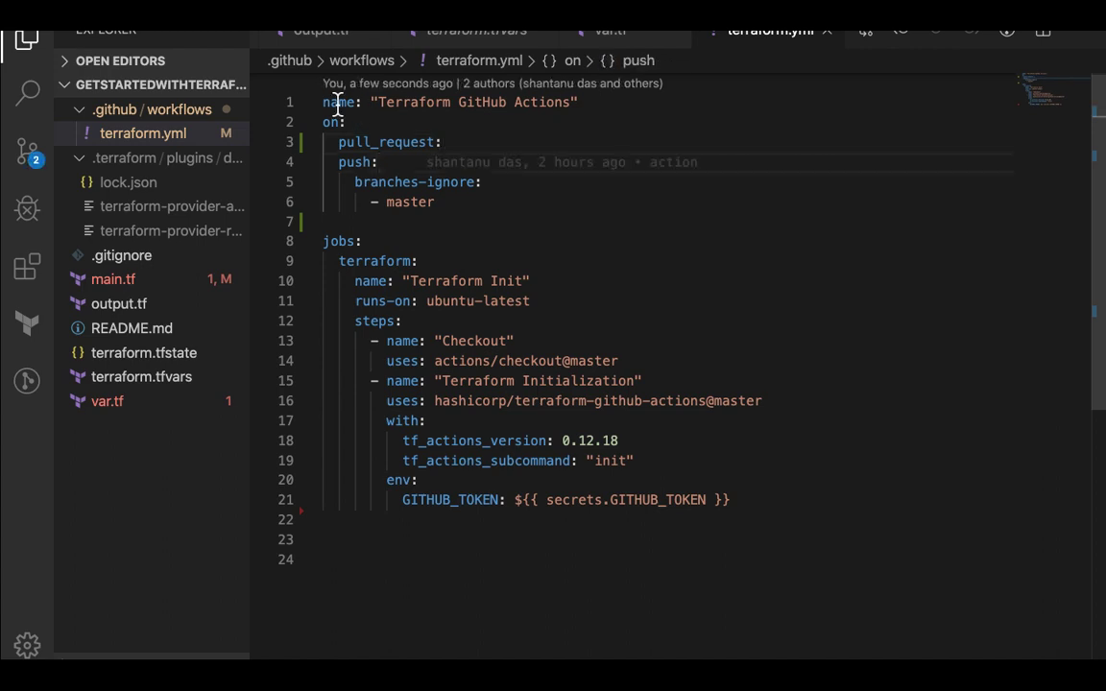
Set the push branches to terraform/ResourceGroup and remove the branches-ignore master rule
left_click(434, 202)
type("branches:")
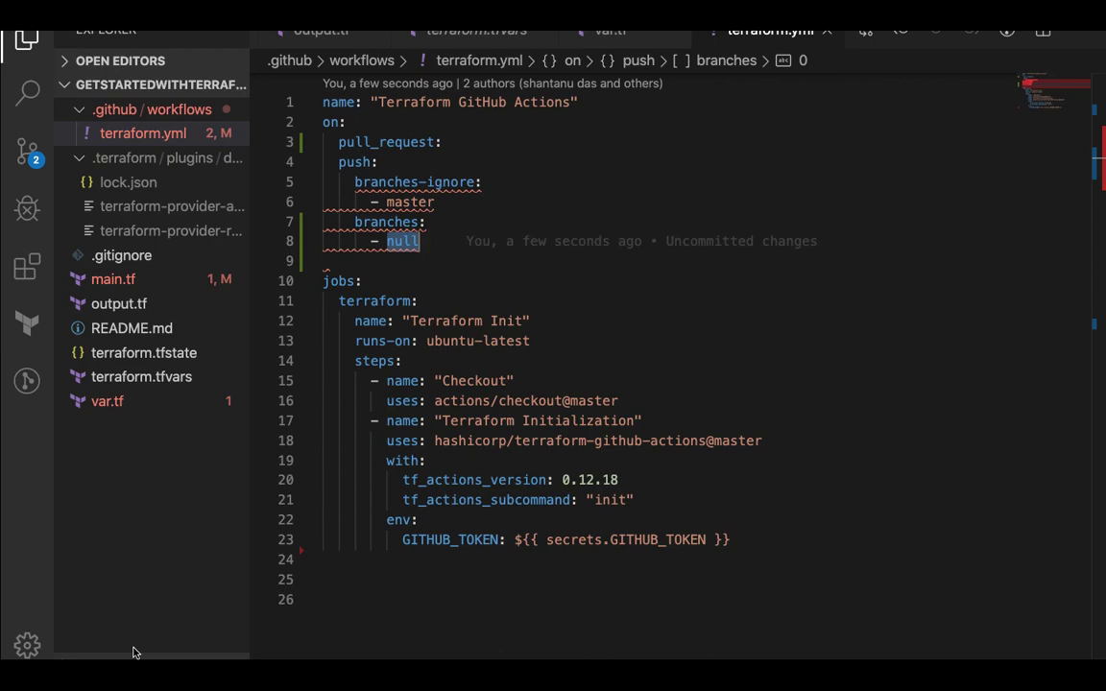
type("terraform/Re")
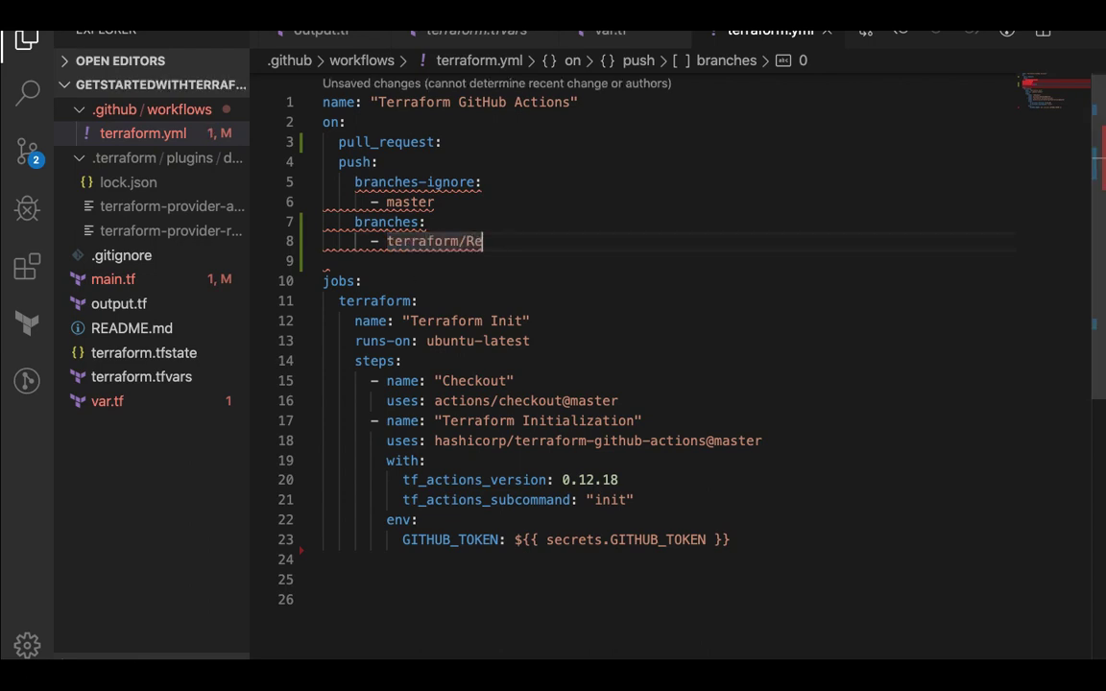
type("sourcegROU")
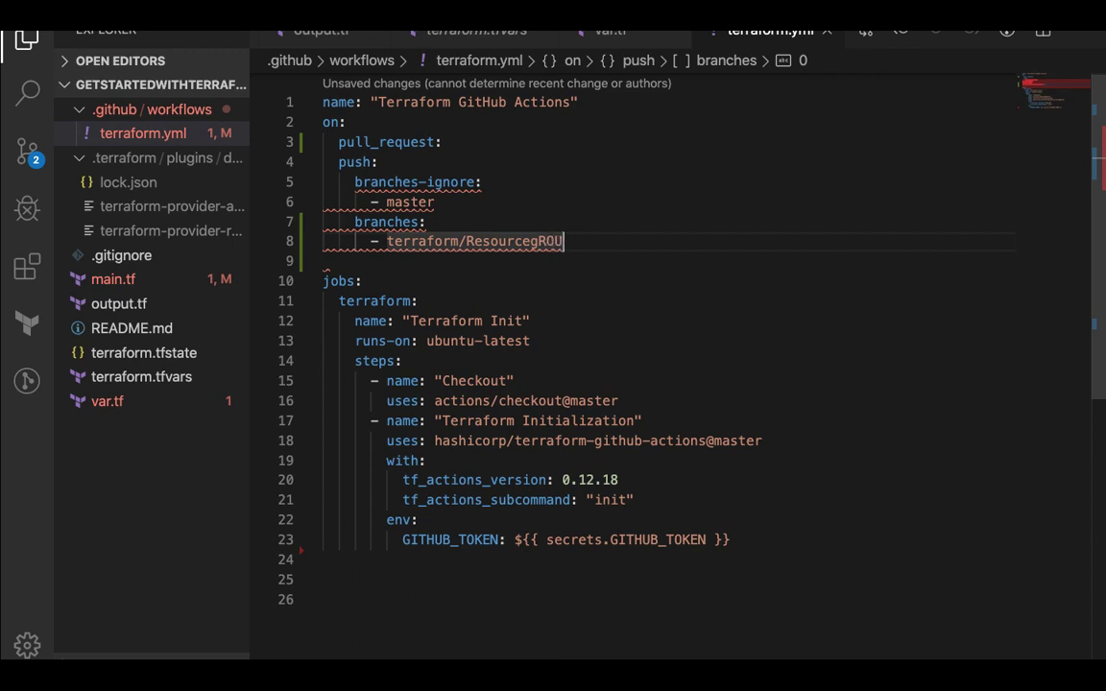
key("Backspace")
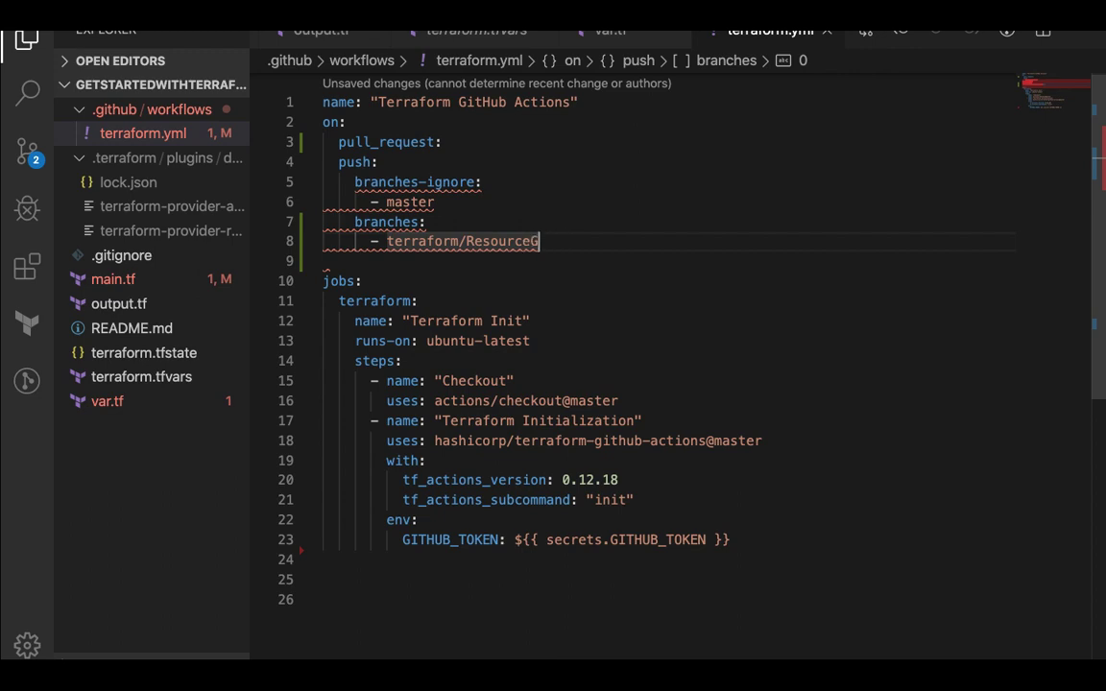
type("roup")
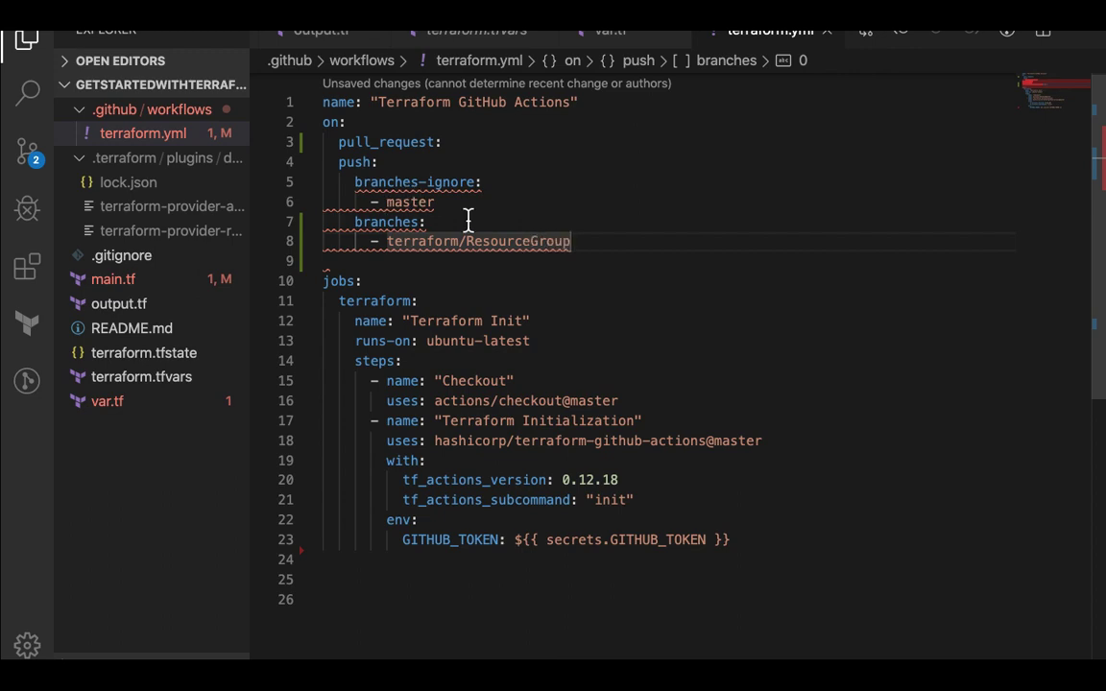
mouse_move(415, 180)
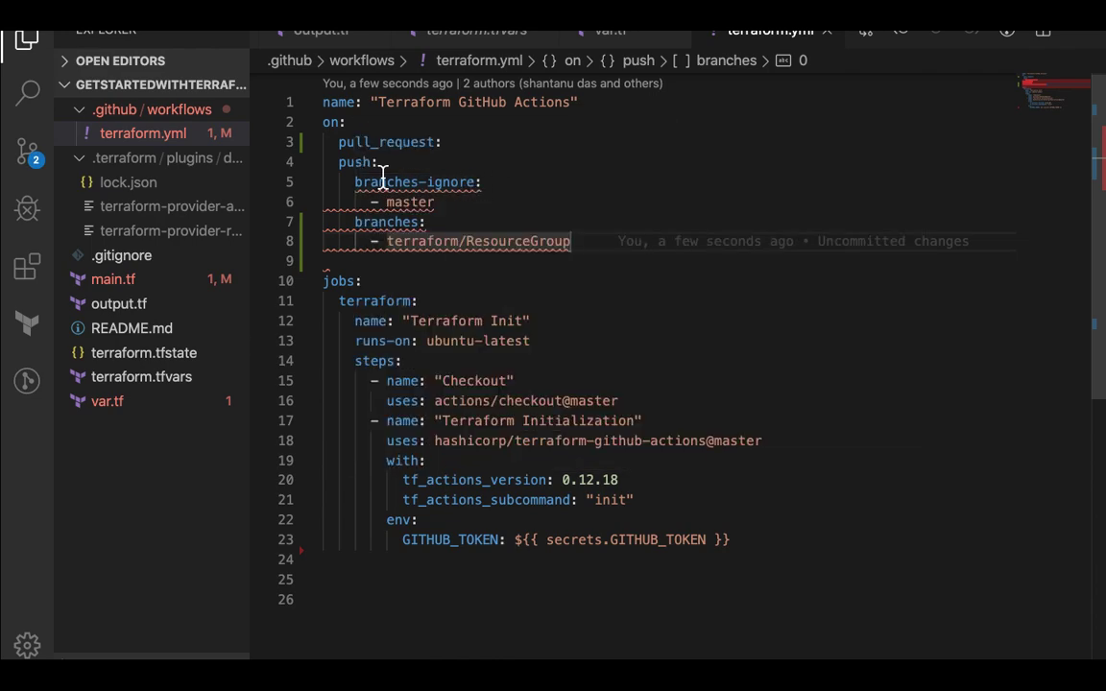
mouse_move(445, 202)
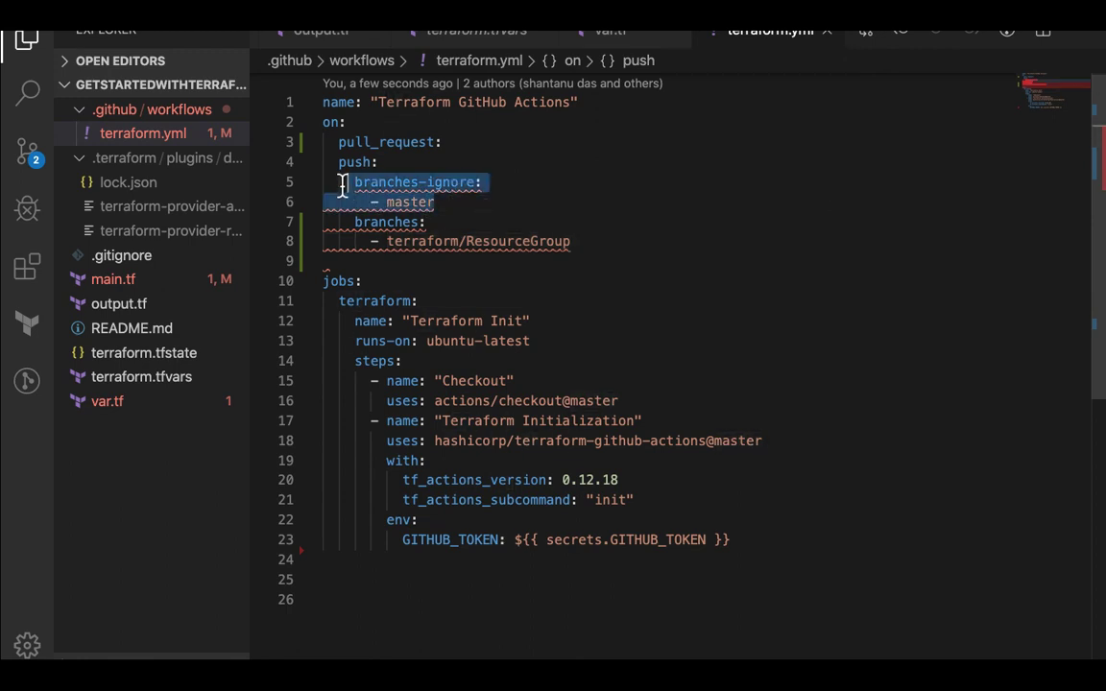
key("Delete")
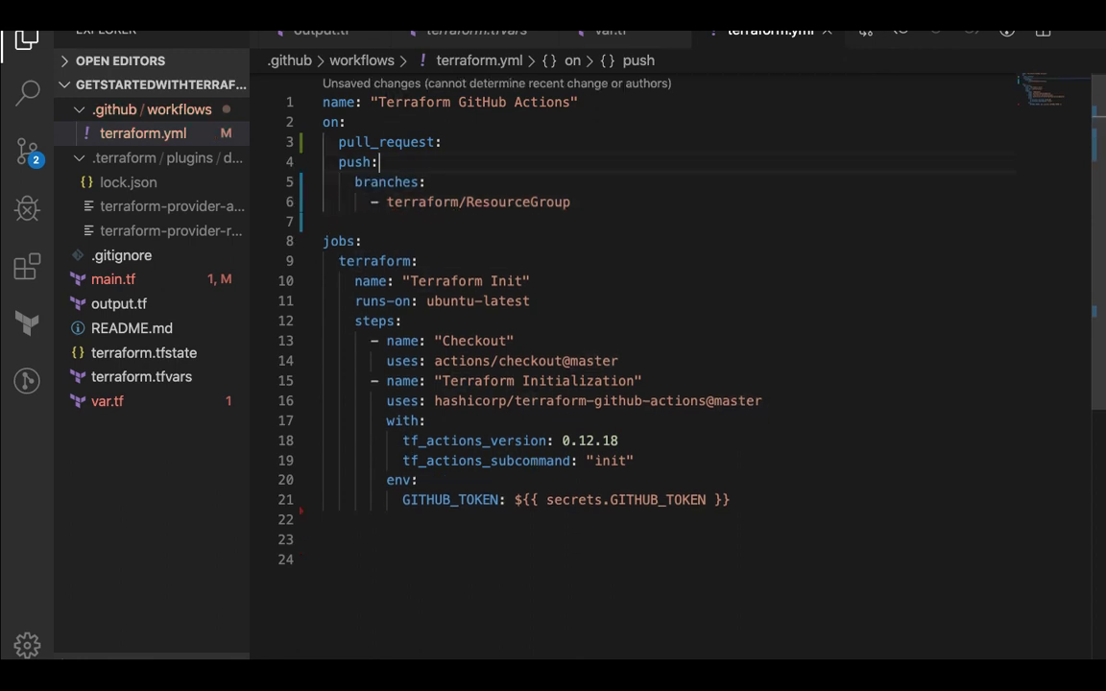
key("Enter")
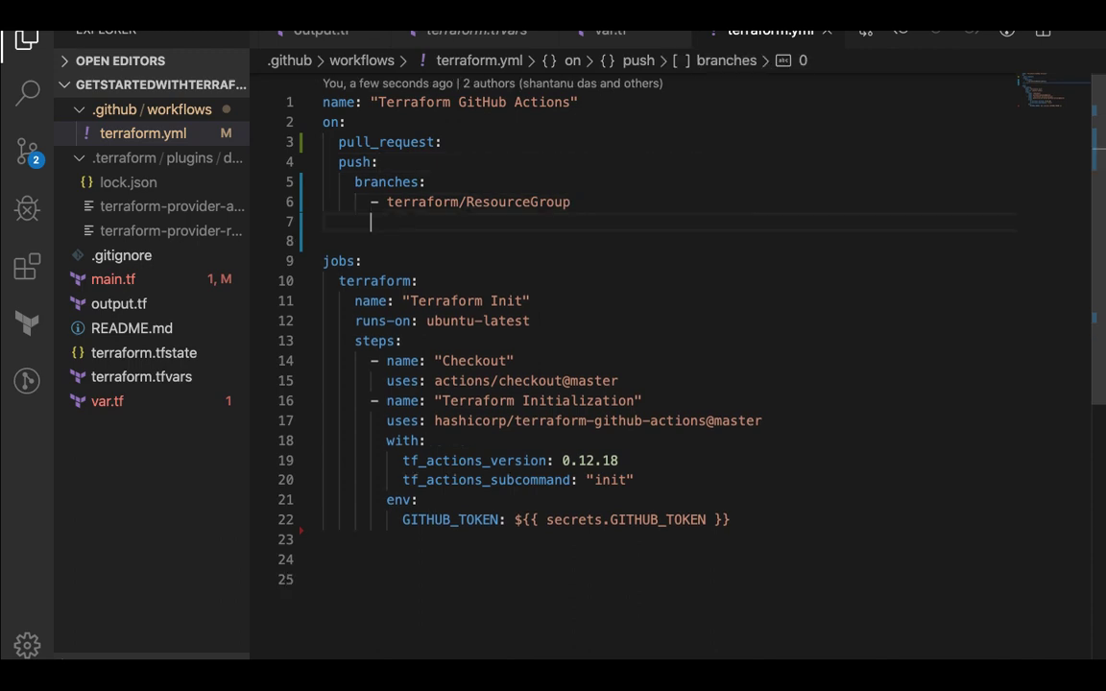
type("tags:")
type("-")
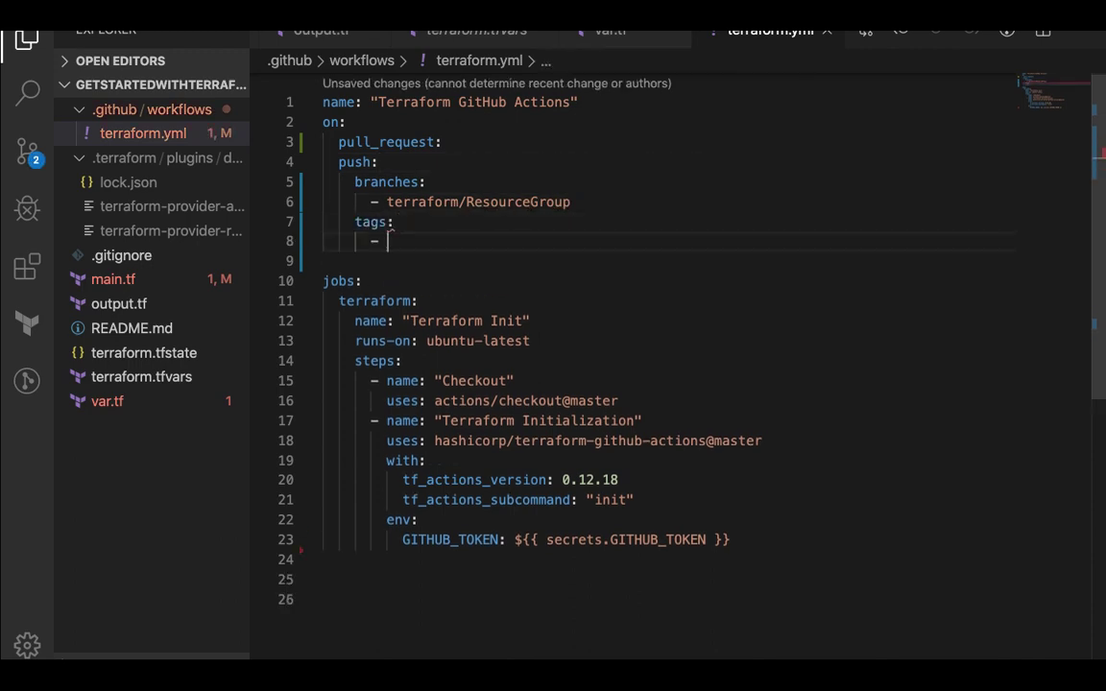
type("v1")
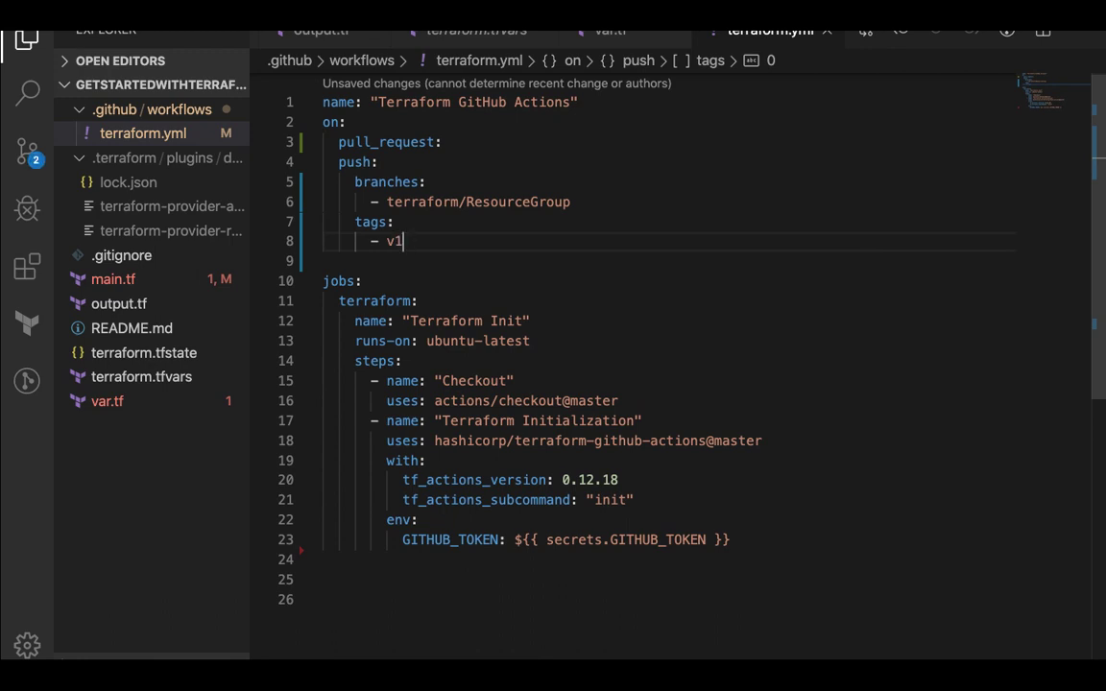
key("Backspace")
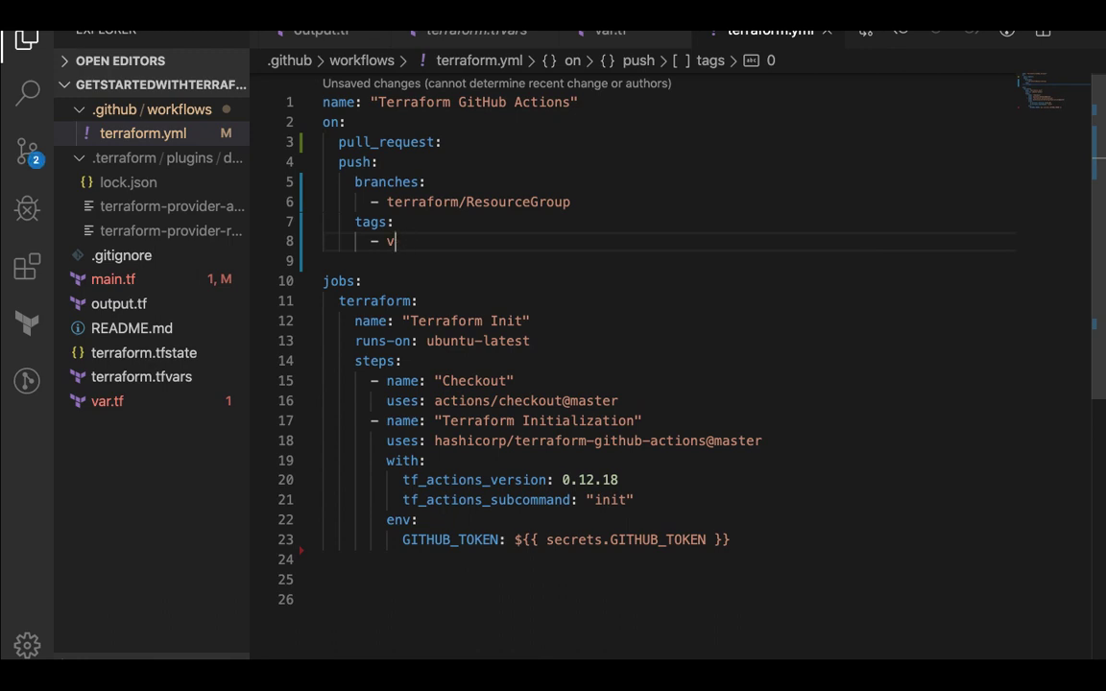
type("/*")
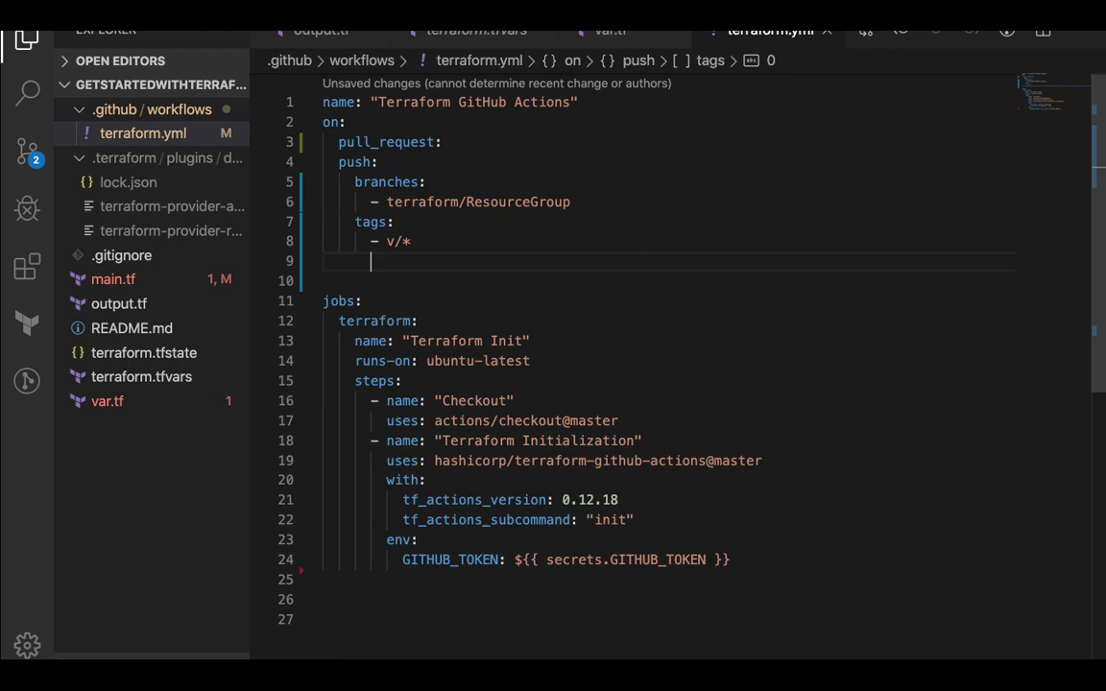
type("tag-")
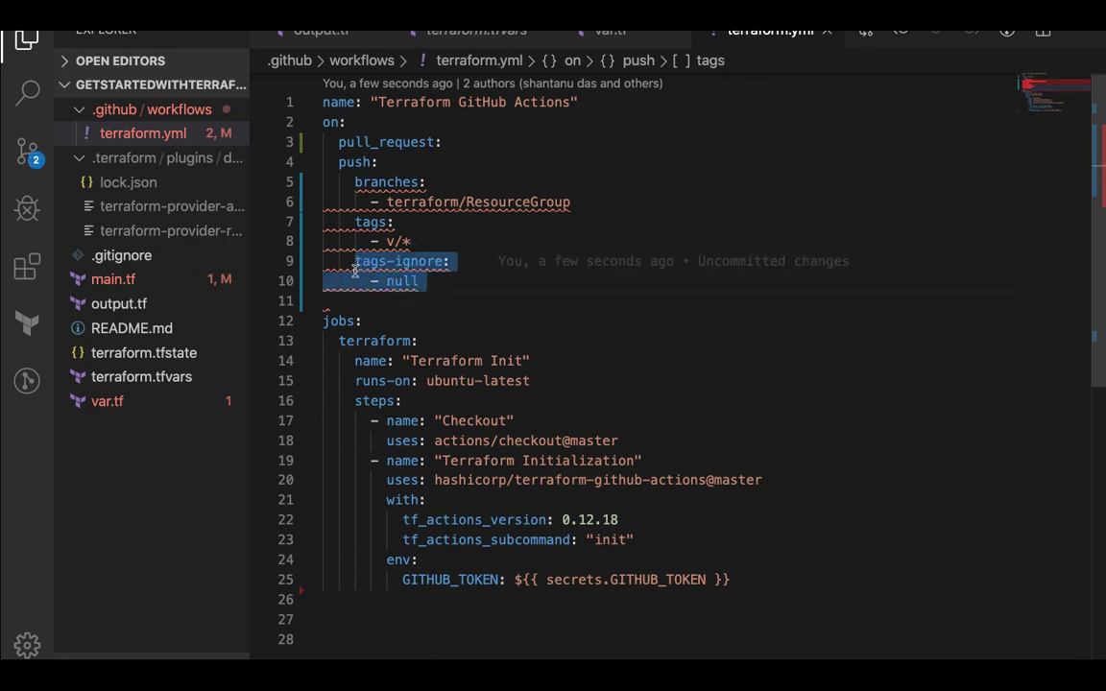
key("Delete")
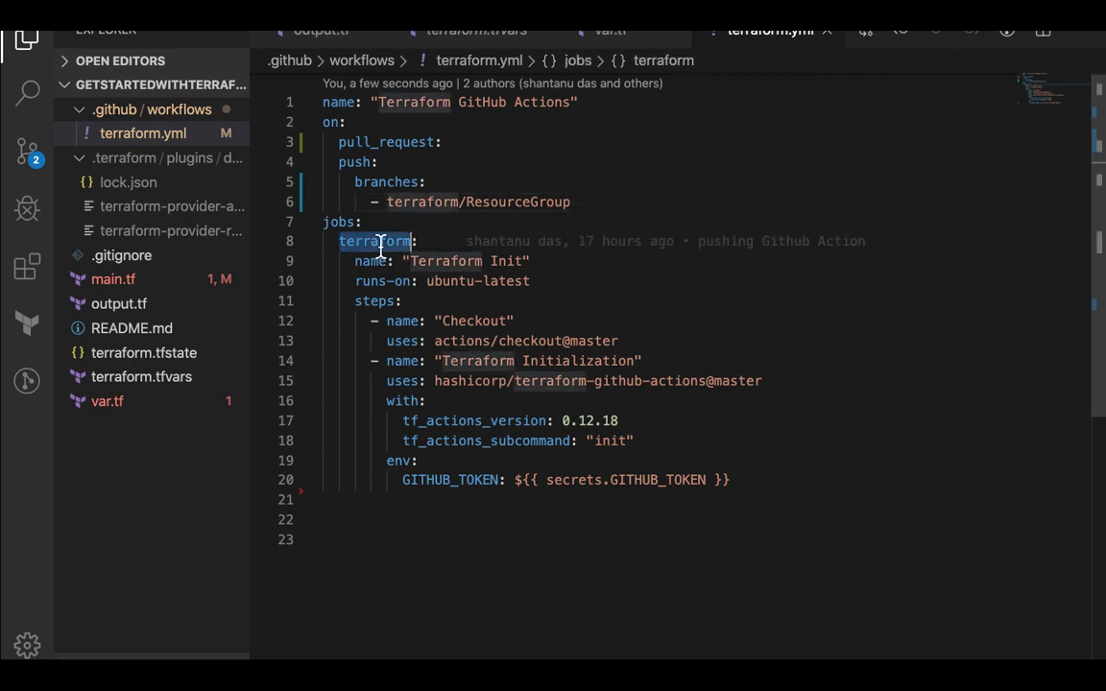
Try and discard a commented runner note on the runs-on line
left_click(515, 261)
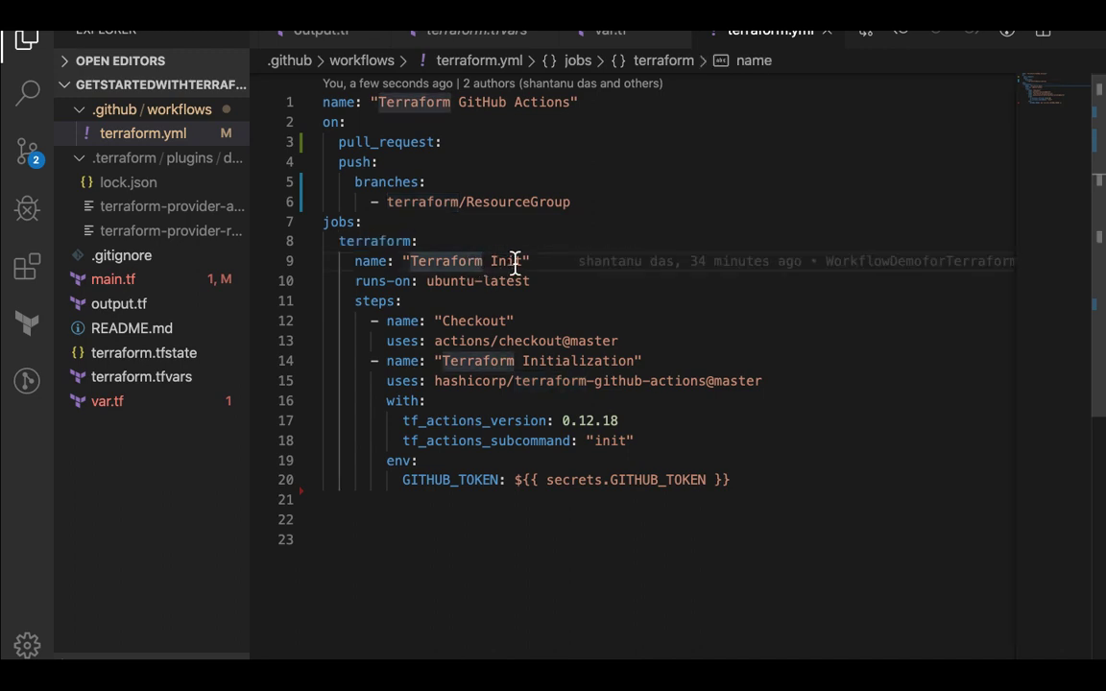
mouse_move(515, 262)
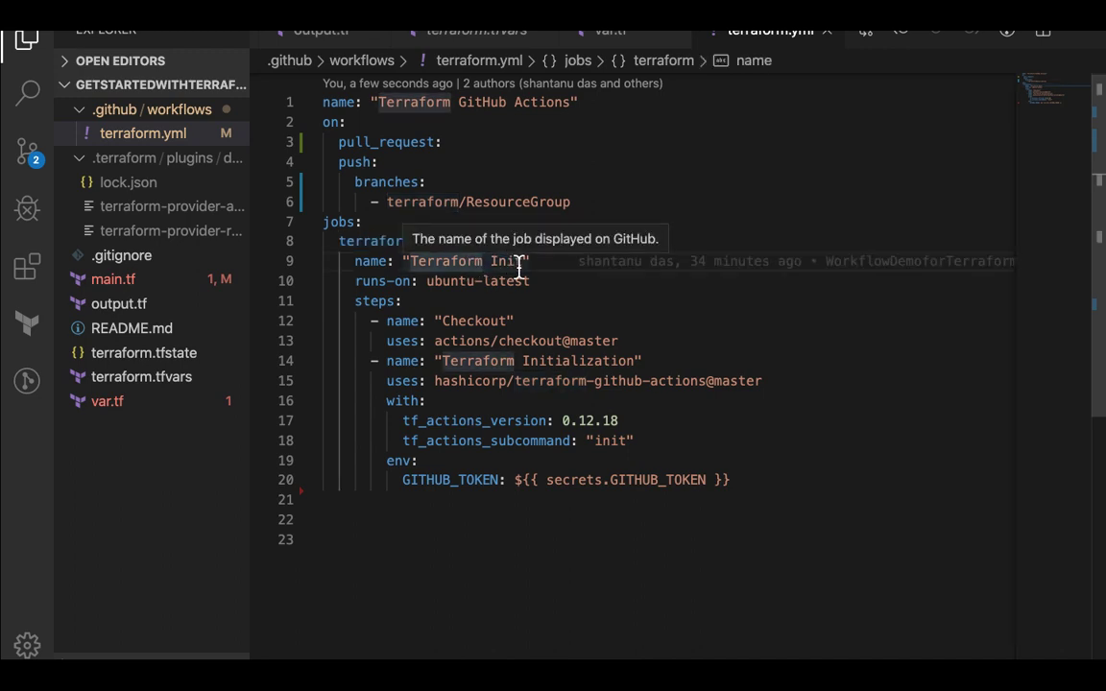
mouse_move(499, 280)
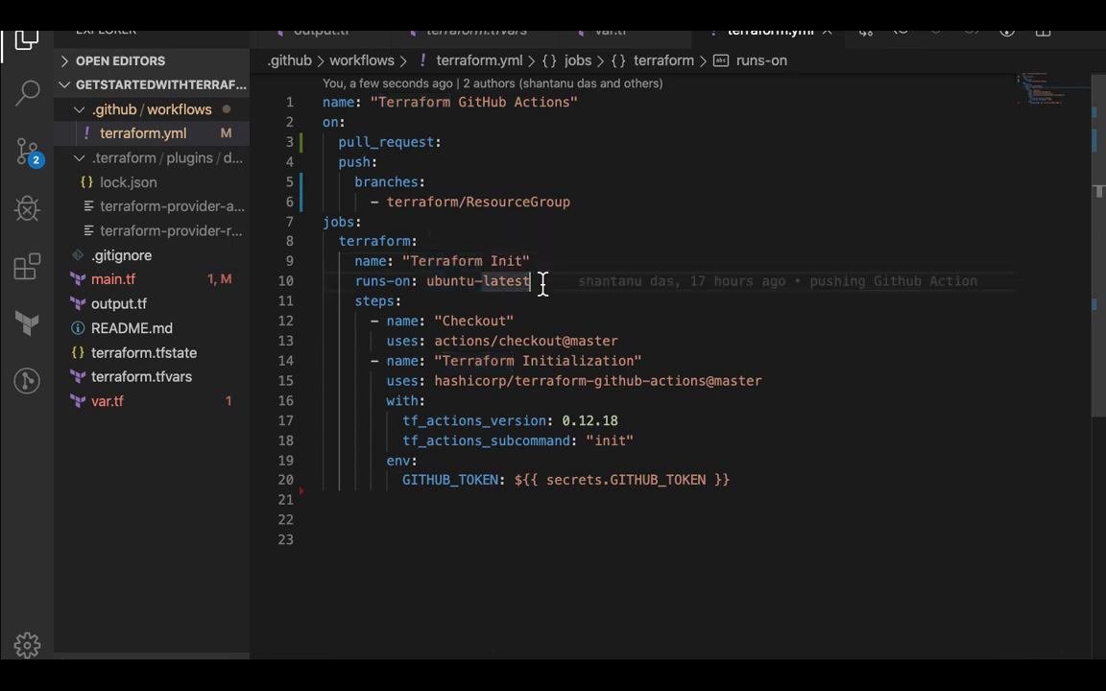
type("//")
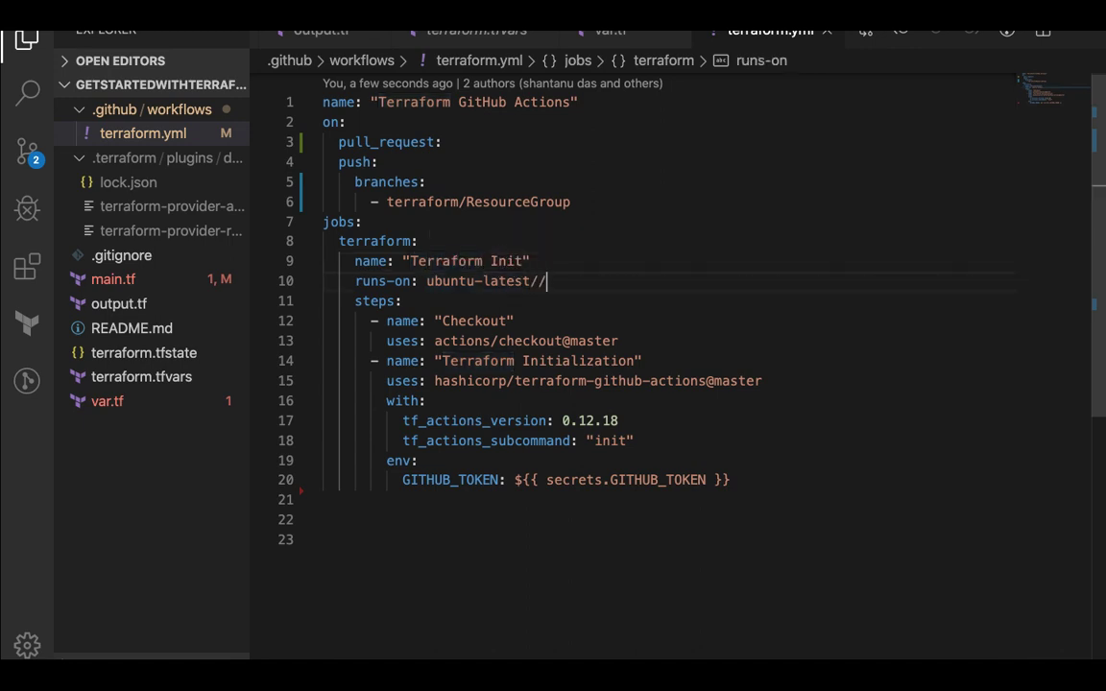
type("windo")
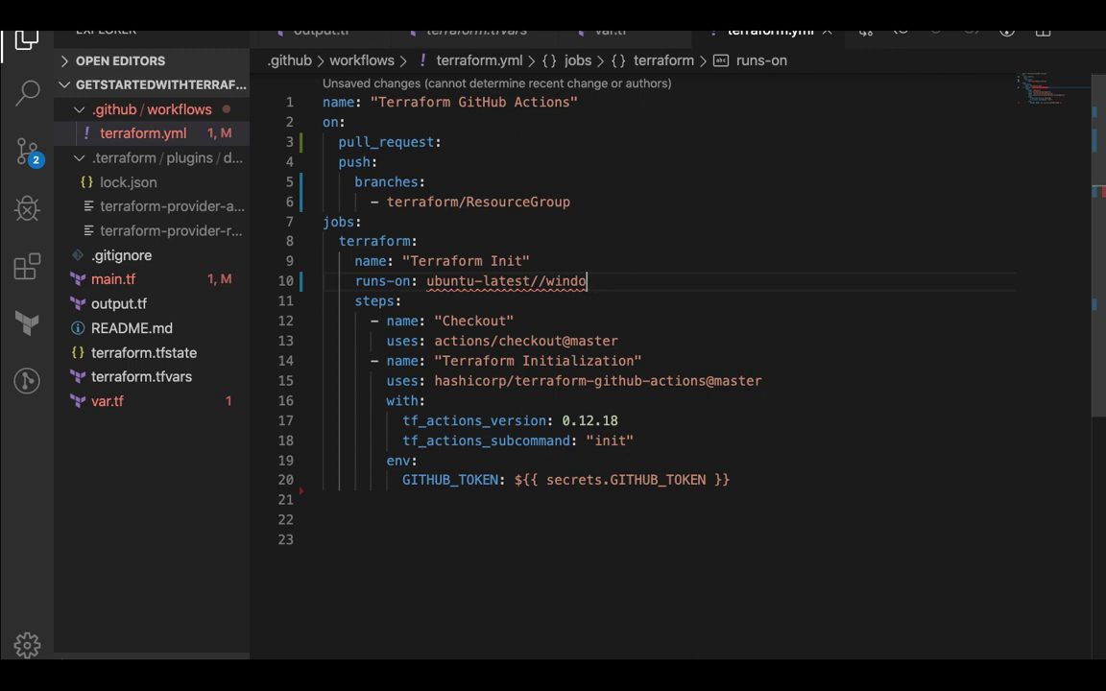
key("Backspace")
type(" {")
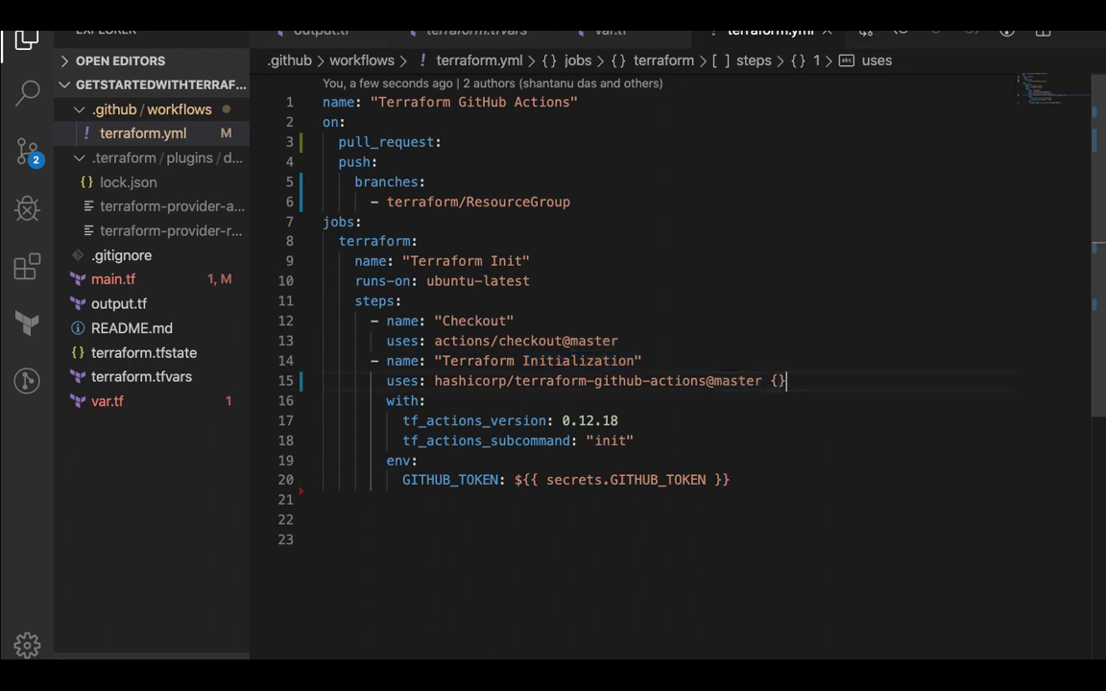
Note an owner/repo placeholder after the hashicorp/terraform-github-actions@master reference
type("owner")
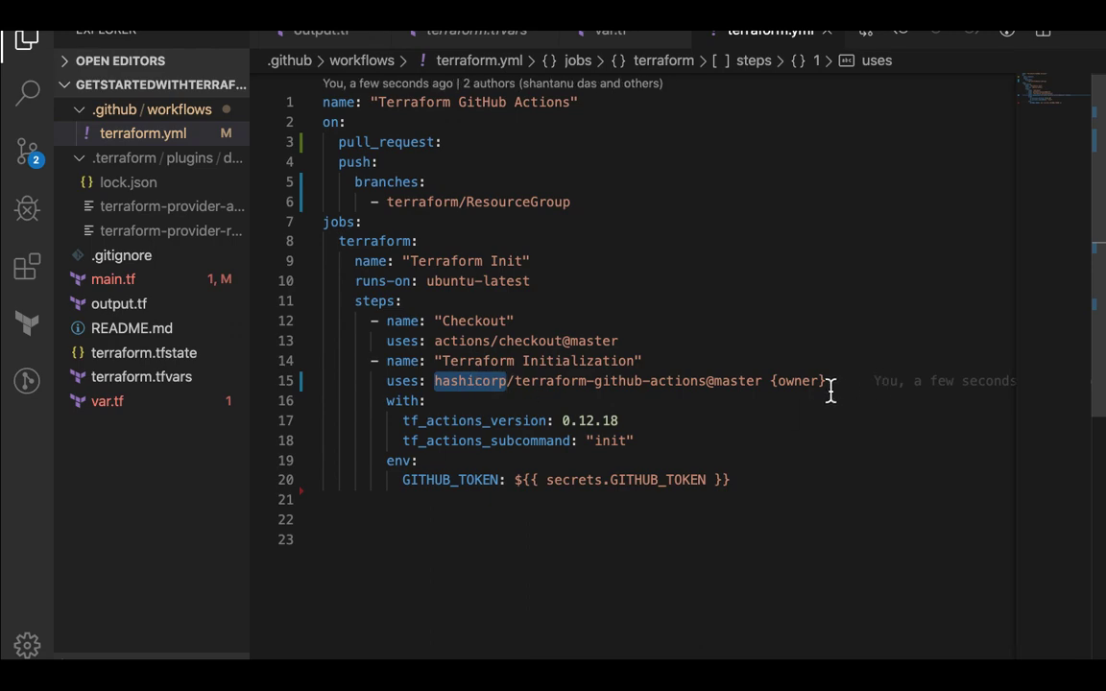
type("/repo")
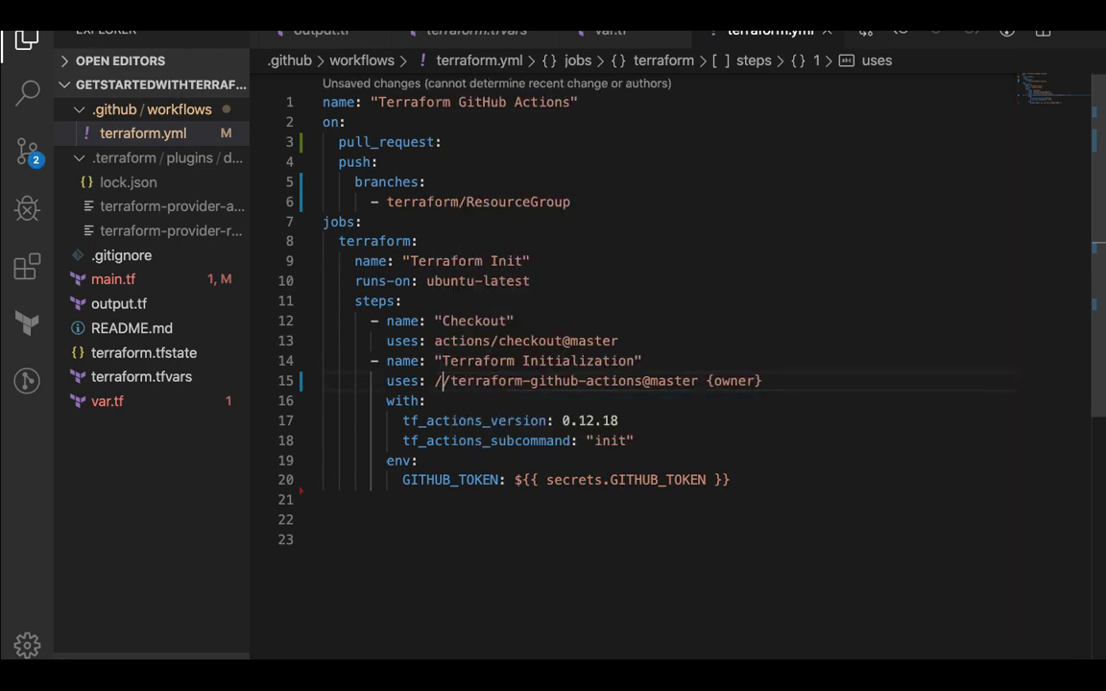
type("hashicorp")
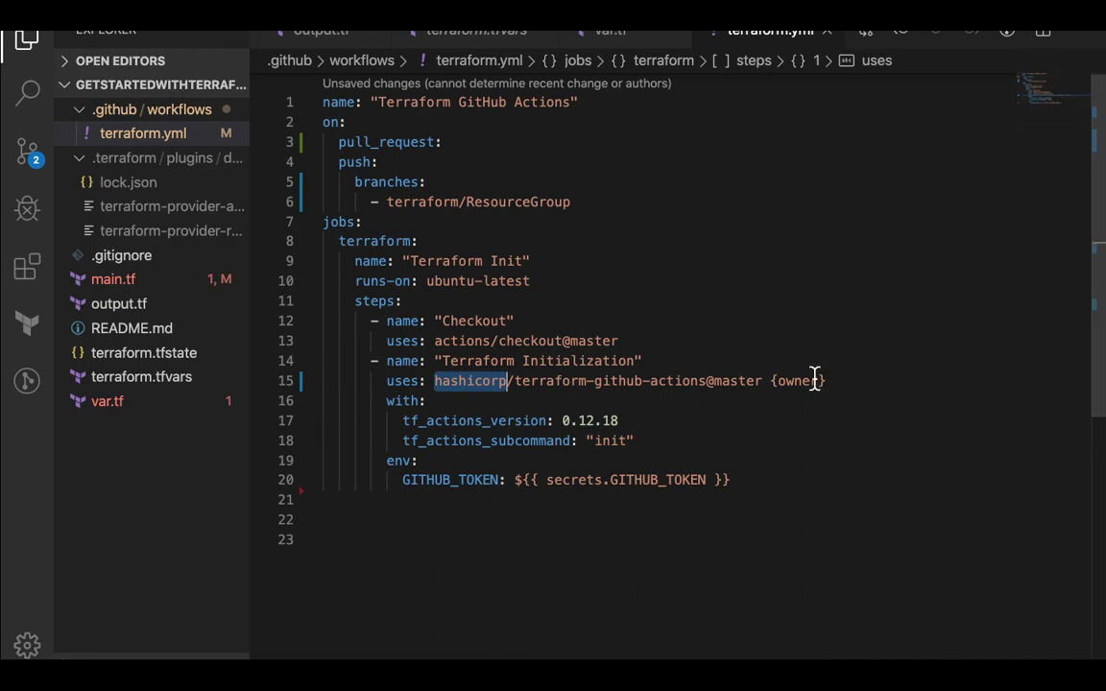
type("/re")
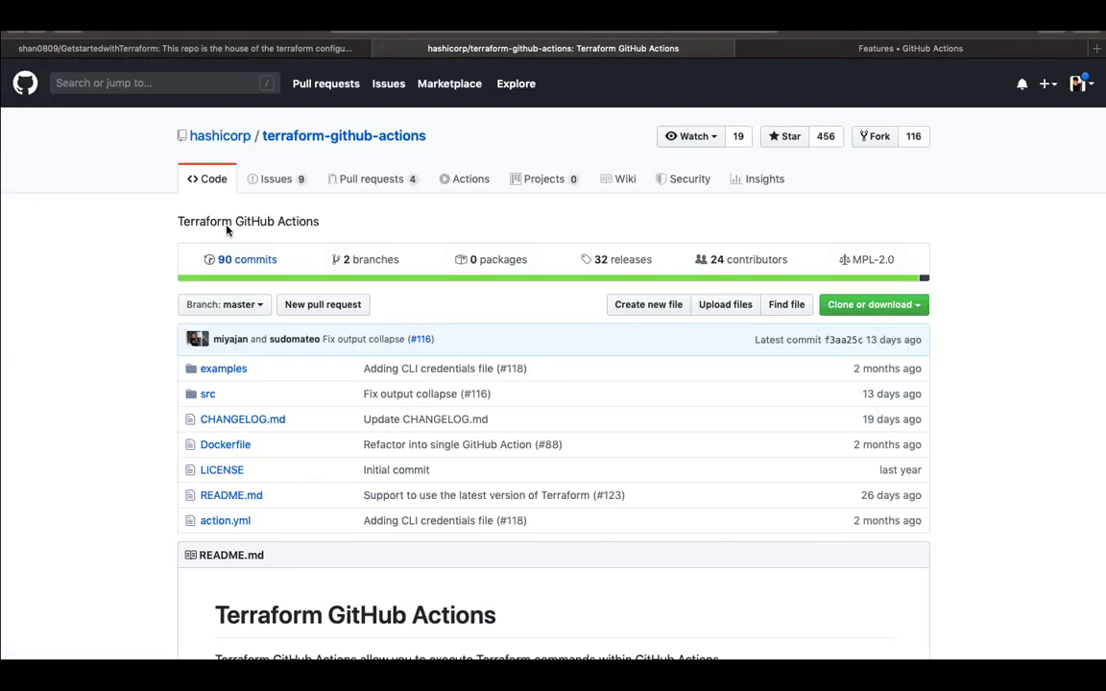
mouse_move(219, 134)
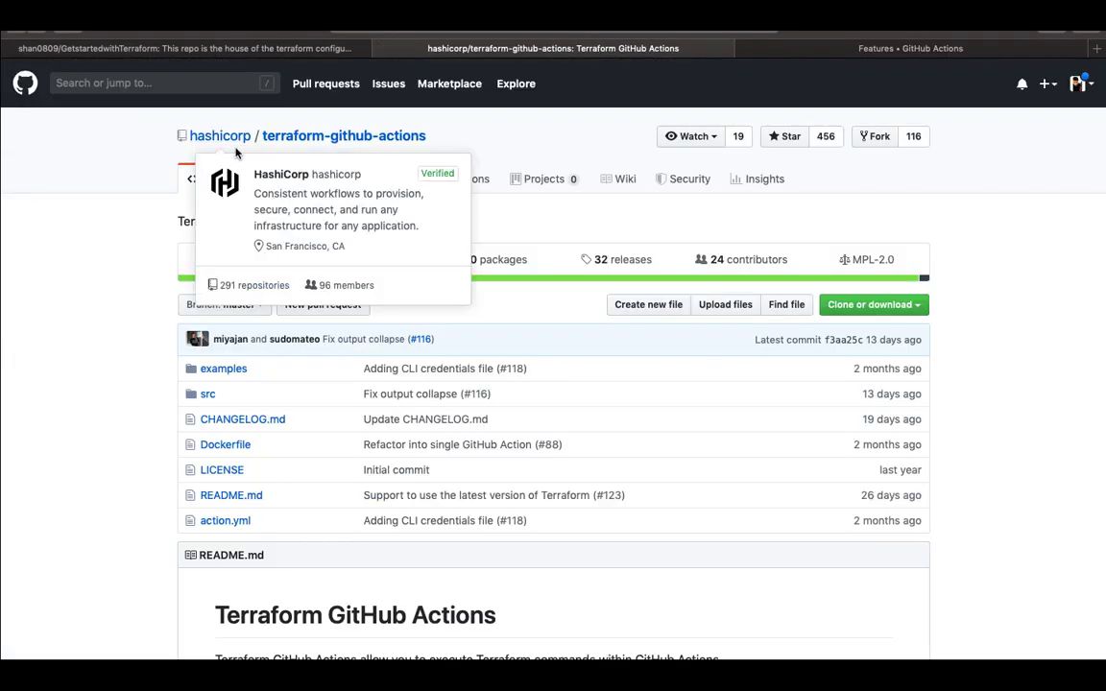
mouse_move(329, 212)
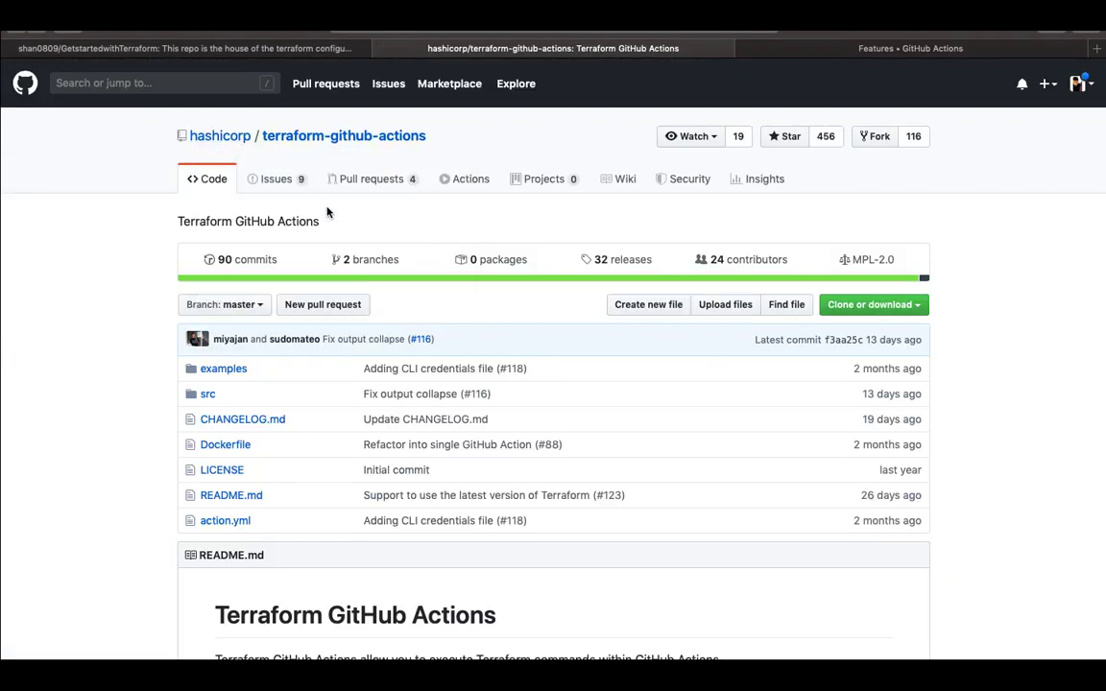
mouse_move(344, 135)
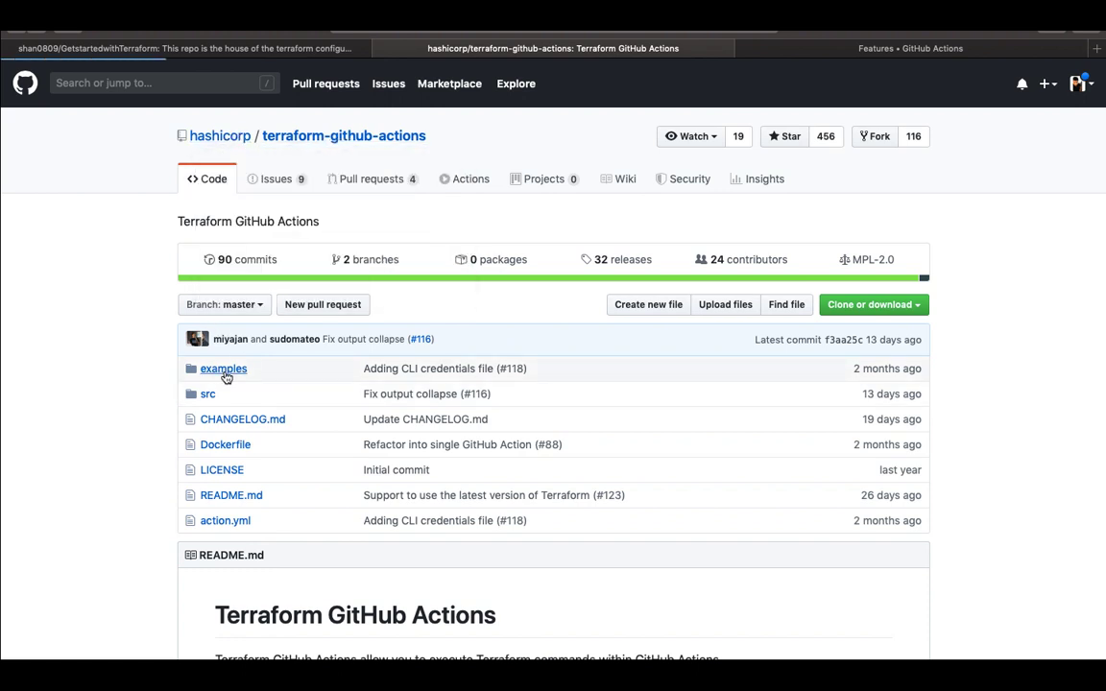
Open terraform-versions.md in the terraform-github-actions examples folder
left_click(223, 369)
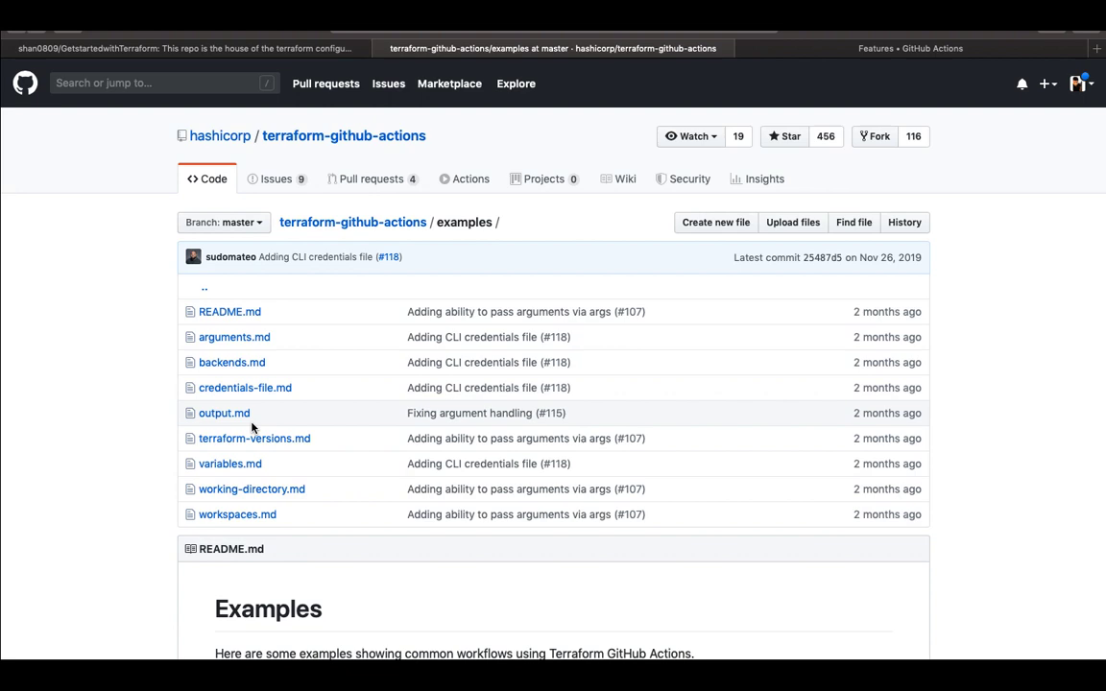
mouse_move(253, 438)
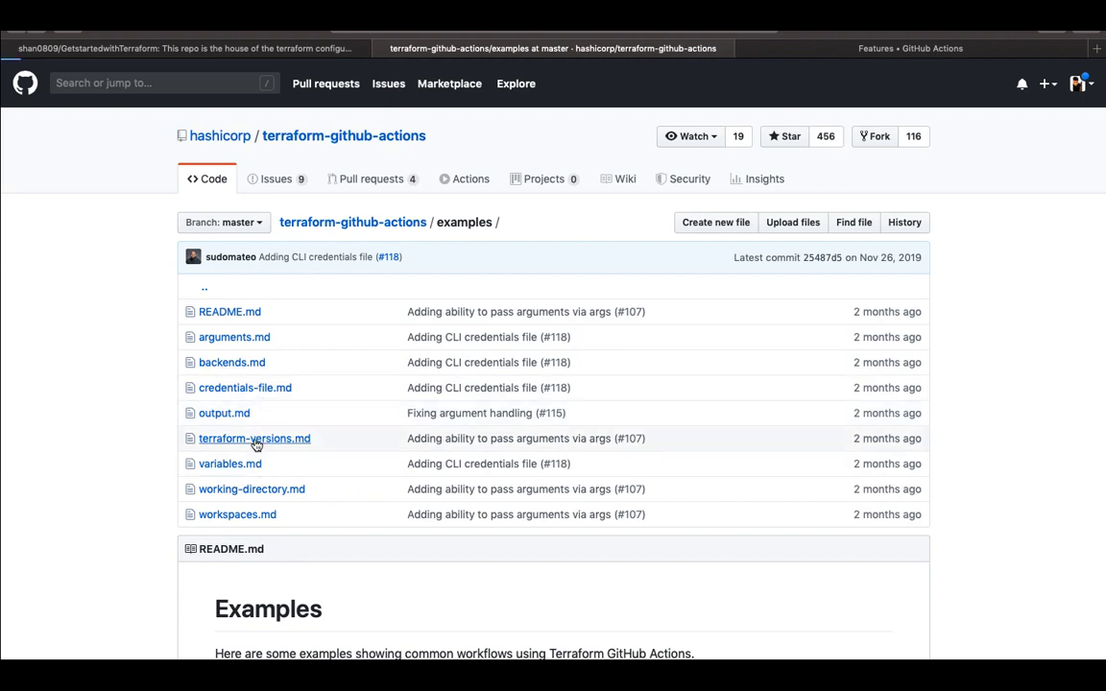
left_click(254, 438)
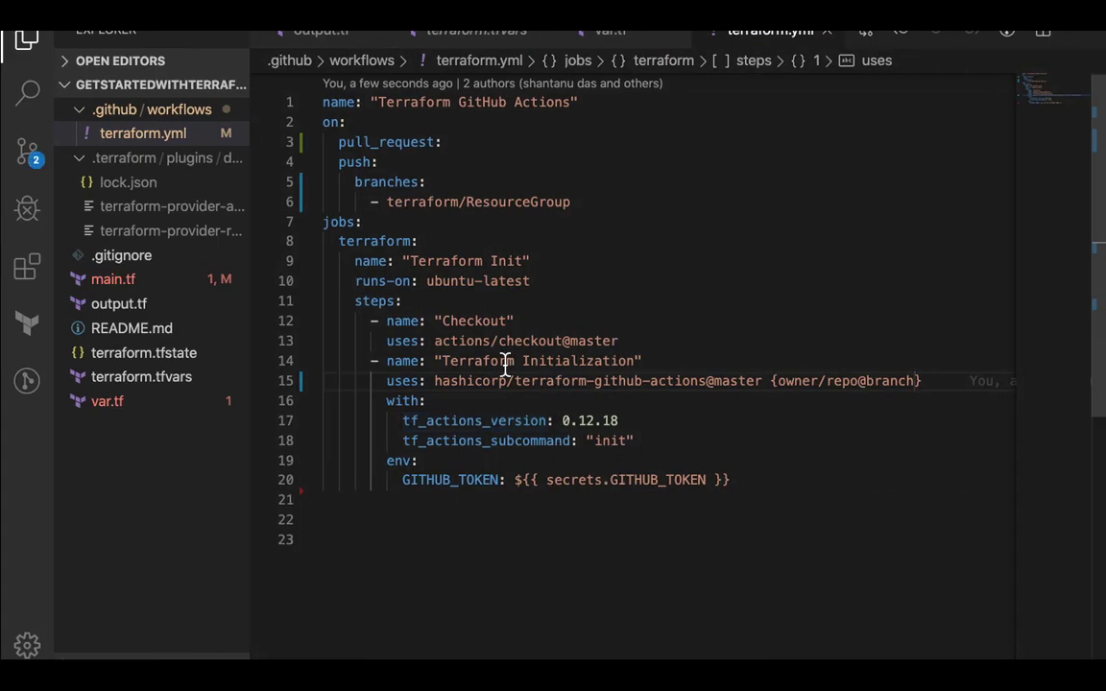
mouse_move(592, 421)
type("fm")
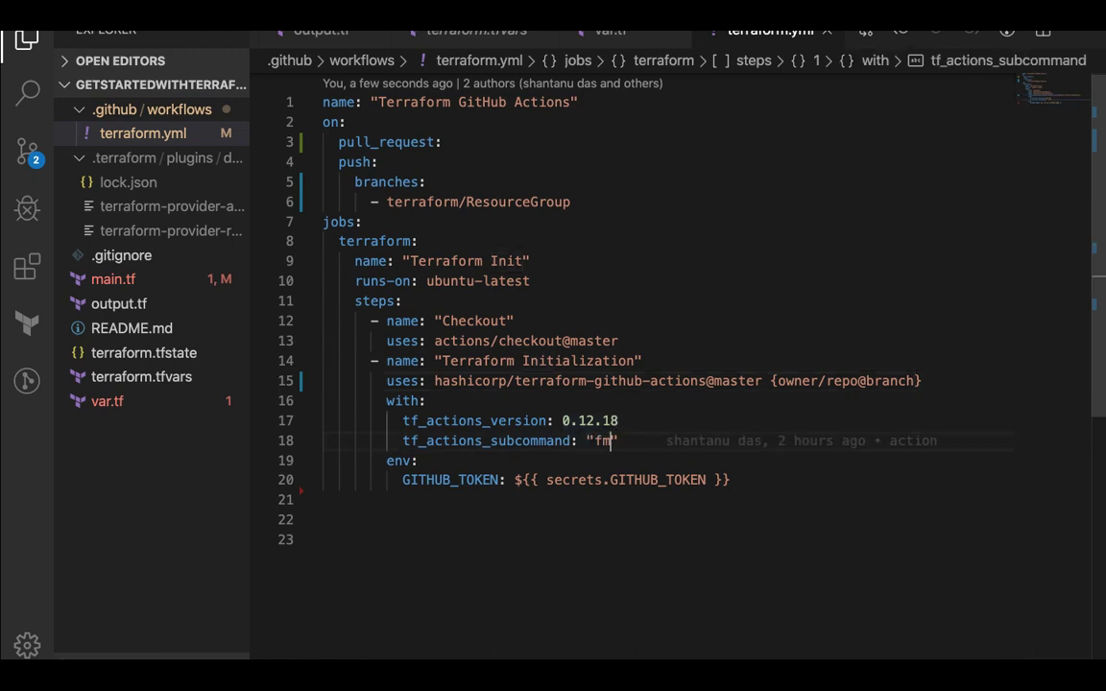
type("plan")
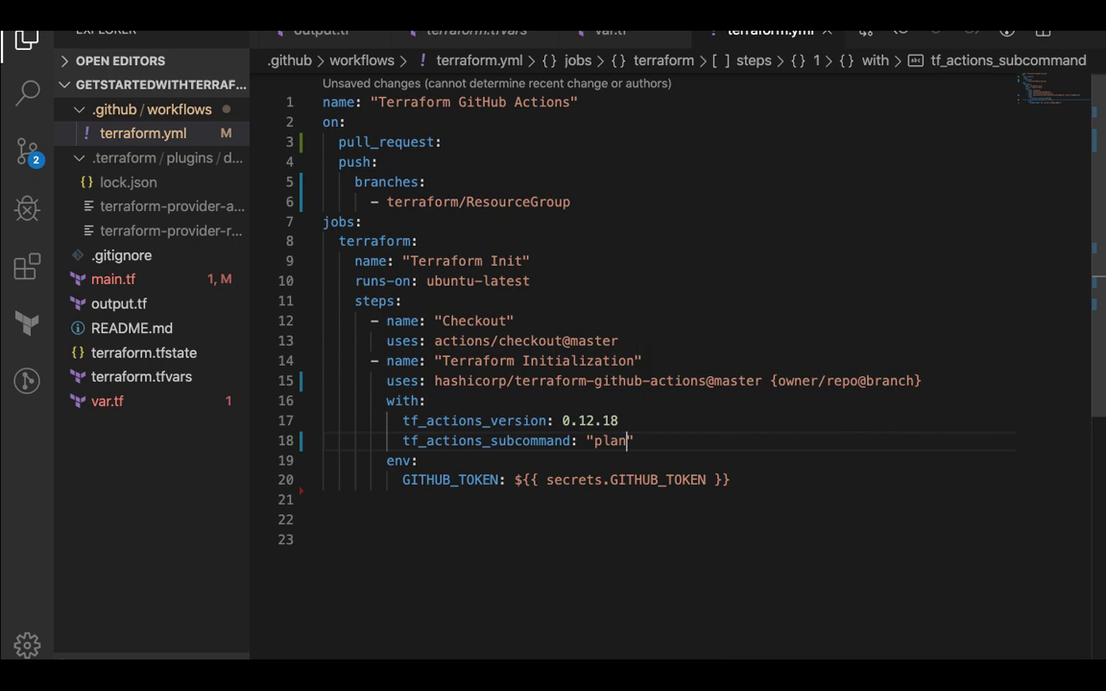
type("init")
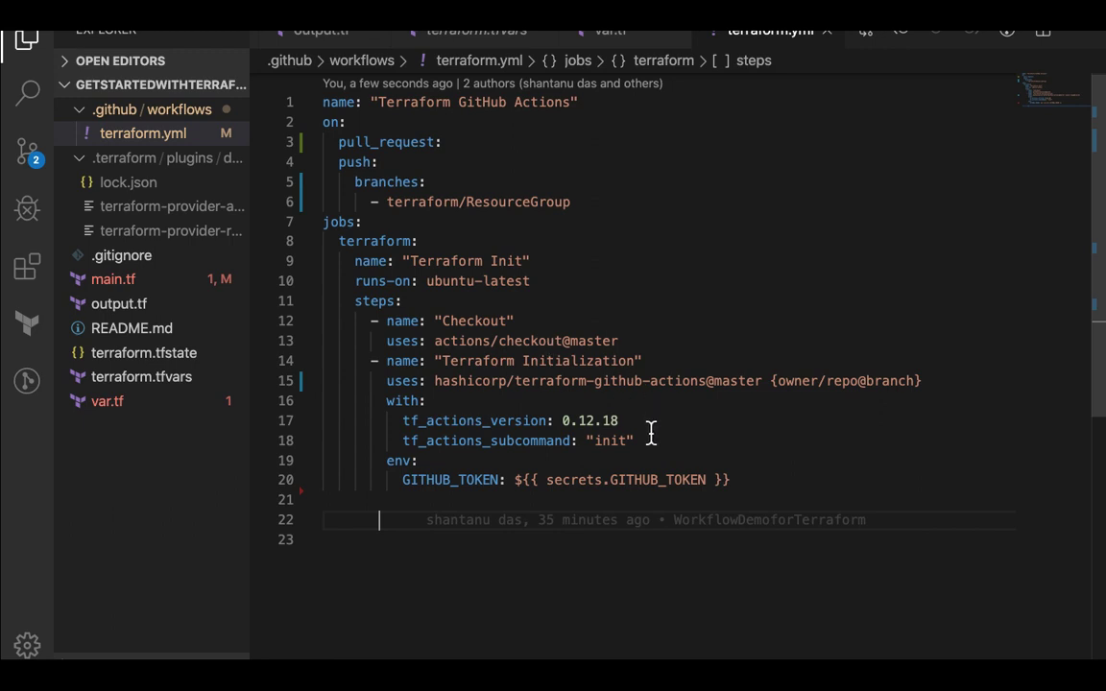
mouse_move(638, 480)
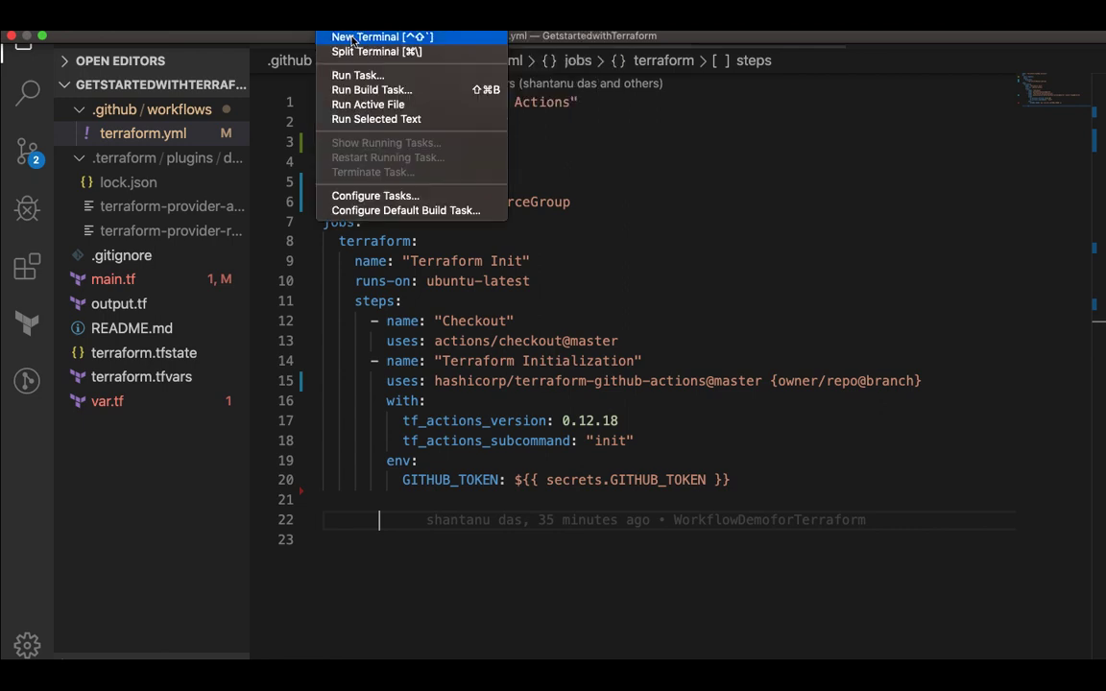
From a new terminal, run git status, stage, commit and push the changes to origin HEAD
left_click(365, 36)
type("git s")
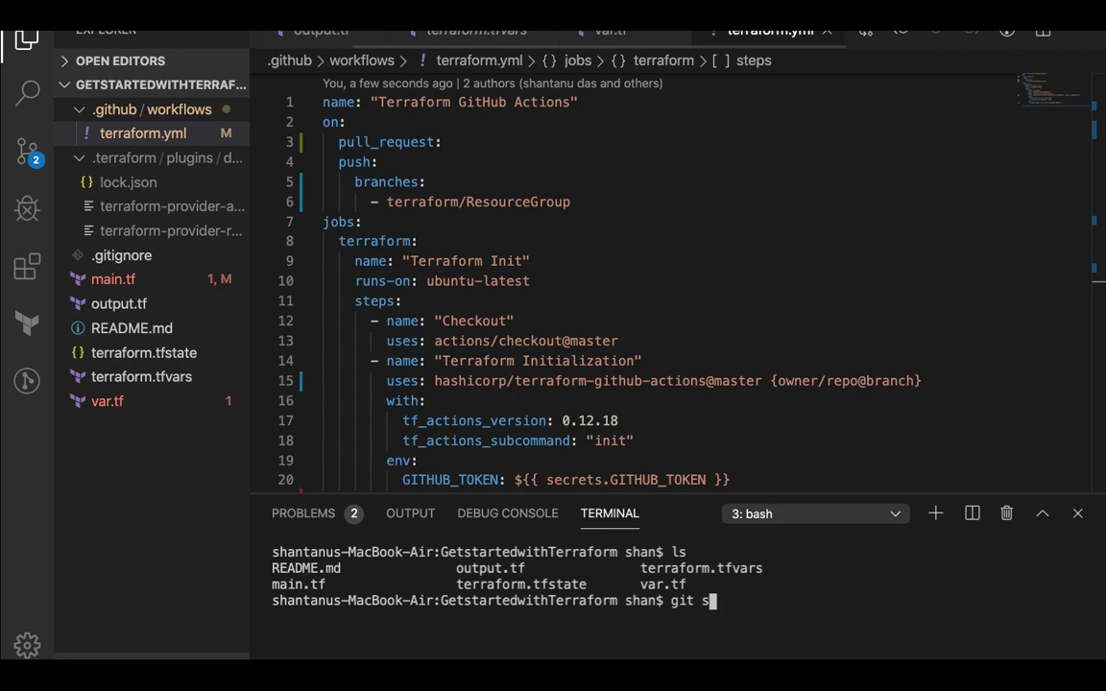
key("Return")
type("git add .")
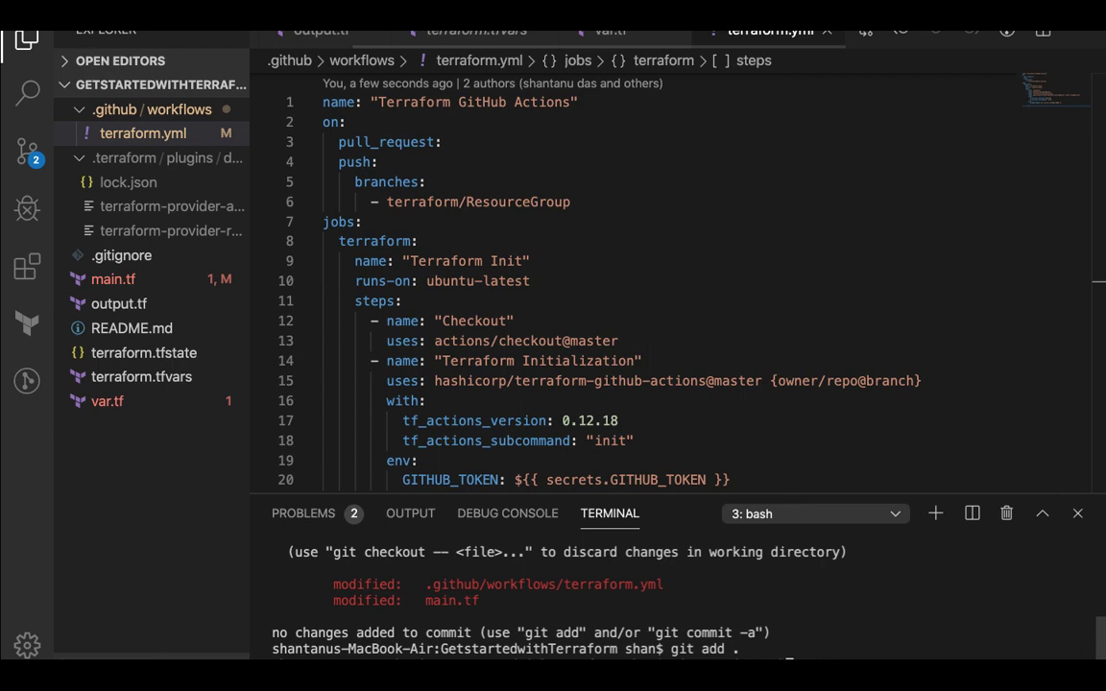
key("Return")
type("git push origin HEAD")
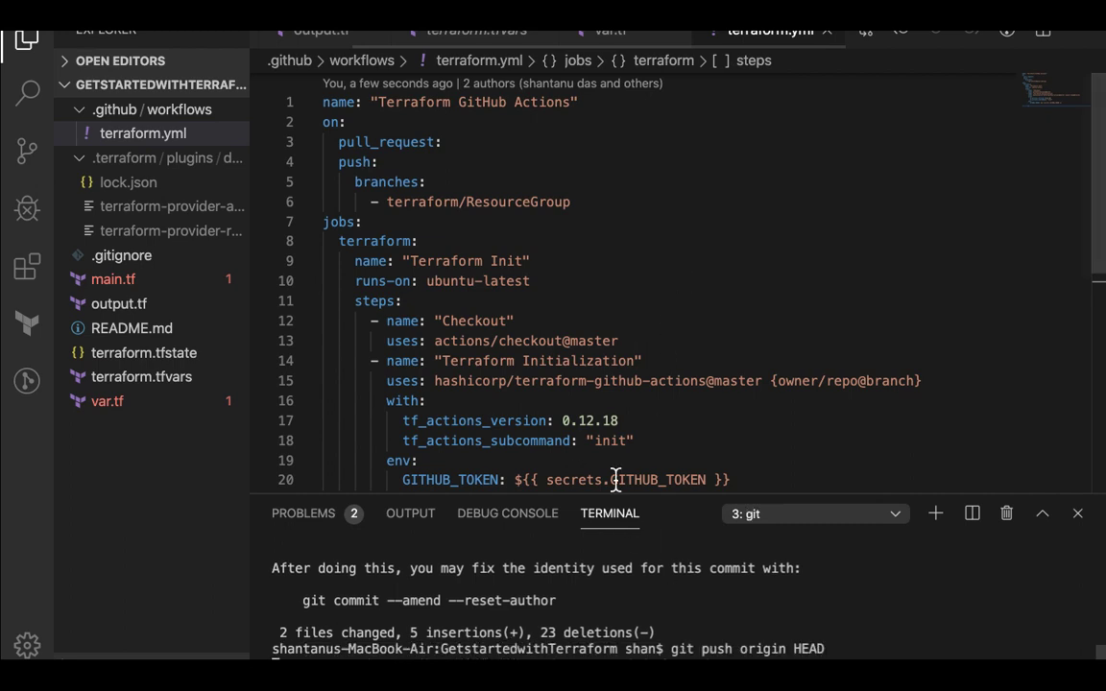
key("Return")
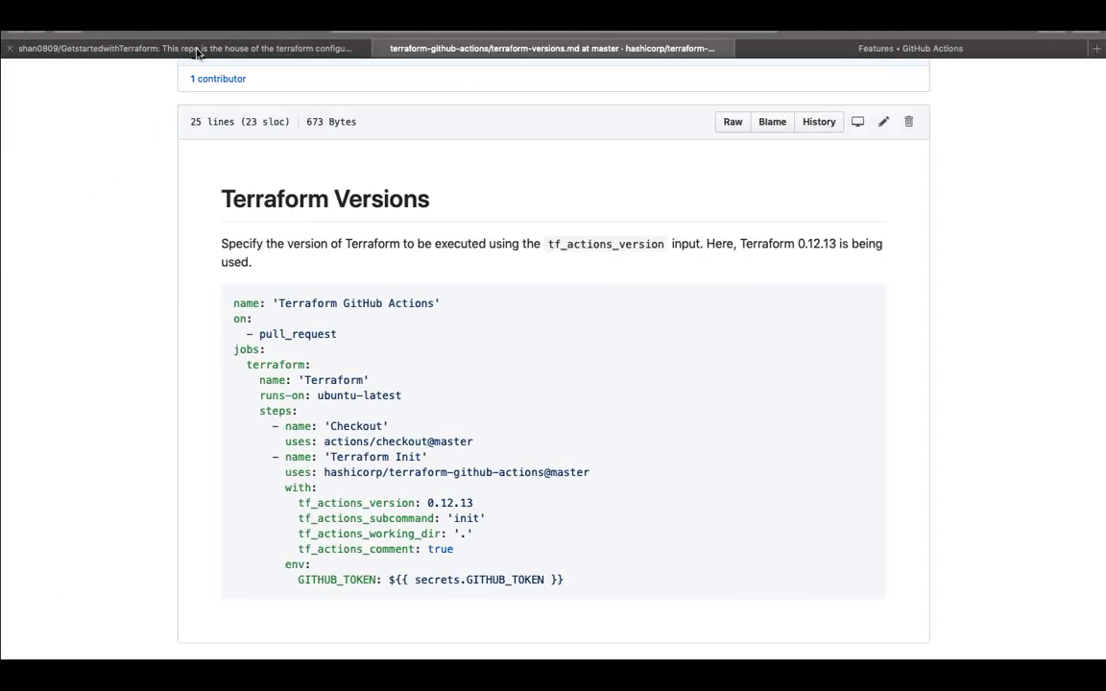
View the newest Terraform GitHub Actions run for GetstartedwithTerraform and its line 15 invalid-workflow error
left_click(189, 48)
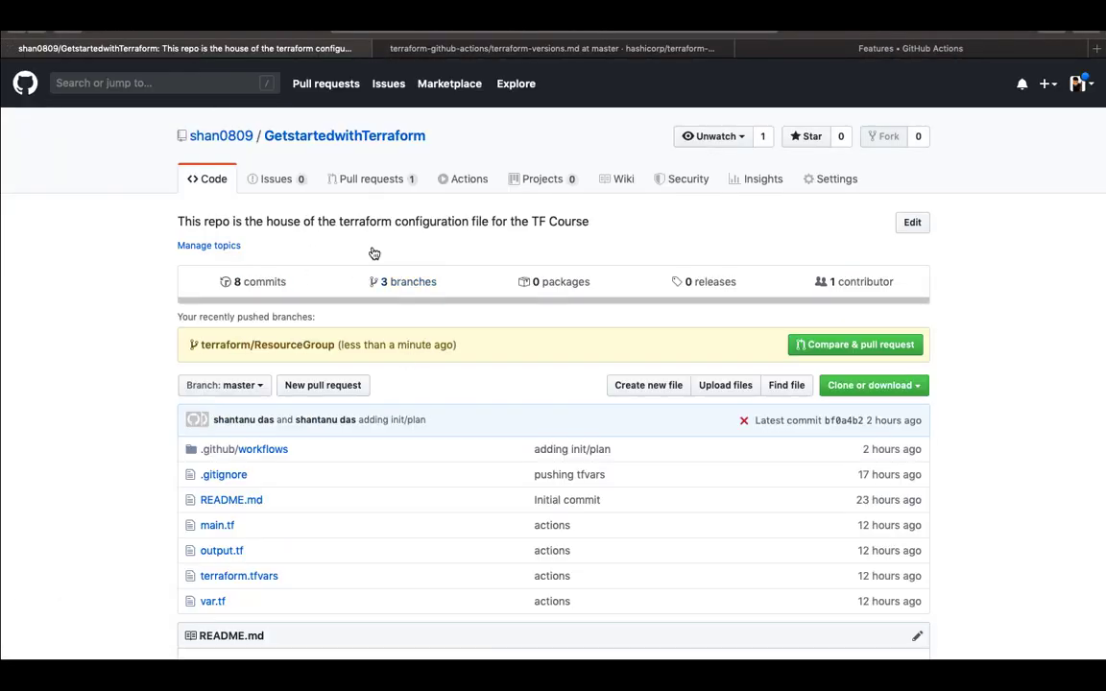
mouse_move(468, 179)
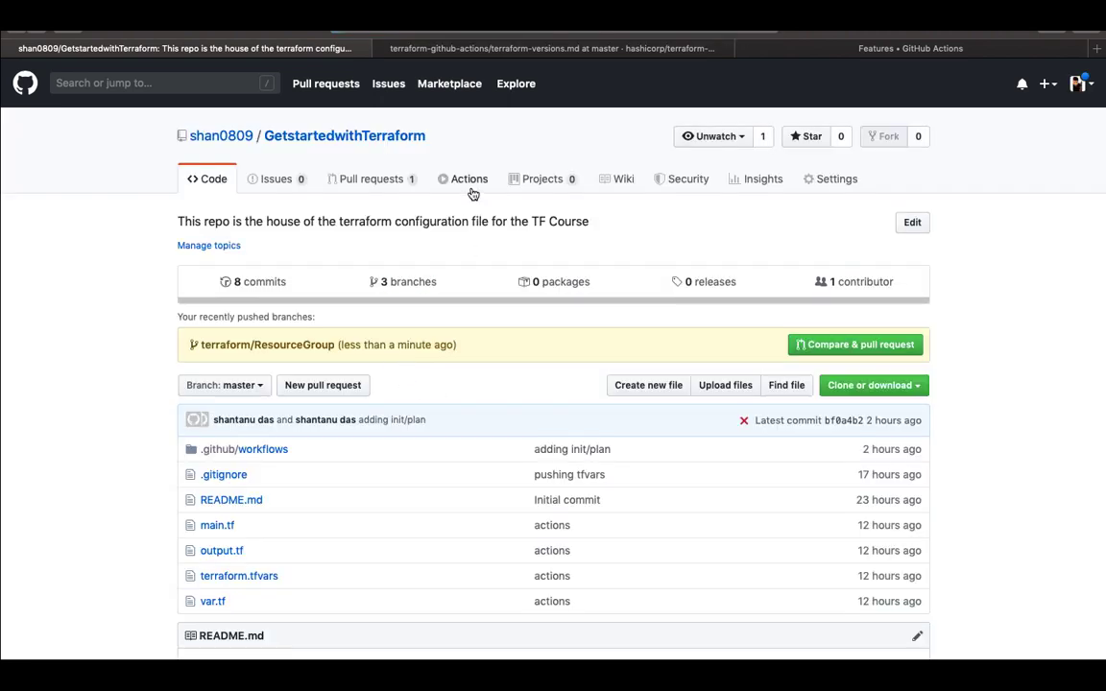
left_click(469, 178)
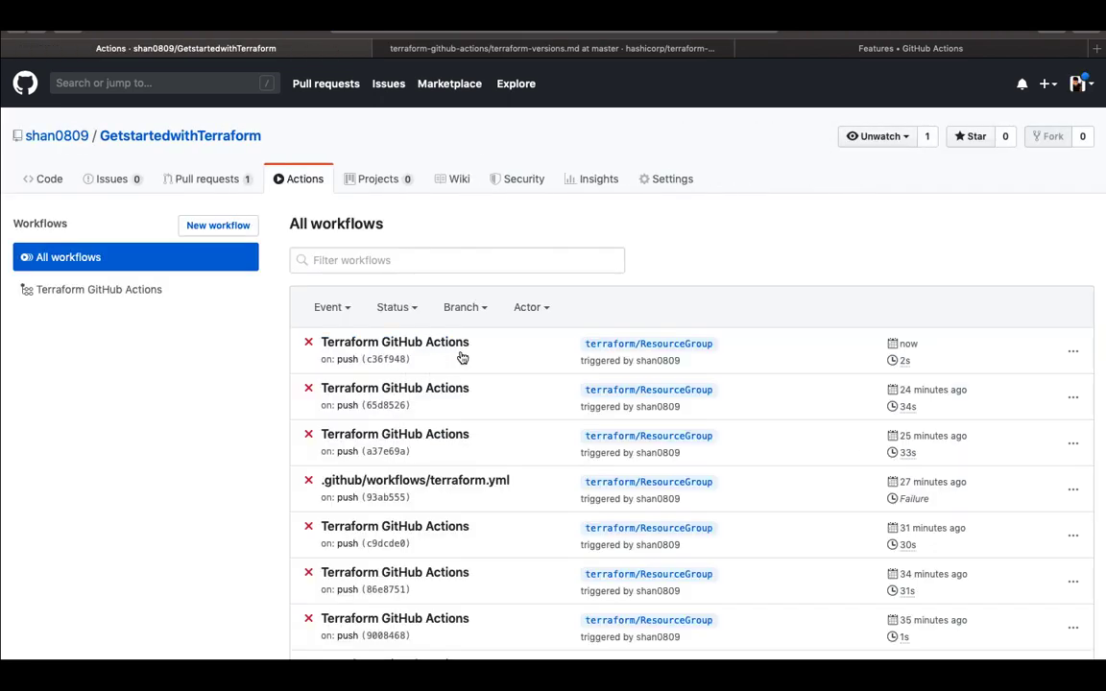
left_click(395, 342)
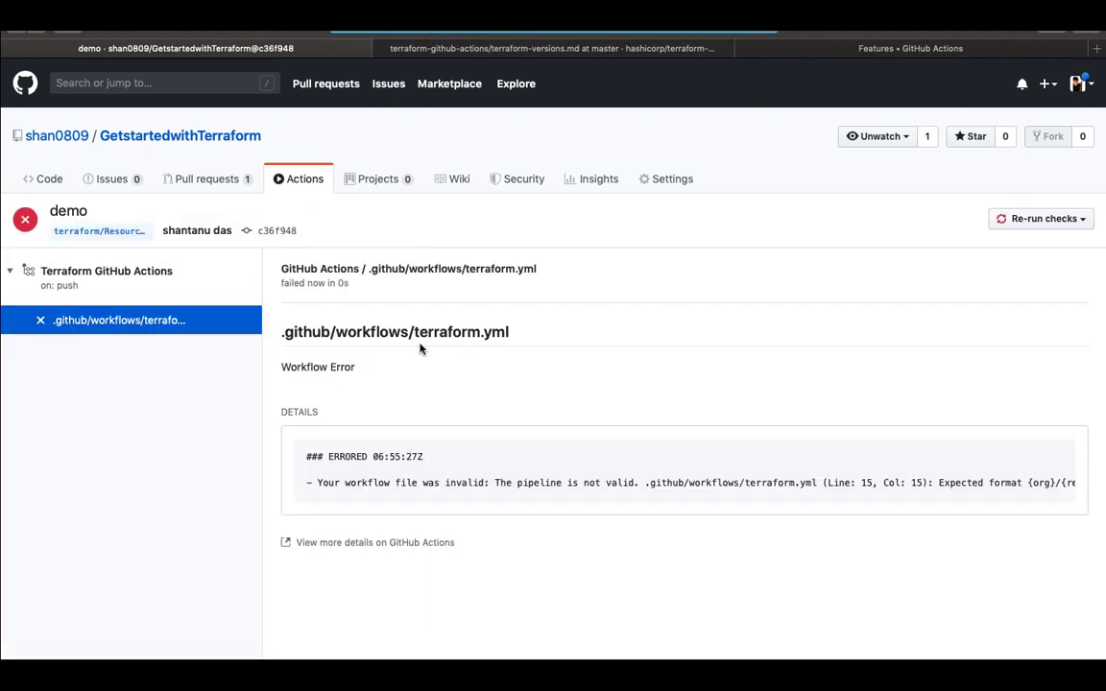
mouse_move(502, 495)
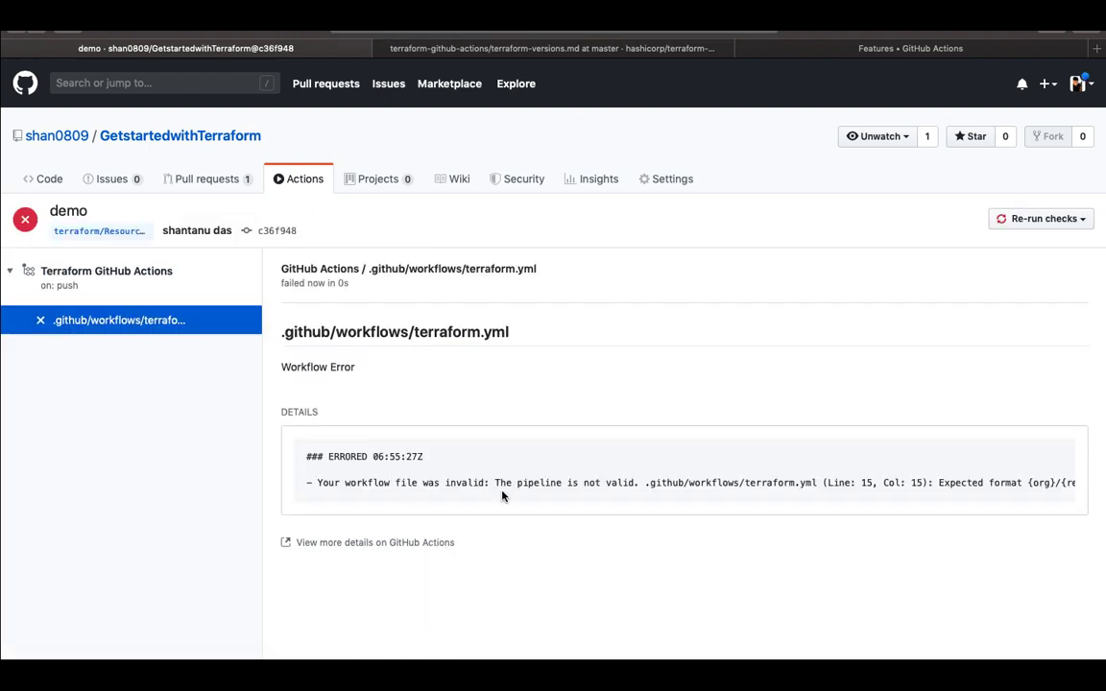
mouse_move(730, 488)
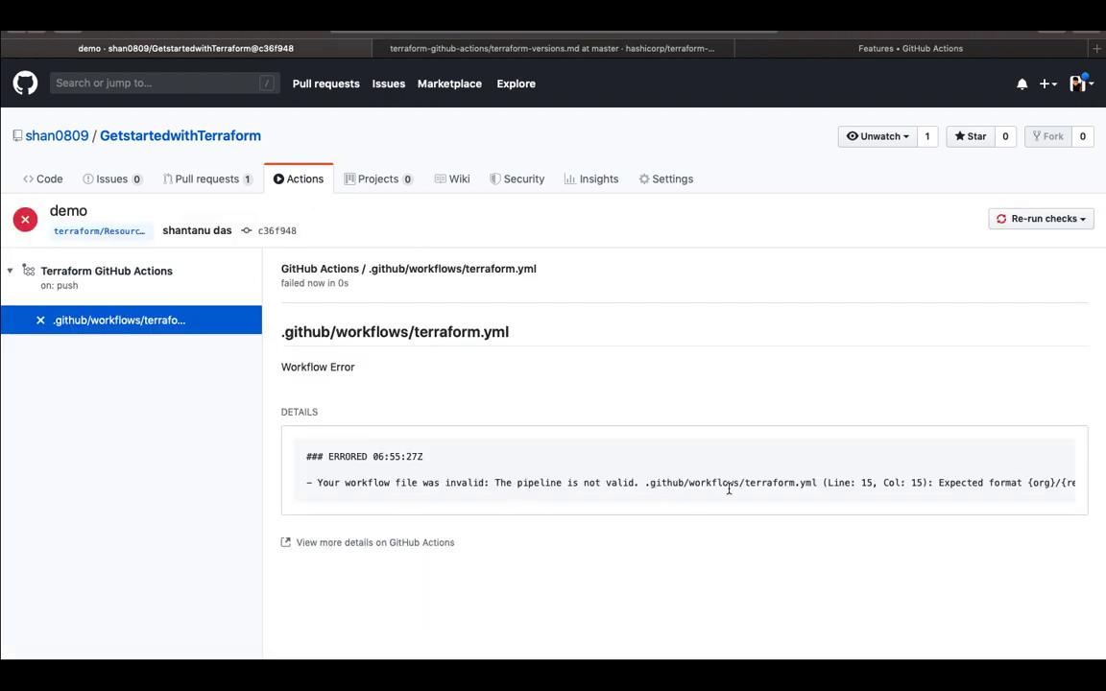
scroll("right", 3)
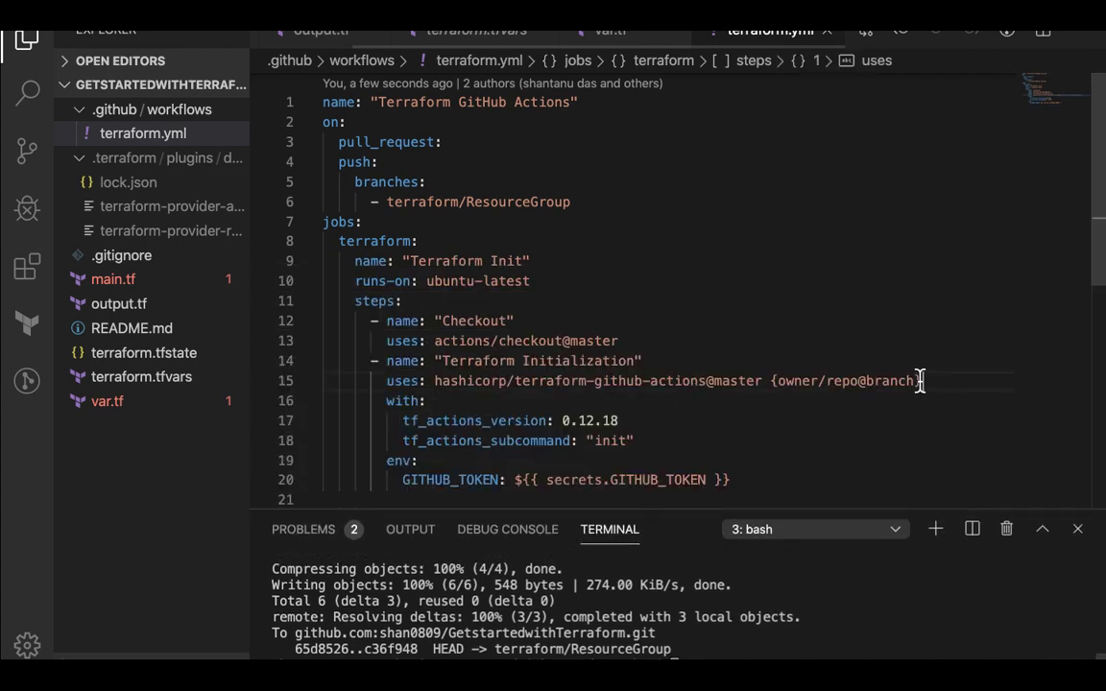
key("Backspace")
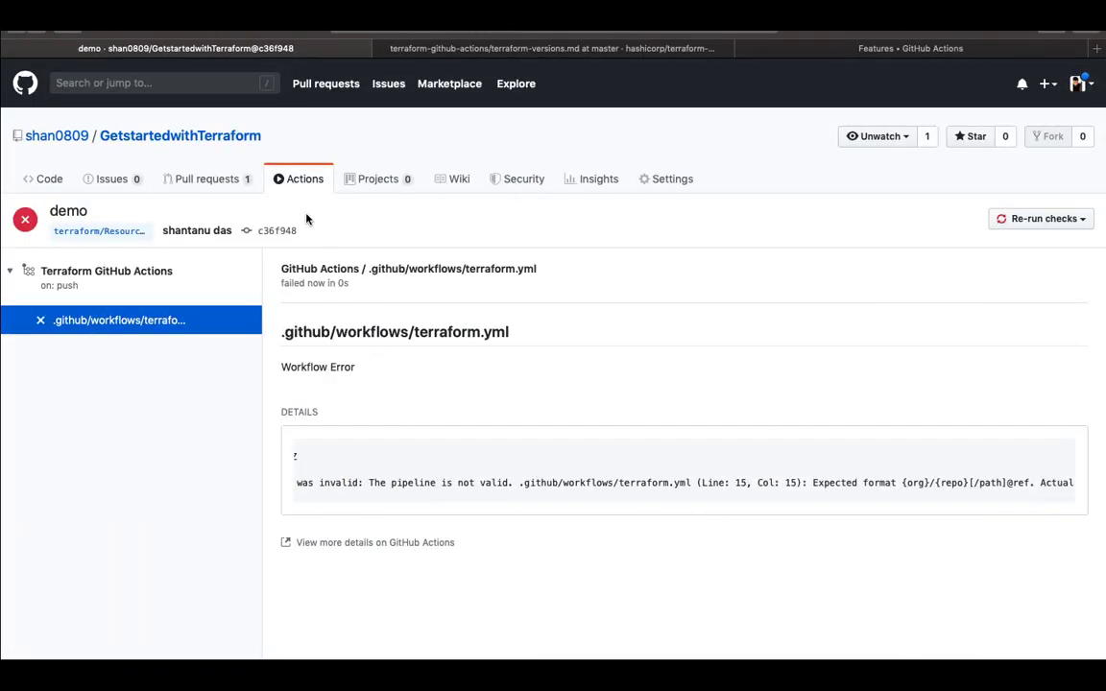
Recheck the failed run's error, then open the new in-progress workflow run
left_click(303, 178)
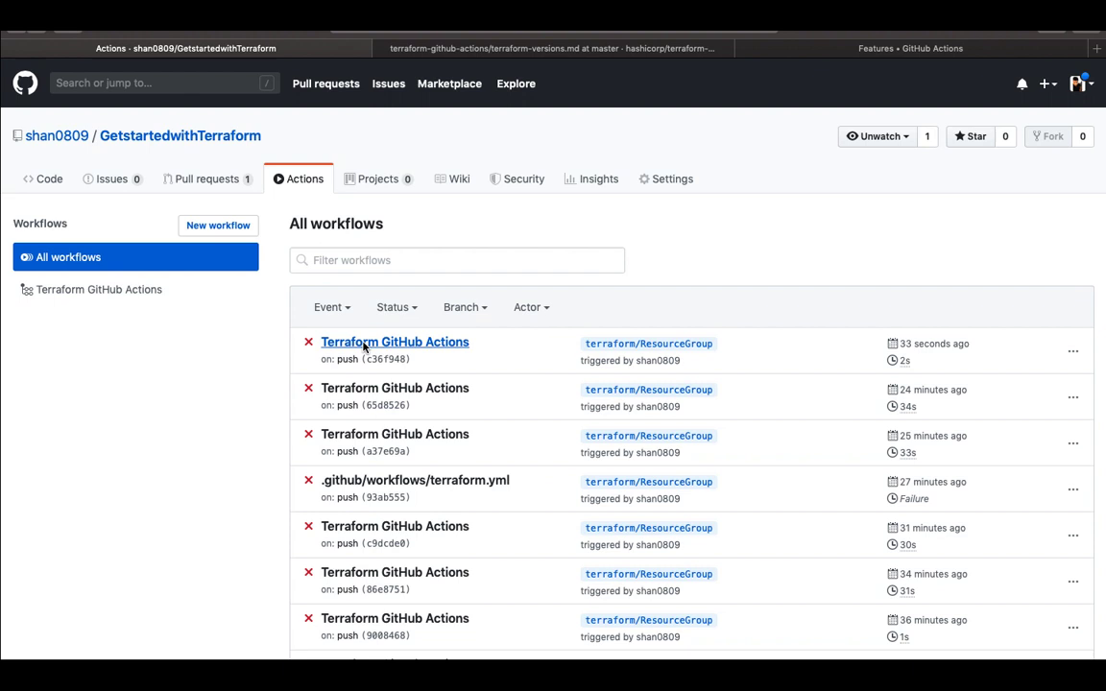
mouse_move(787, 323)
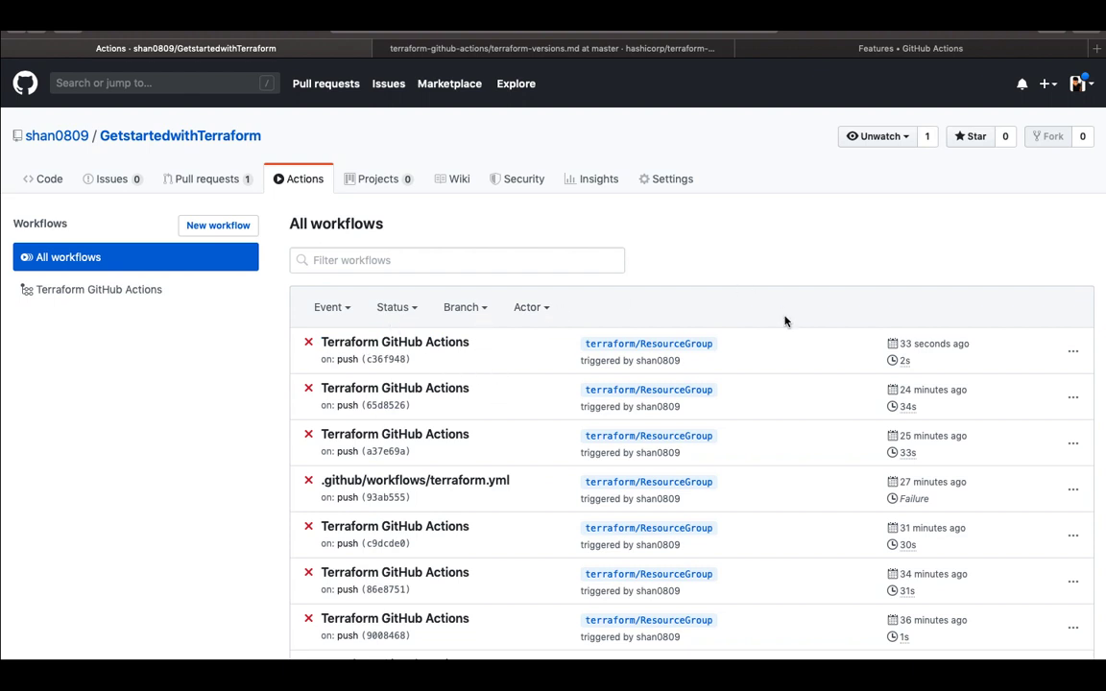
left_click(396, 342)
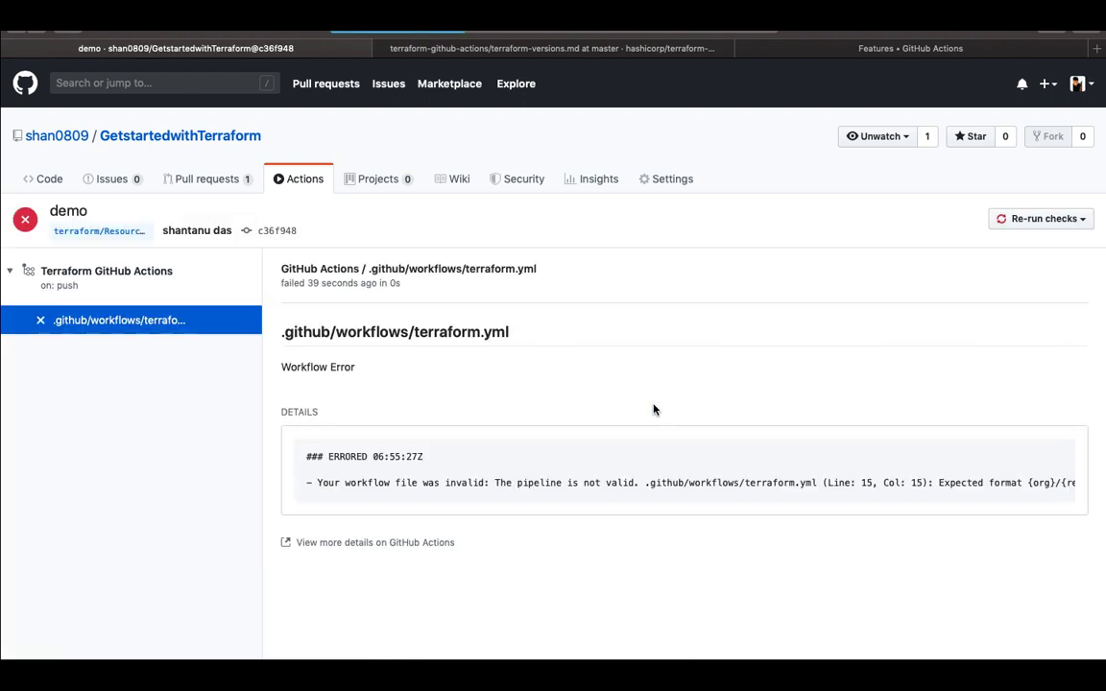
scroll("right", 3)
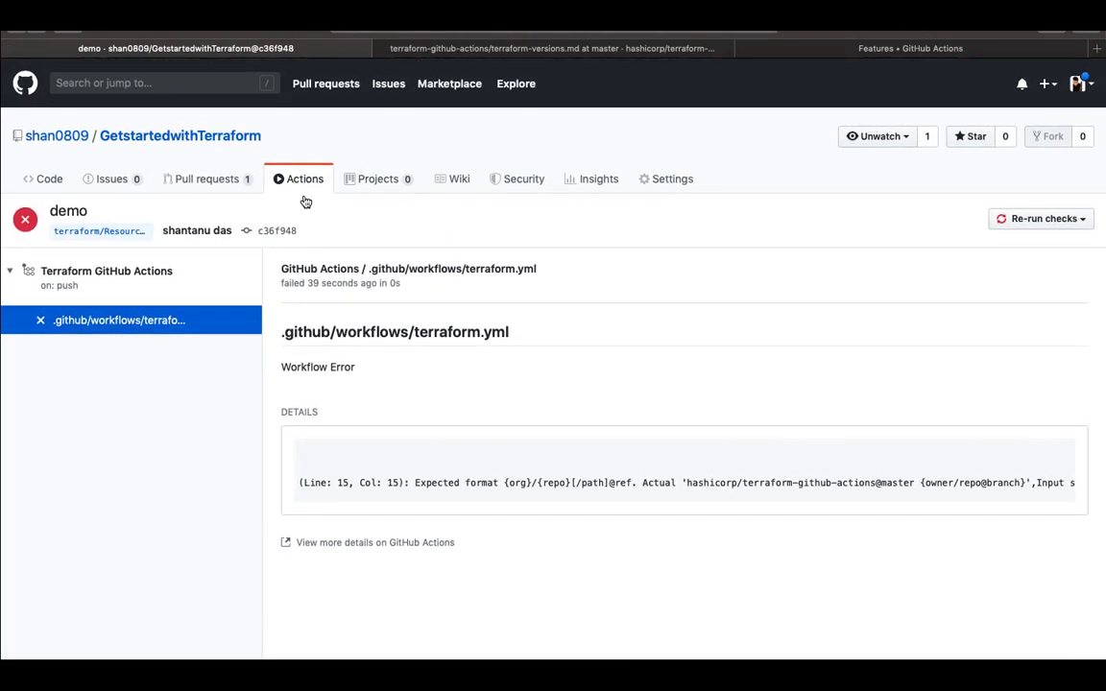
left_click(303, 178)
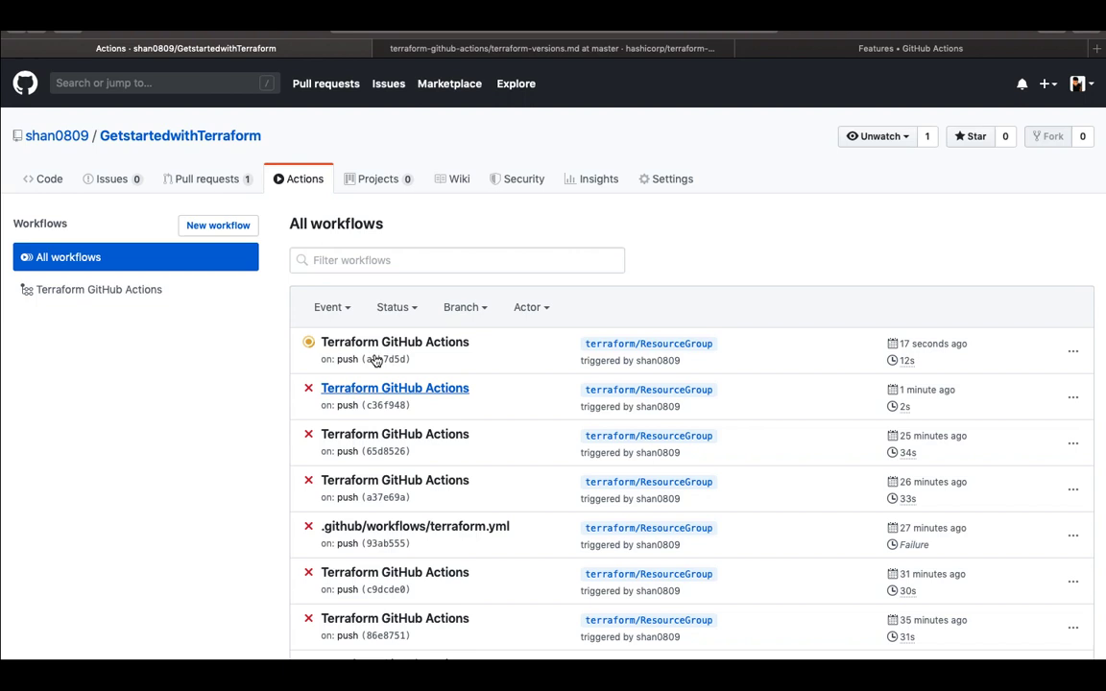
mouse_move(413, 253)
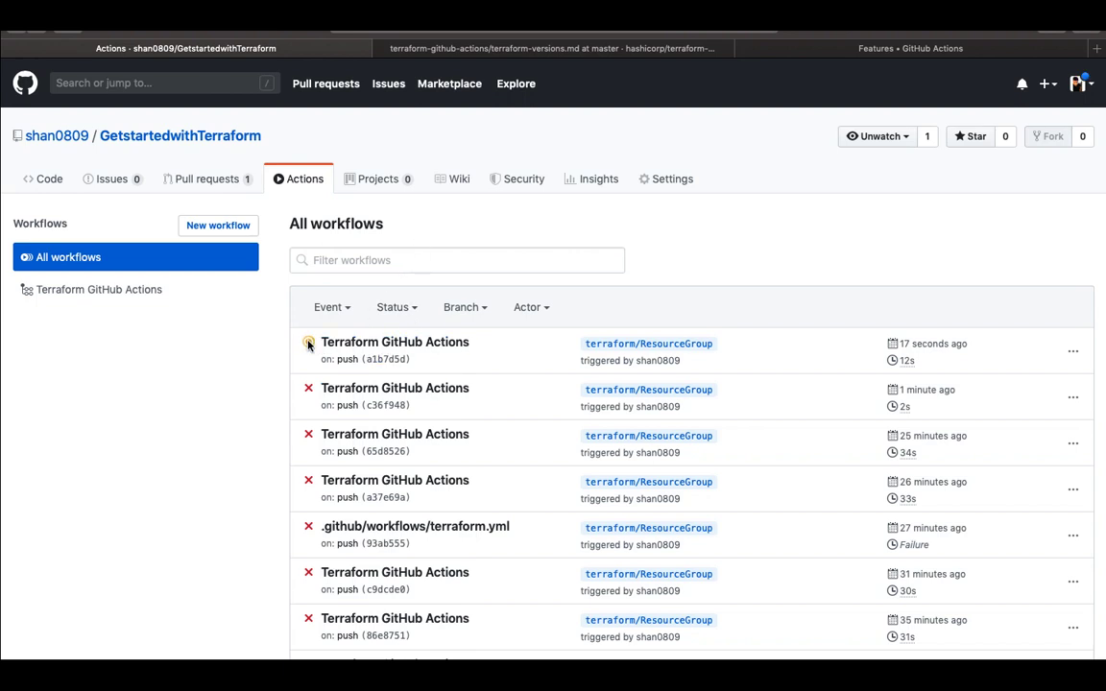
left_click(396, 341)
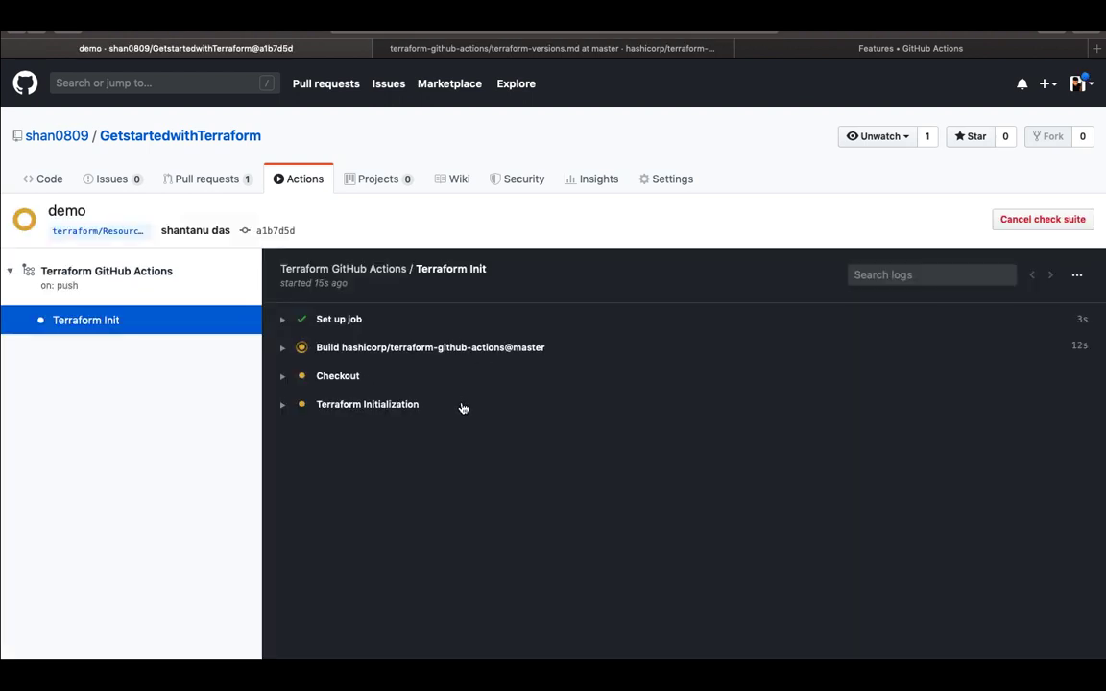
Read the Checkout and build step logs down to the successful Terraform Initialization output
left_click(282, 347)
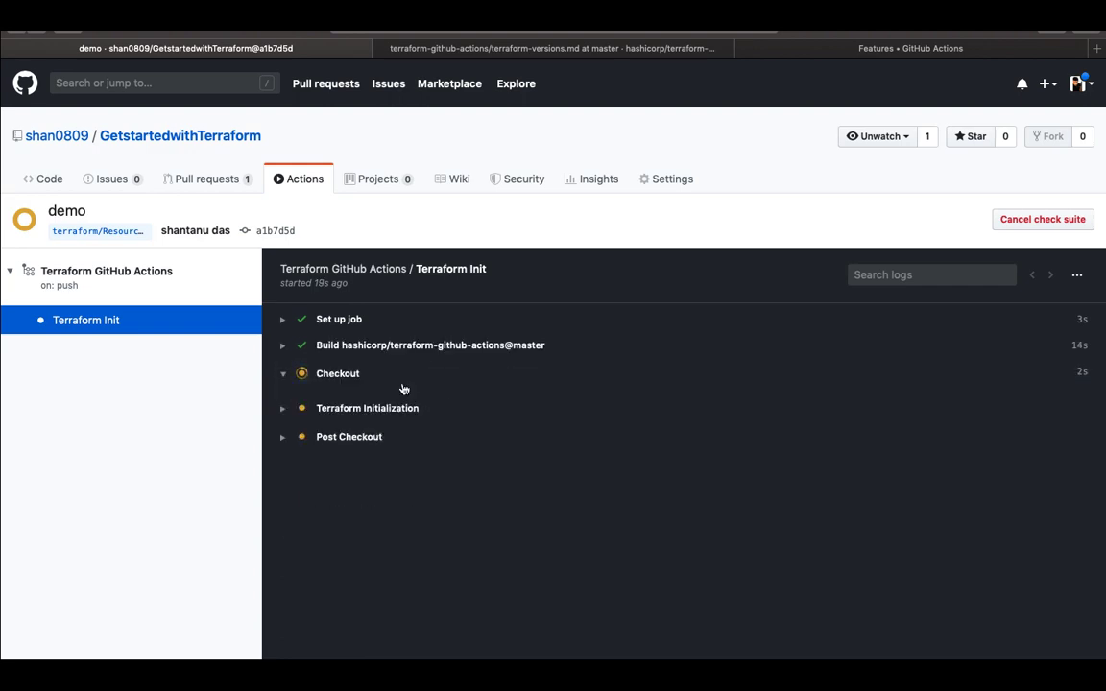
left_click(430, 346)
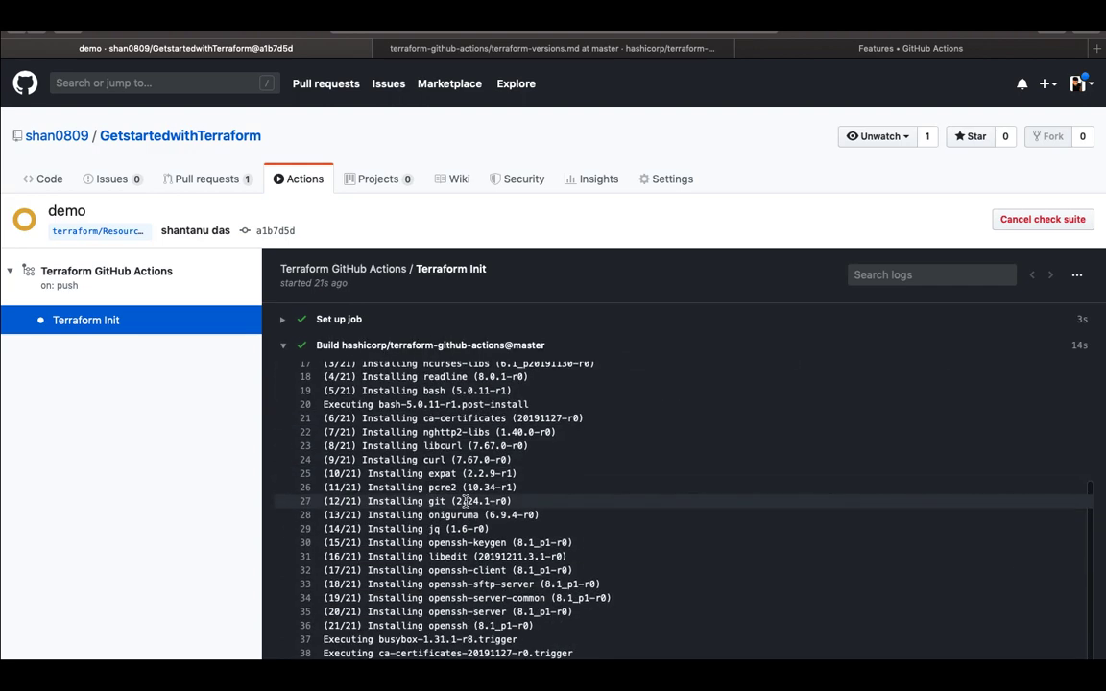
scroll("down", 3)
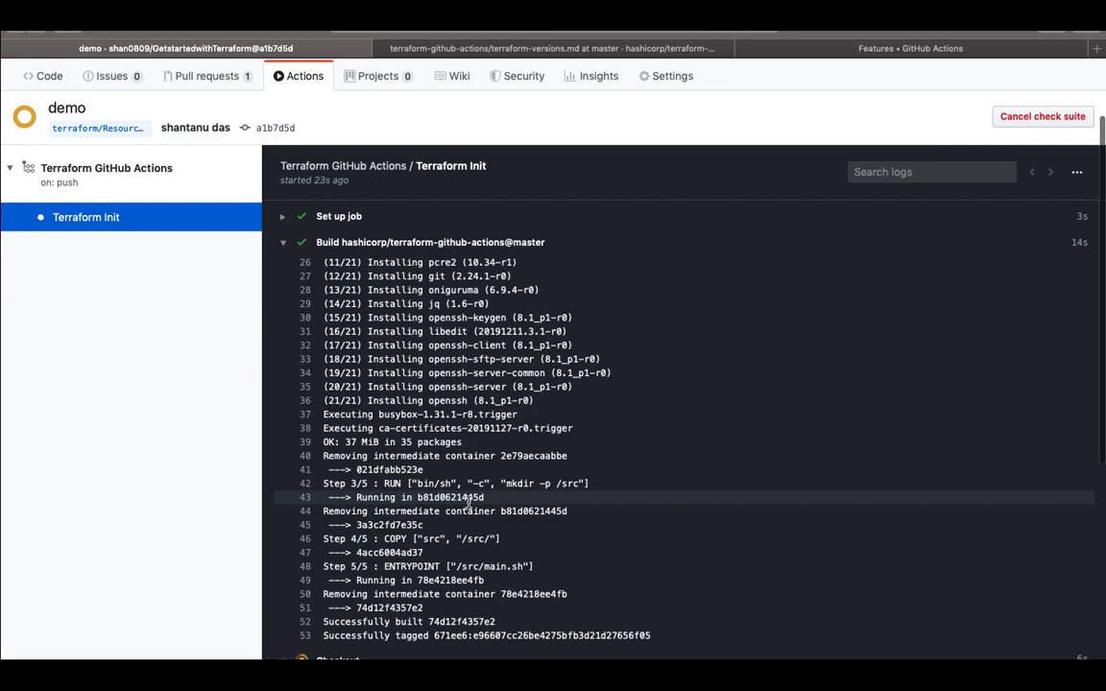
scroll("down", 3)
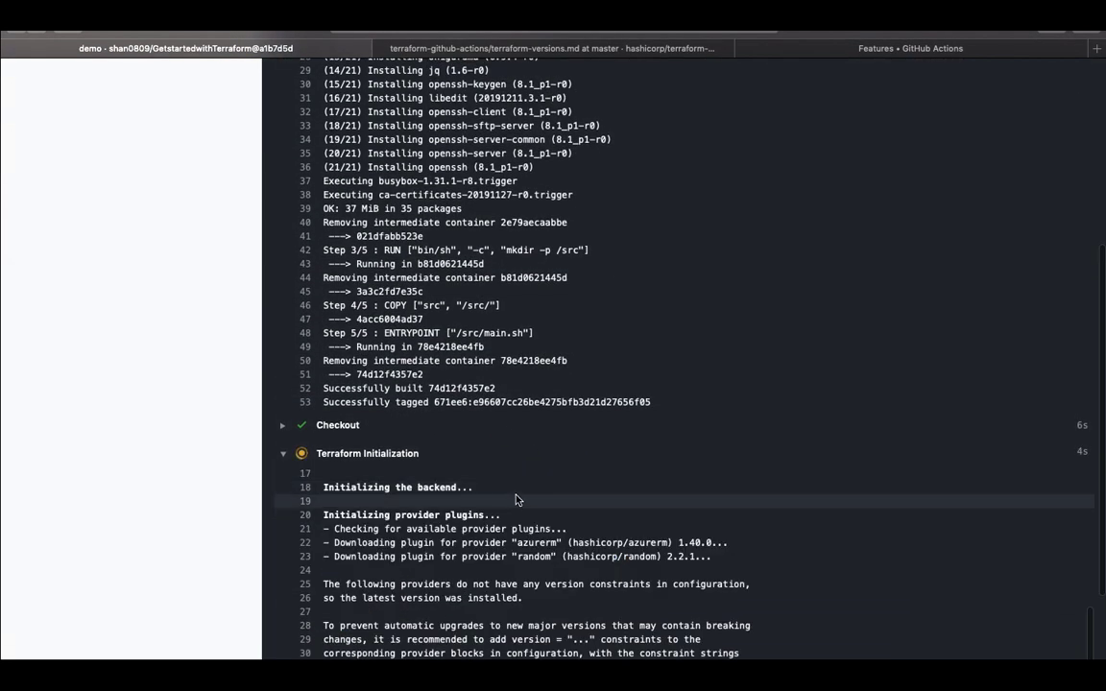
scroll("down", 3)
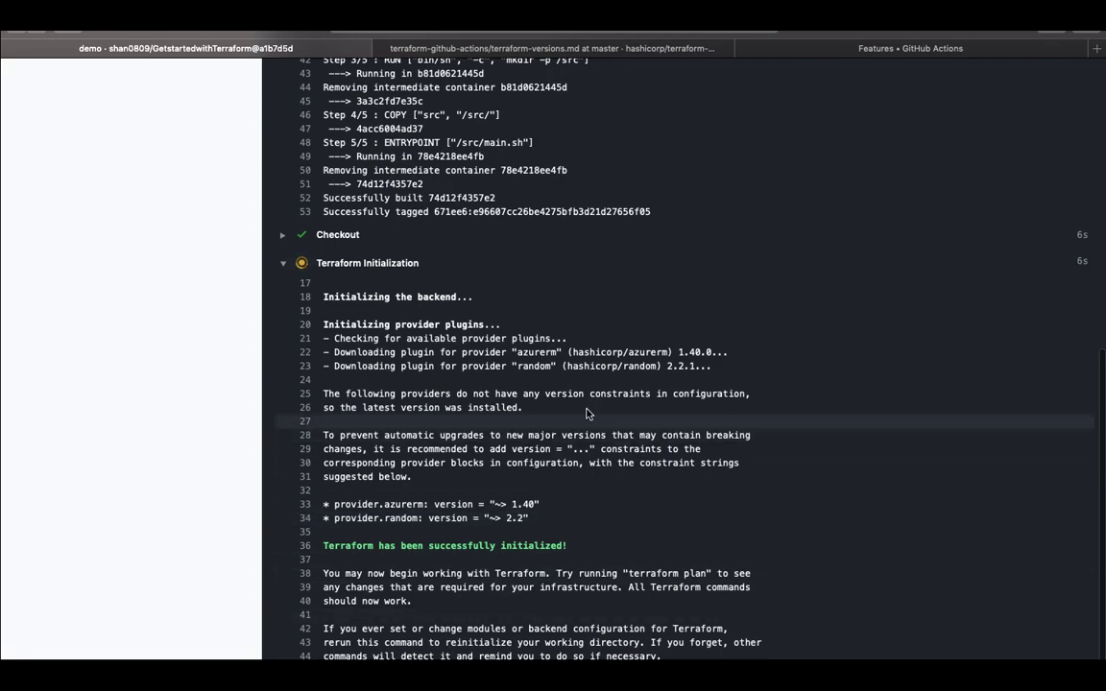
mouse_move(488, 507)
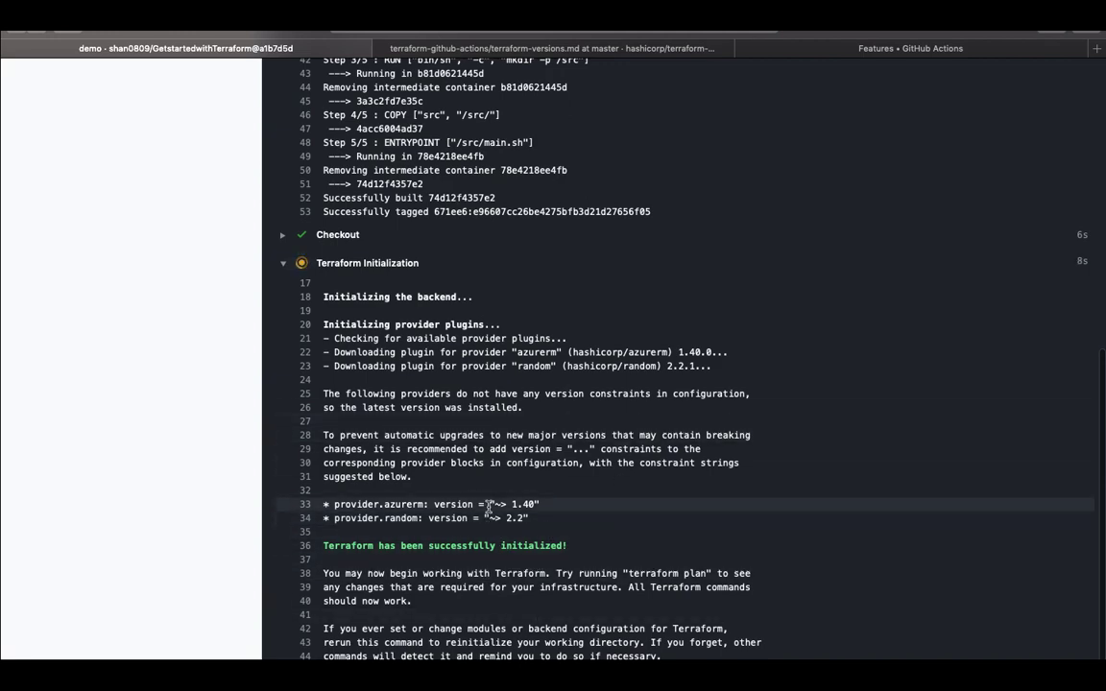
double_click(377, 503)
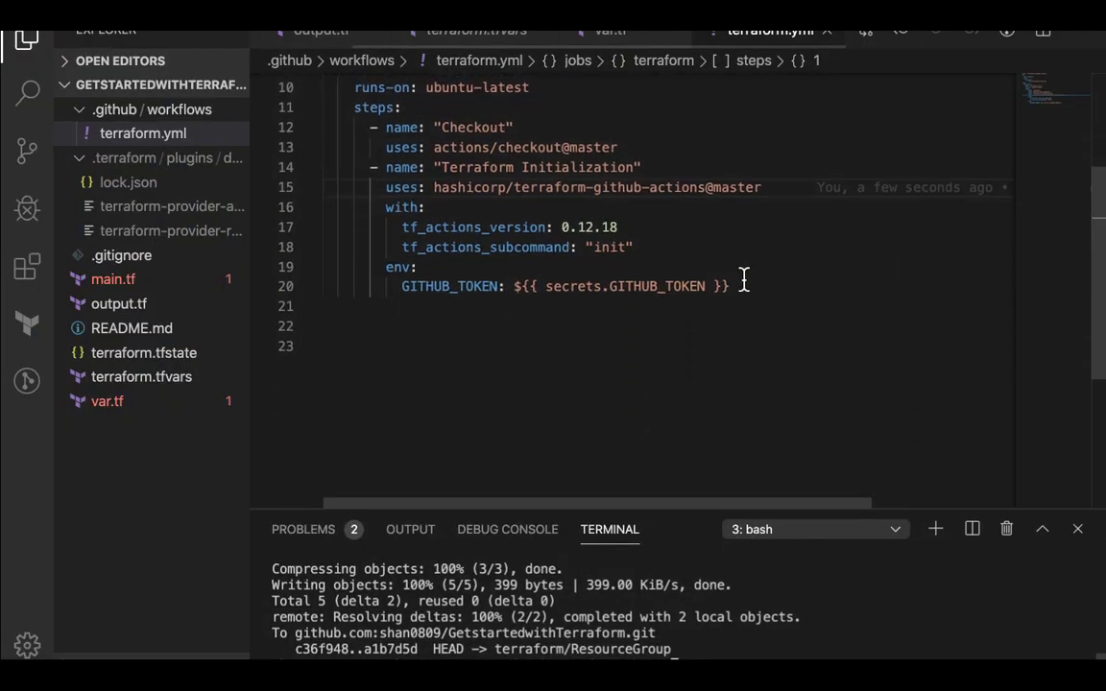
Duplicate the Terraform Init job as terraformvalidate, named Terraform Validate, with subcommand validate
left_click_drag(729, 287, 518, 127)
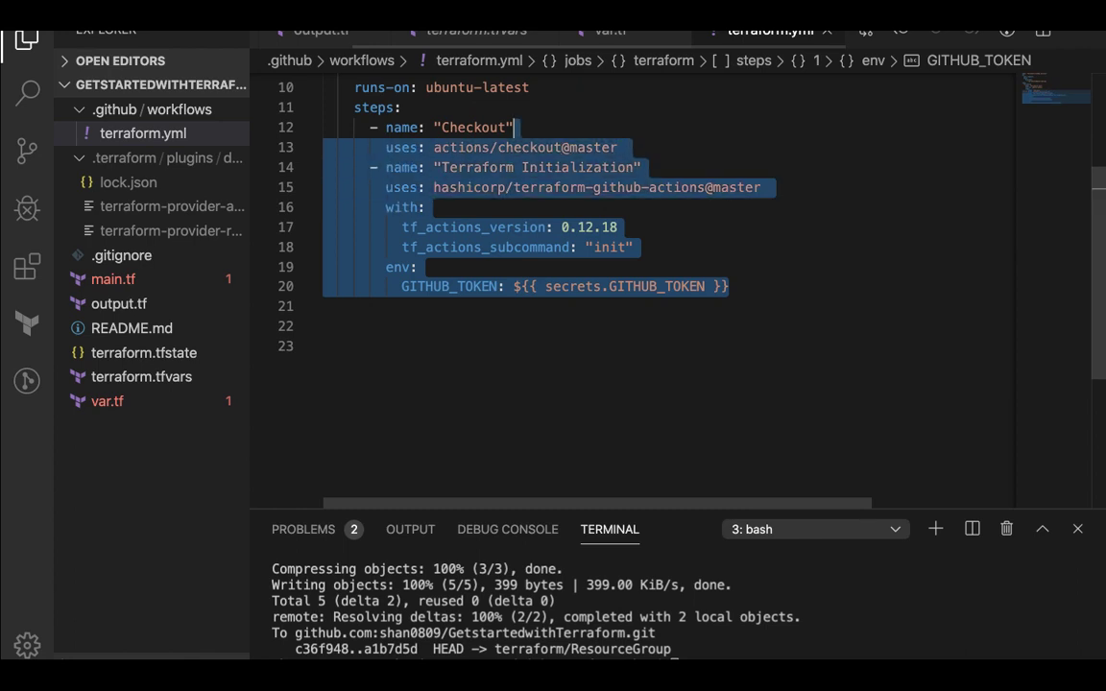
scroll("up", 3)
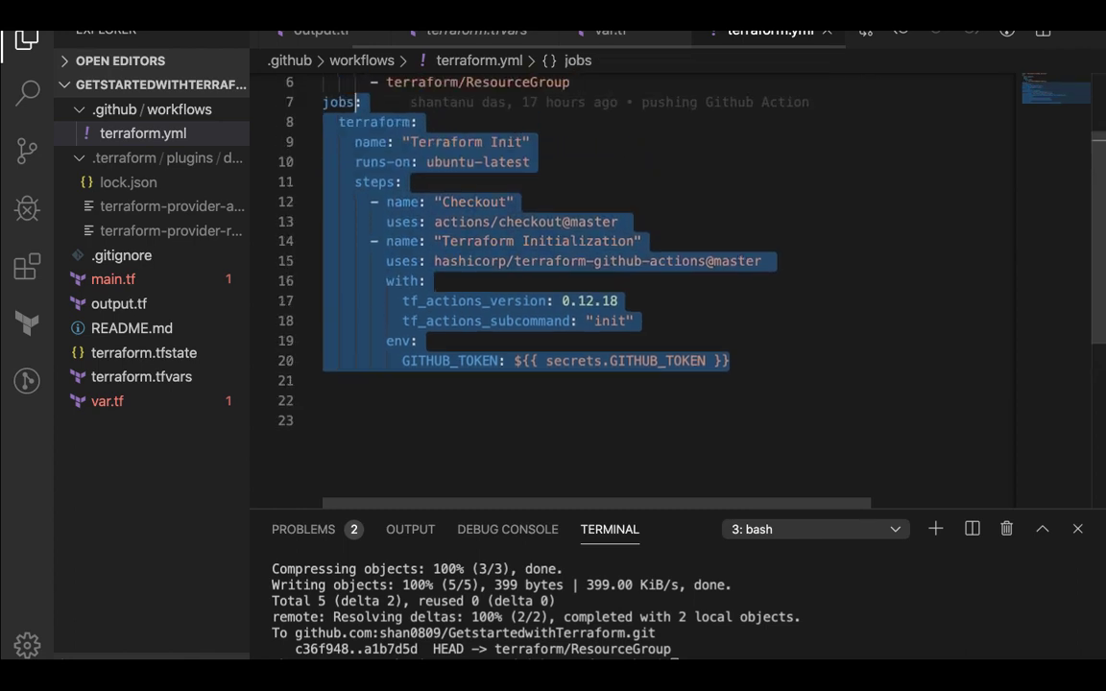
left_click(374, 123)
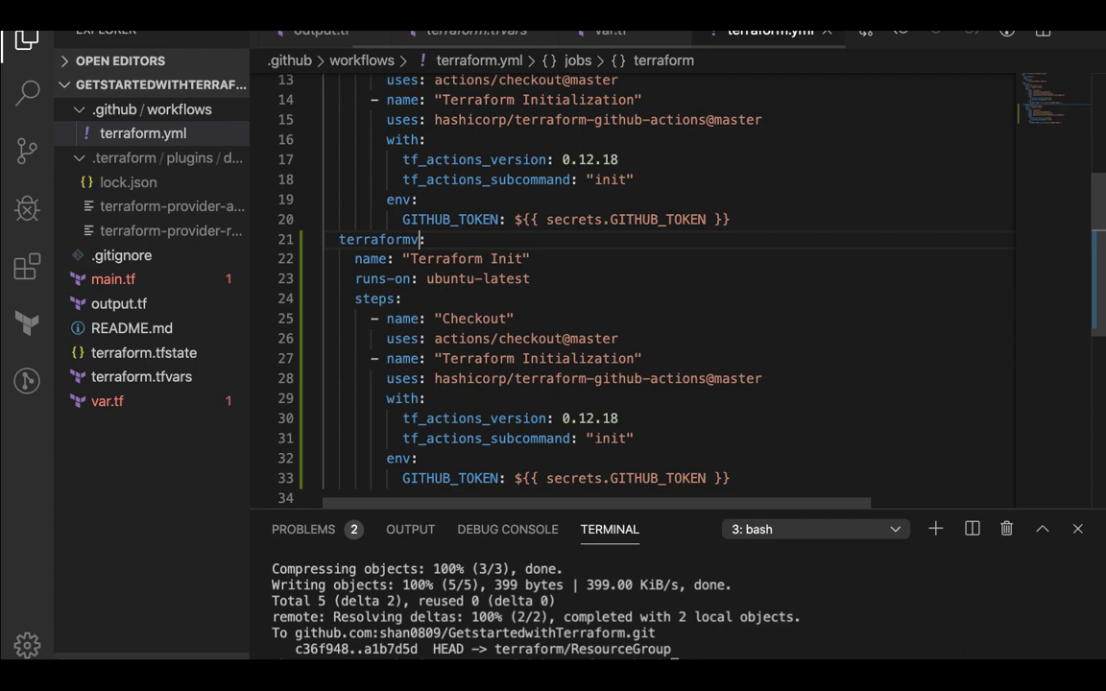
type("alidate")
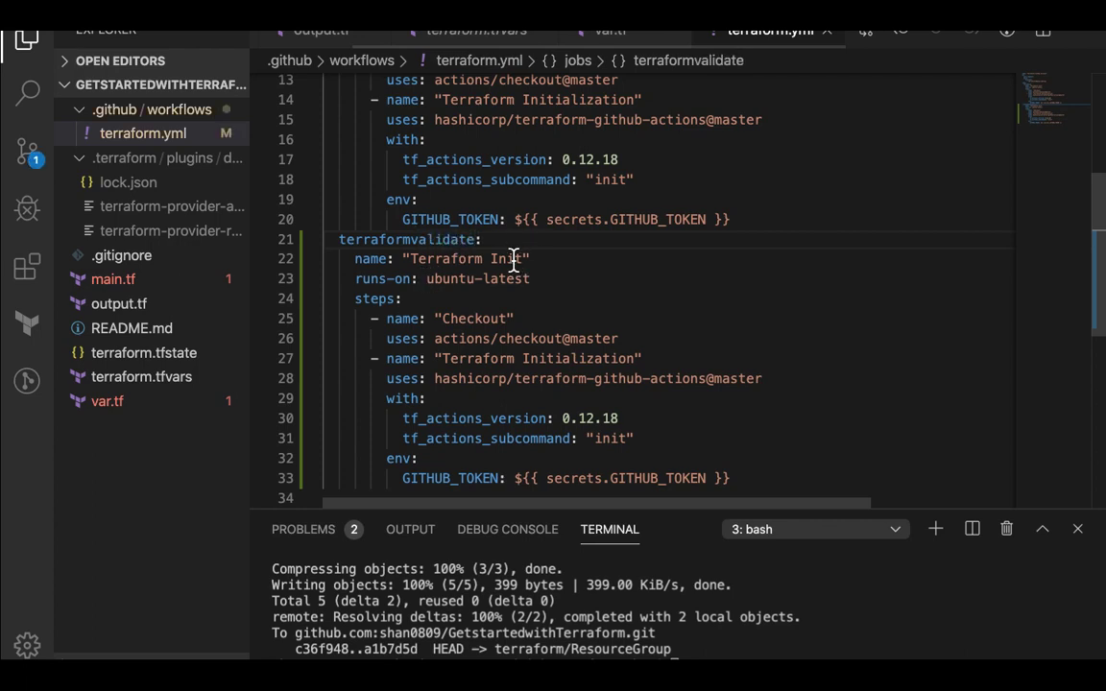
type("Validate")
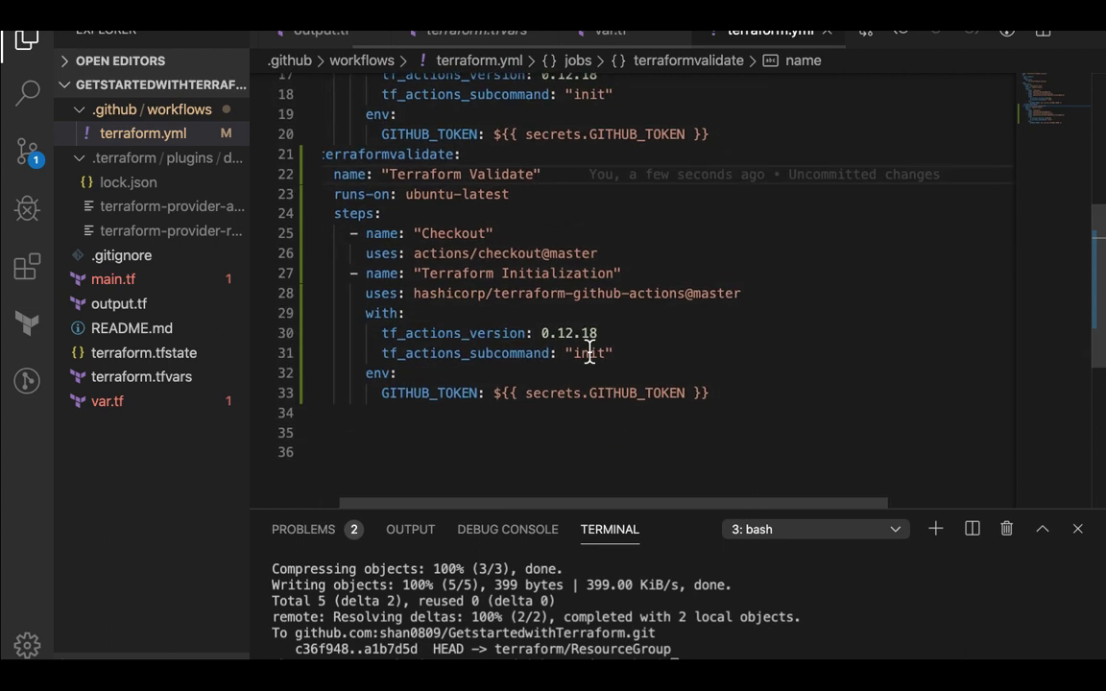
type("valida")
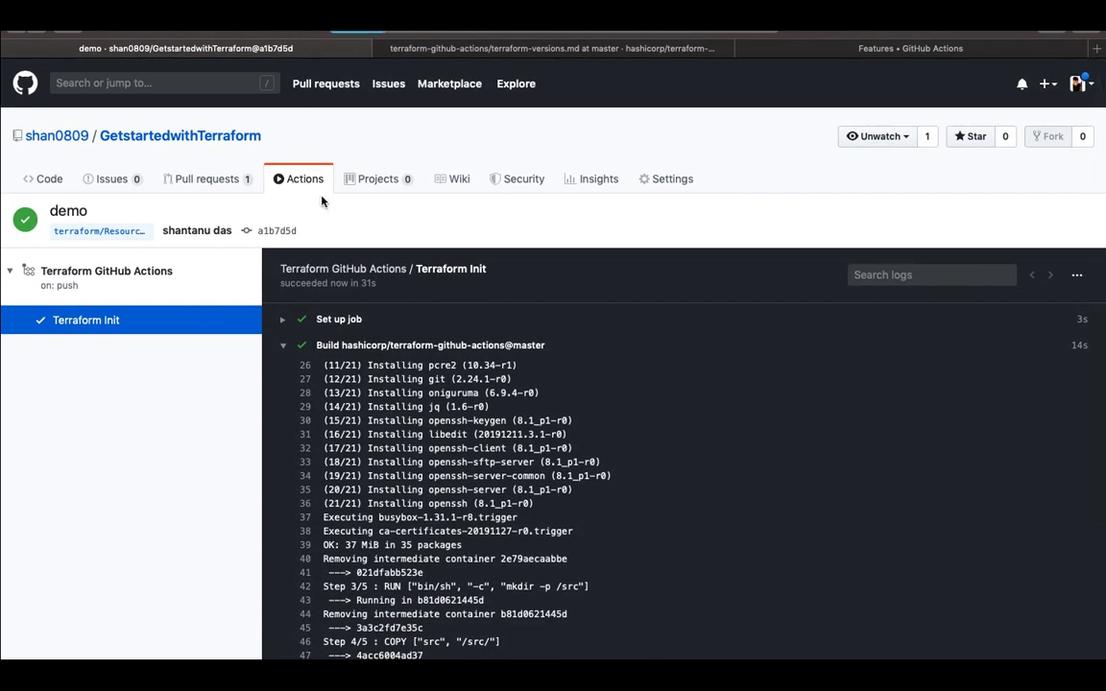
Open the newly queued run with Terraform Init and Terraform Validate jobs and select a job
left_click(304, 179)
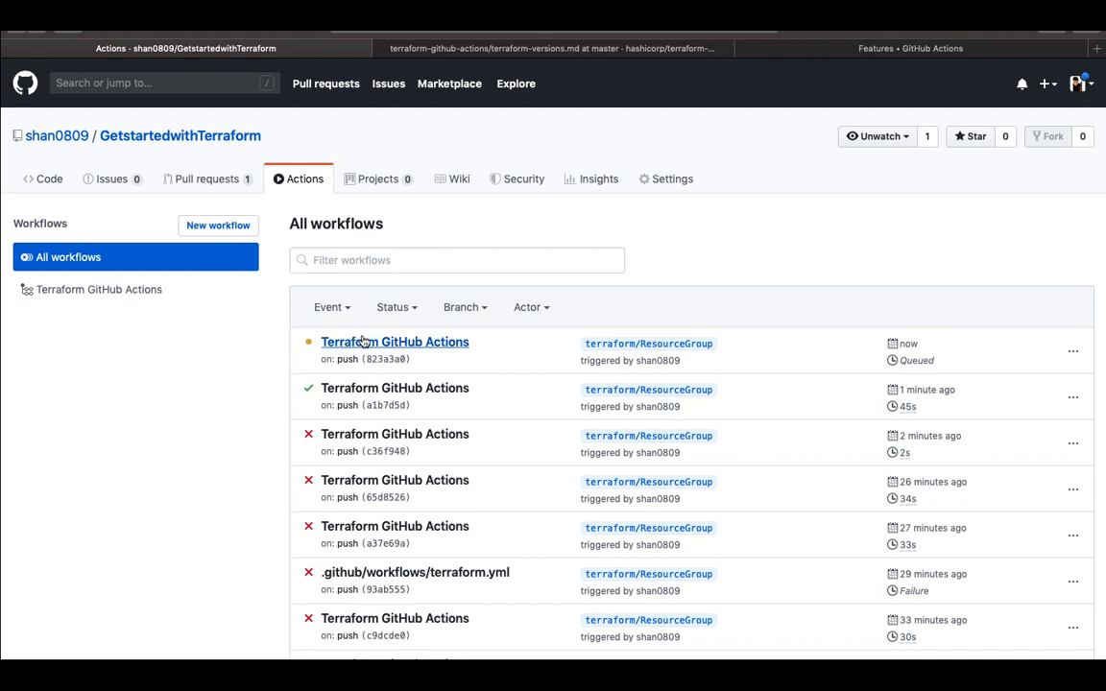
left_click(396, 342)
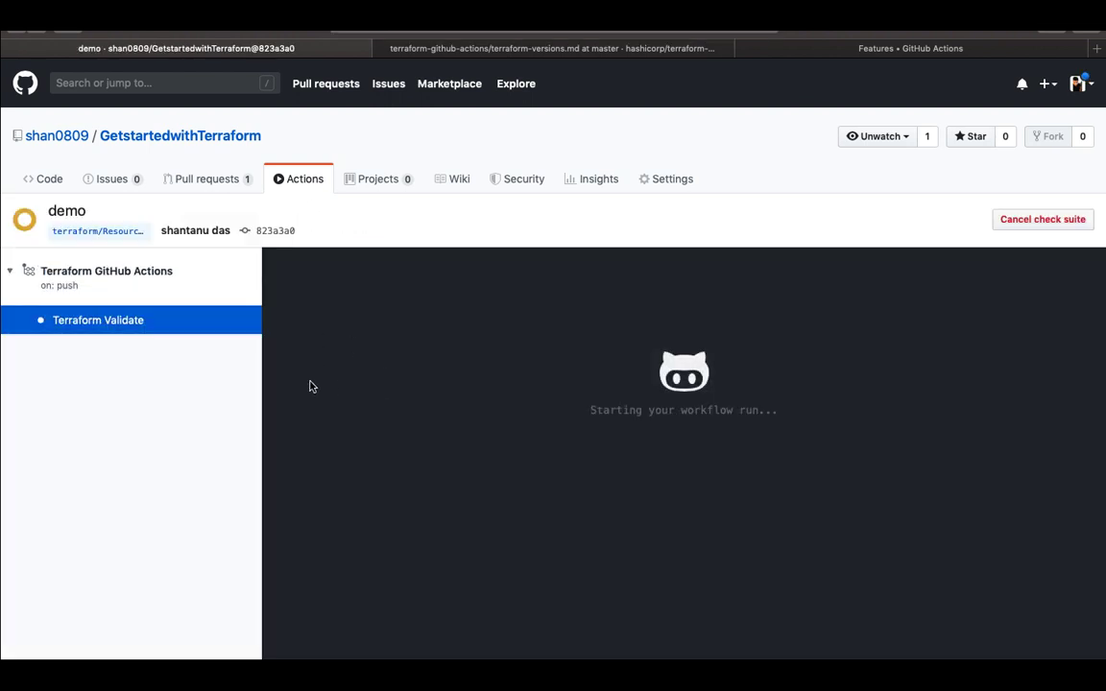
mouse_move(392, 396)
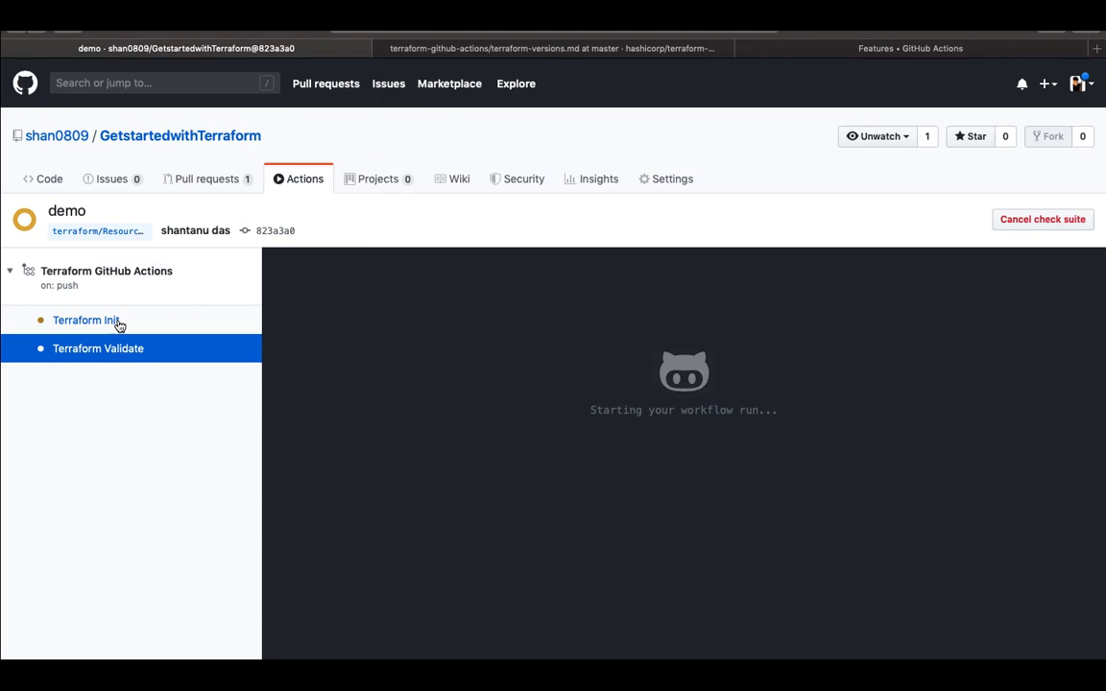
left_click(98, 349)
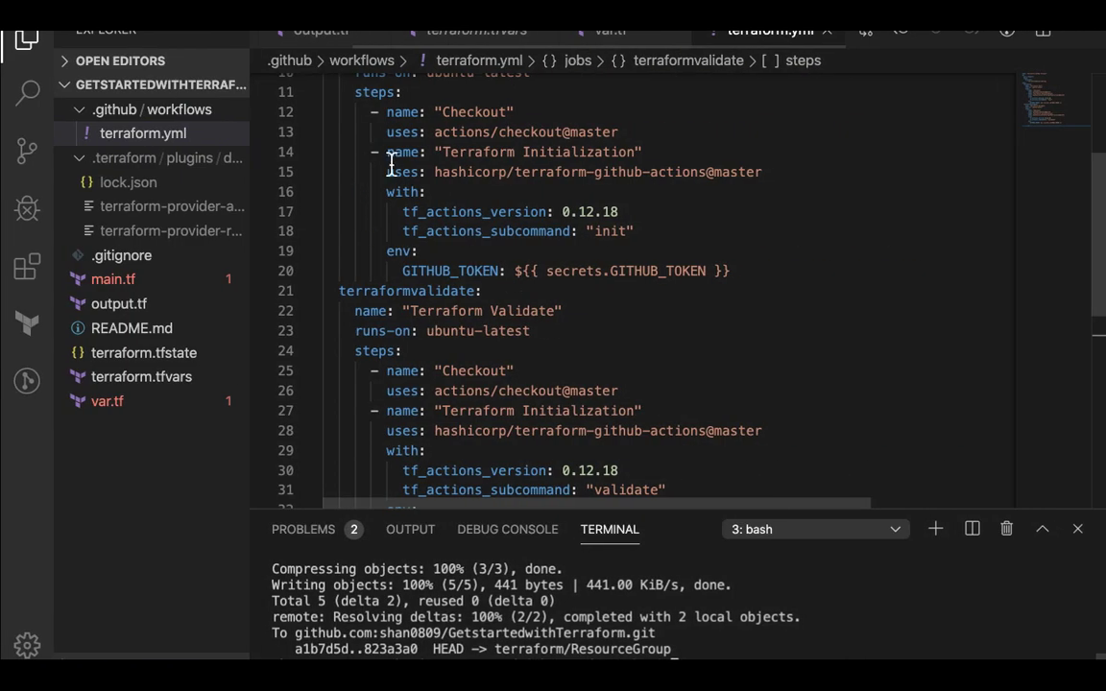
scroll("up", 3)
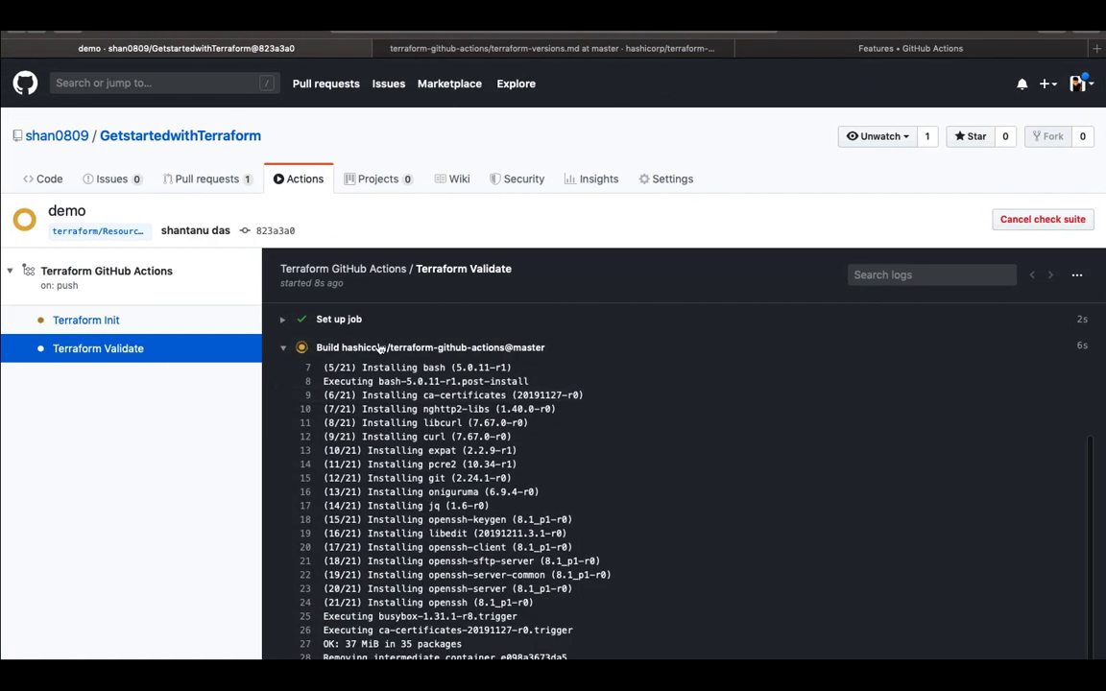
Read the Terraform Validate log to find the unsatisfied plugin requirements (azurerm not installed) error
scroll("down", 3)
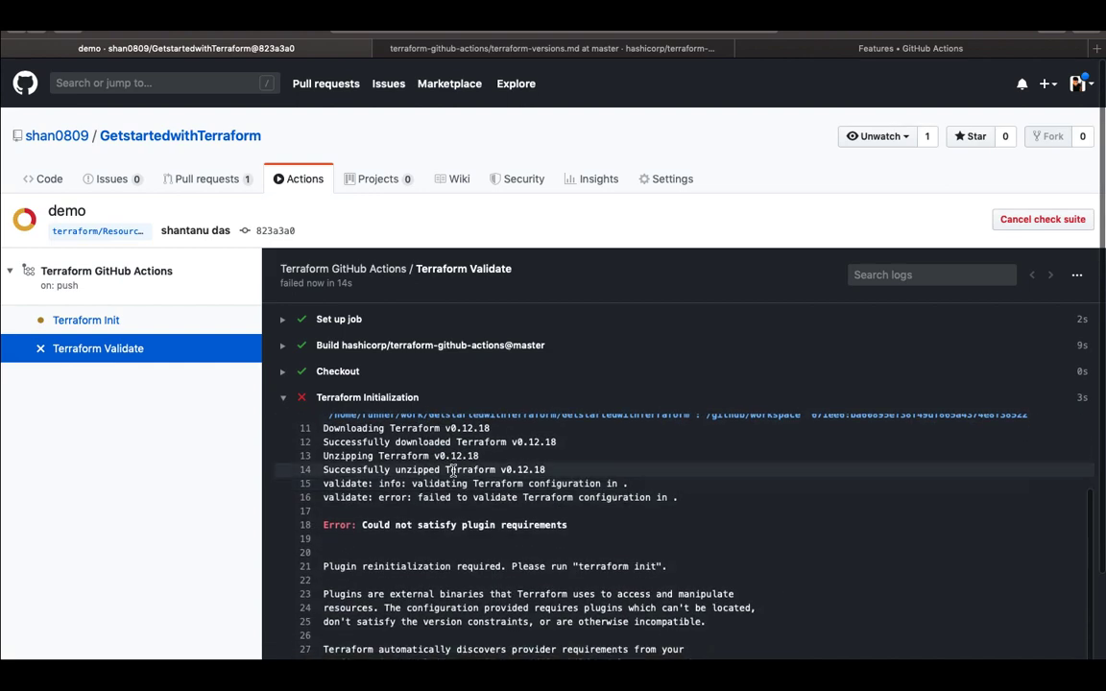
scroll("down", 3)
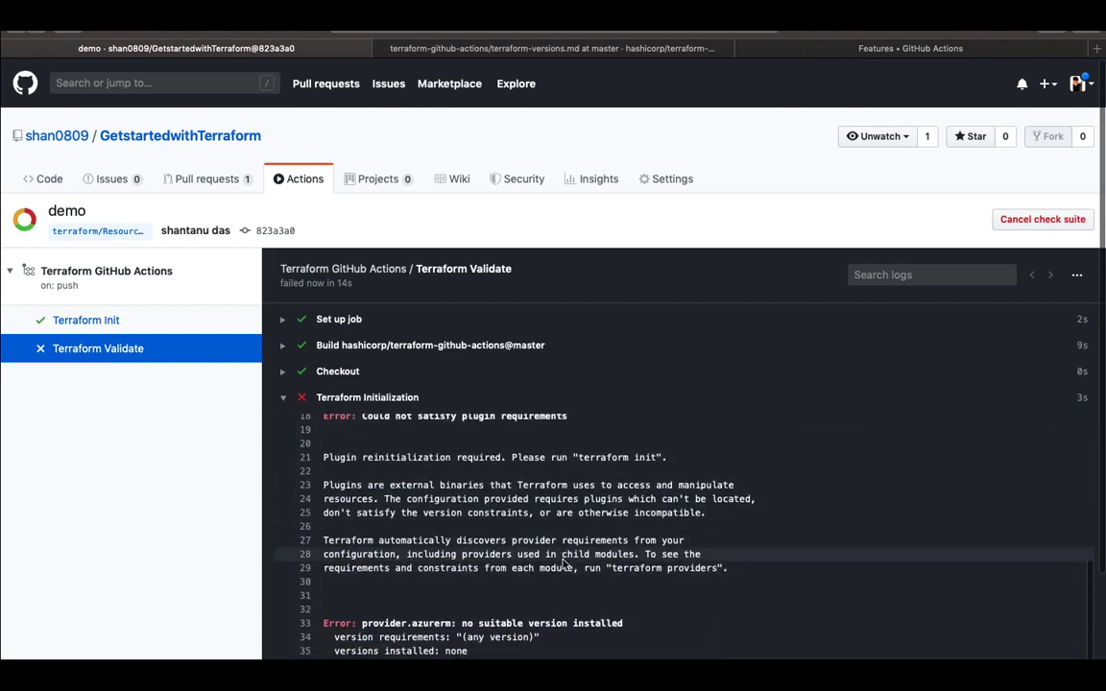
scroll("up", 3)
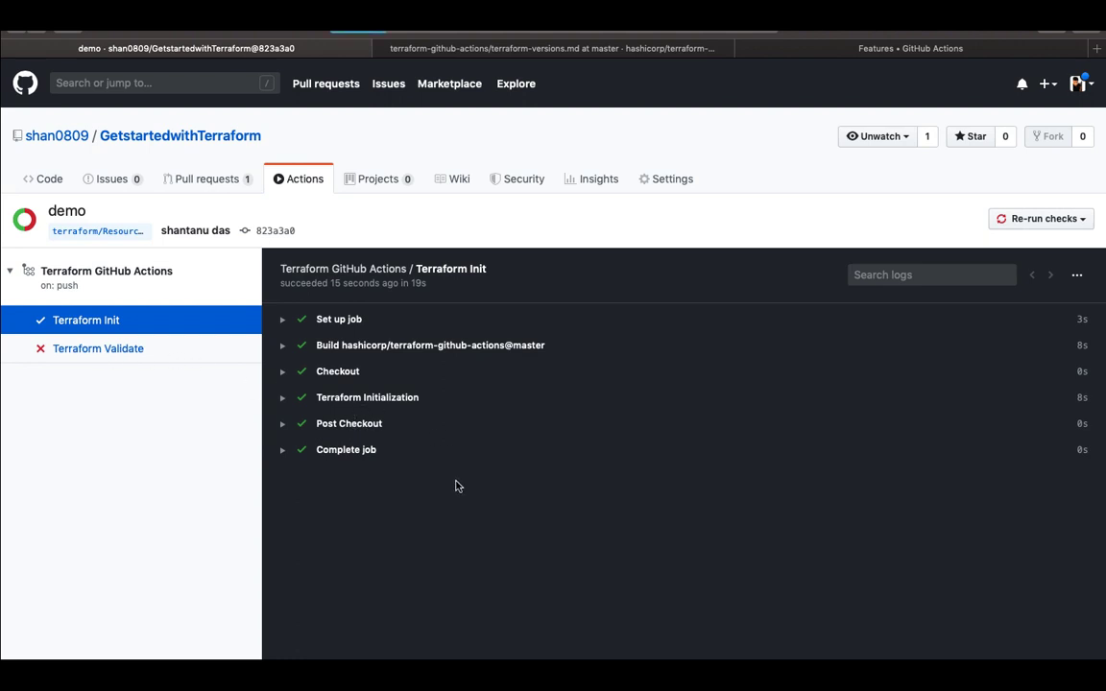
left_click(98, 350)
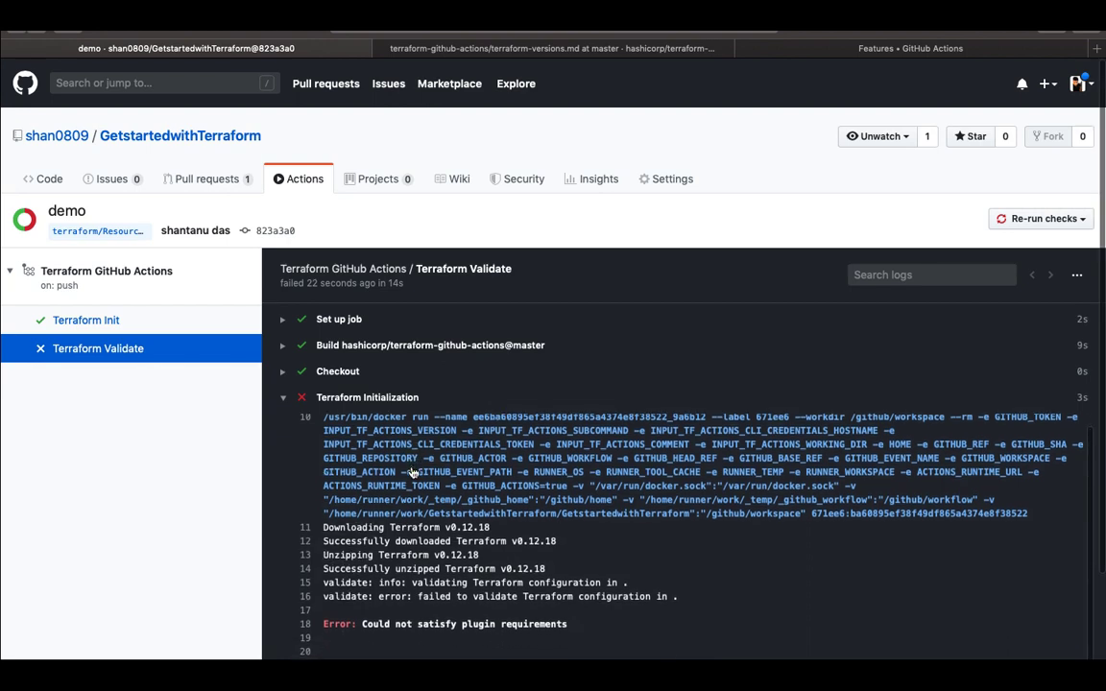
scroll("down", 3)
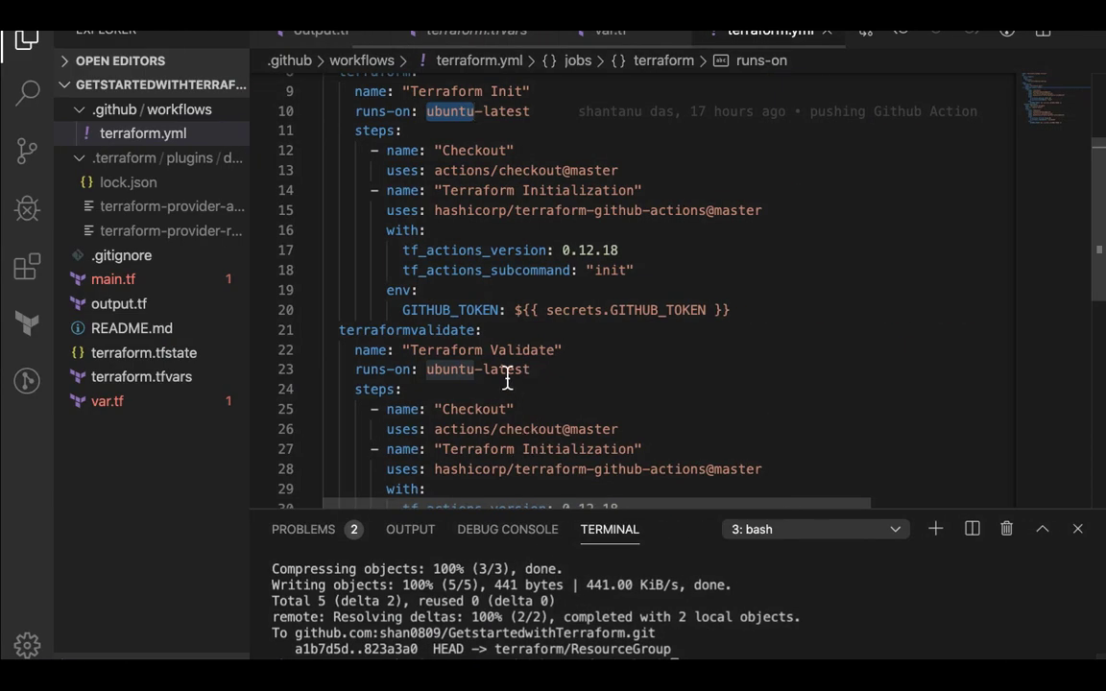
mouse_move(555, 361)
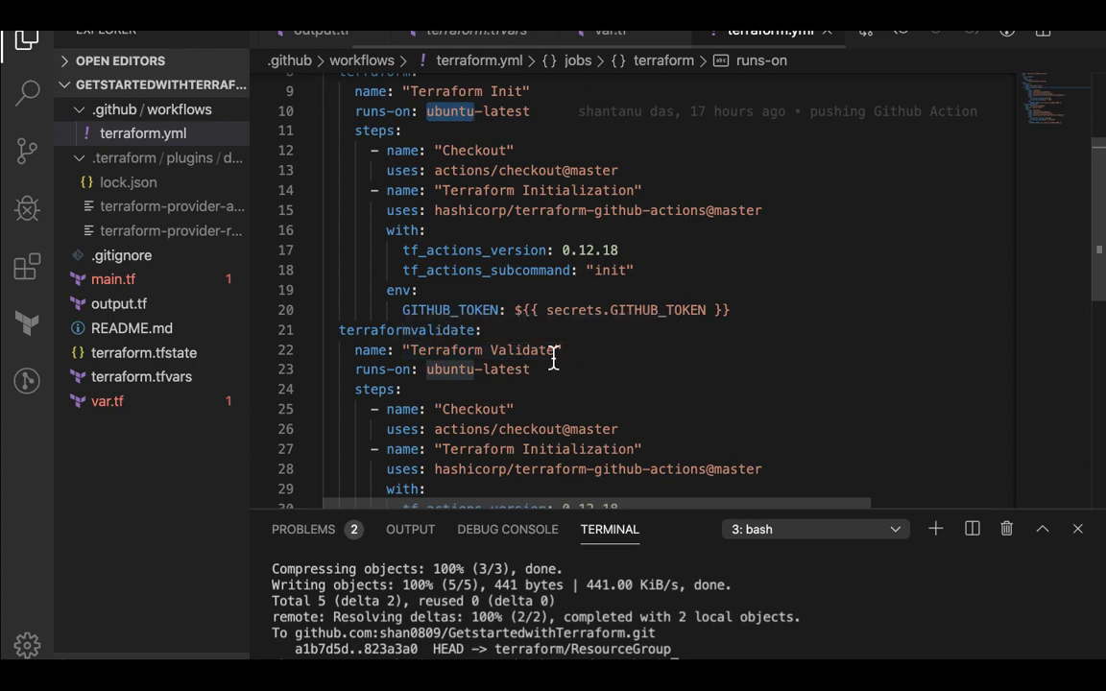
scroll("down", 3)
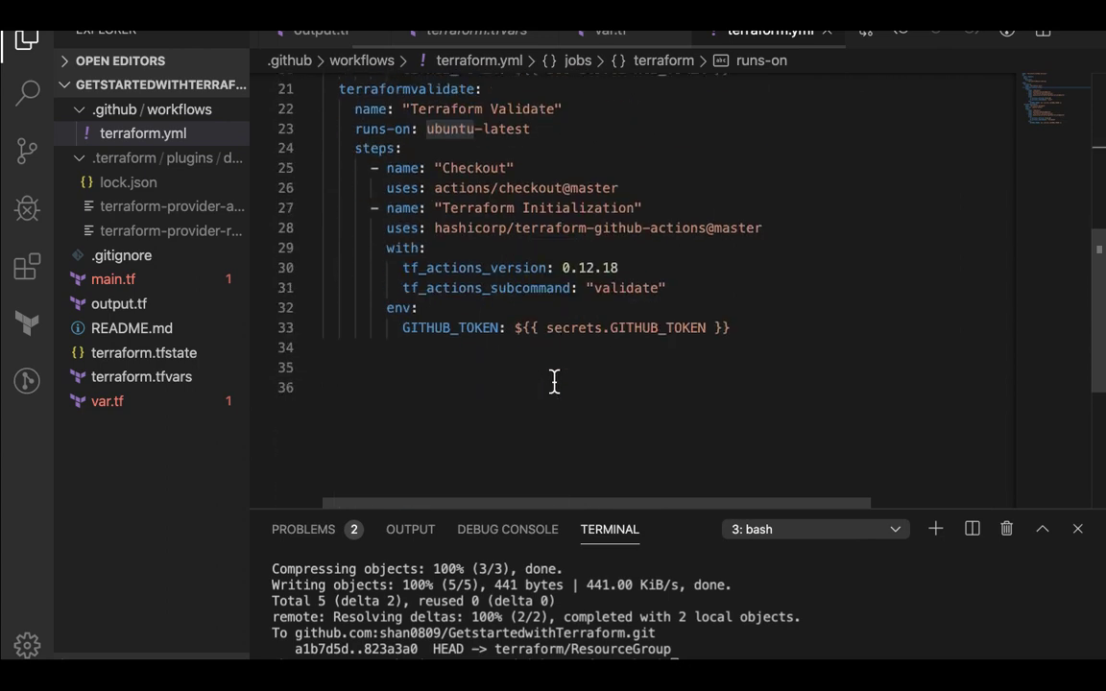
scroll("up", 3)
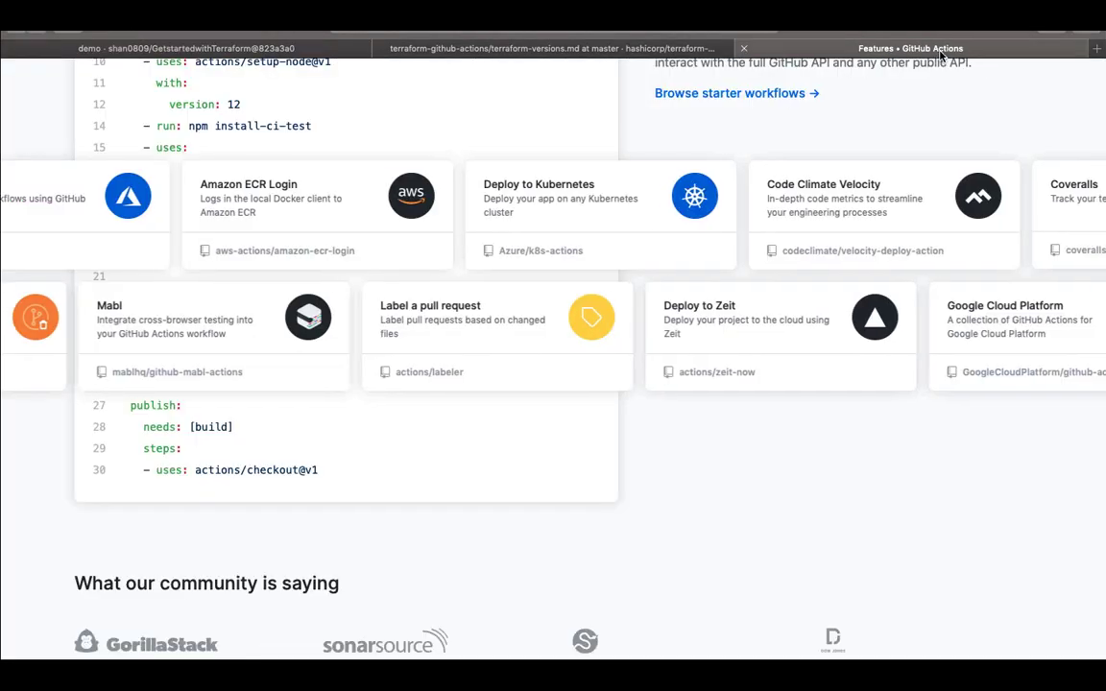
Navigate from the Terraform Versions example to the terraform-github-actions repository home and into a folder
left_click(547, 48)
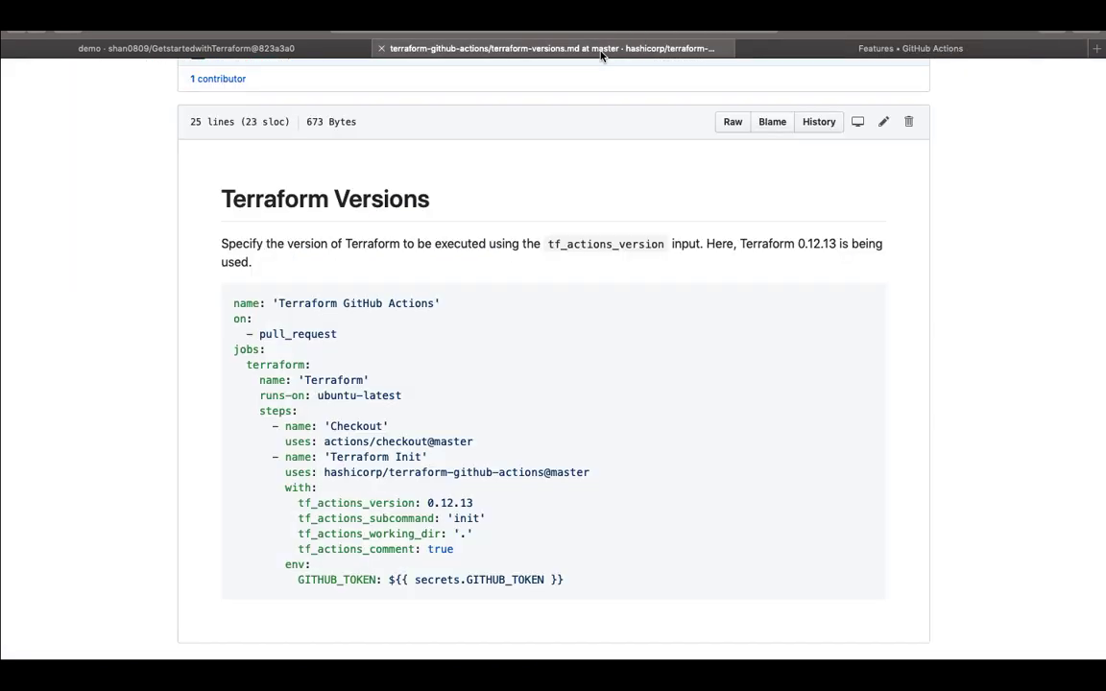
scroll("up", 3)
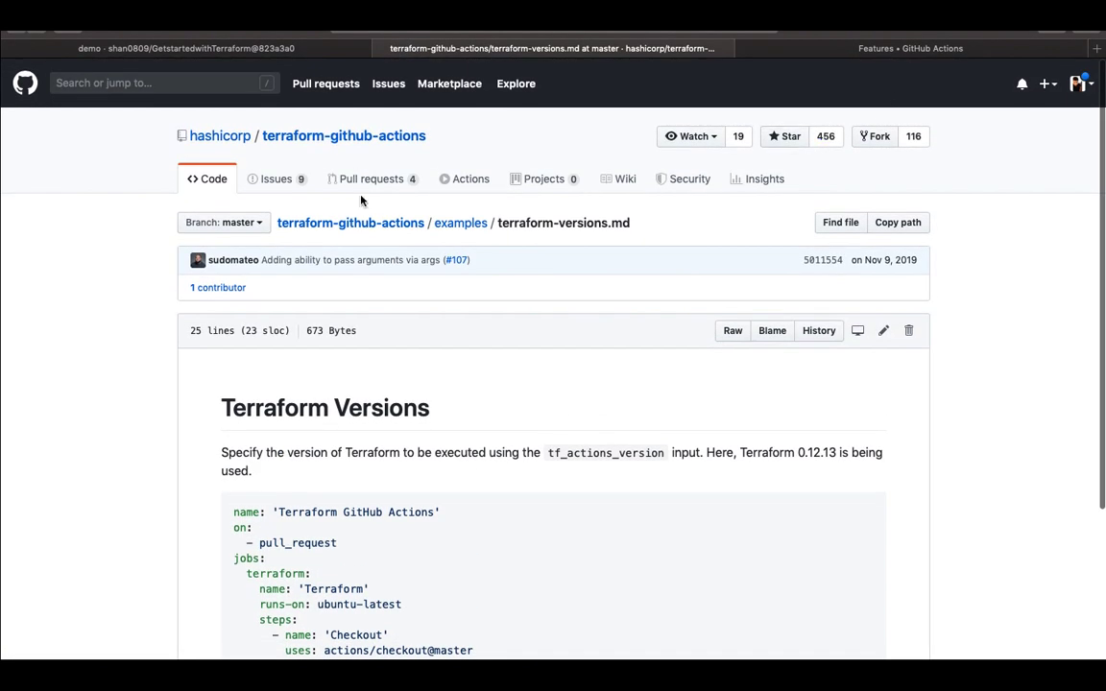
left_click(342, 134)
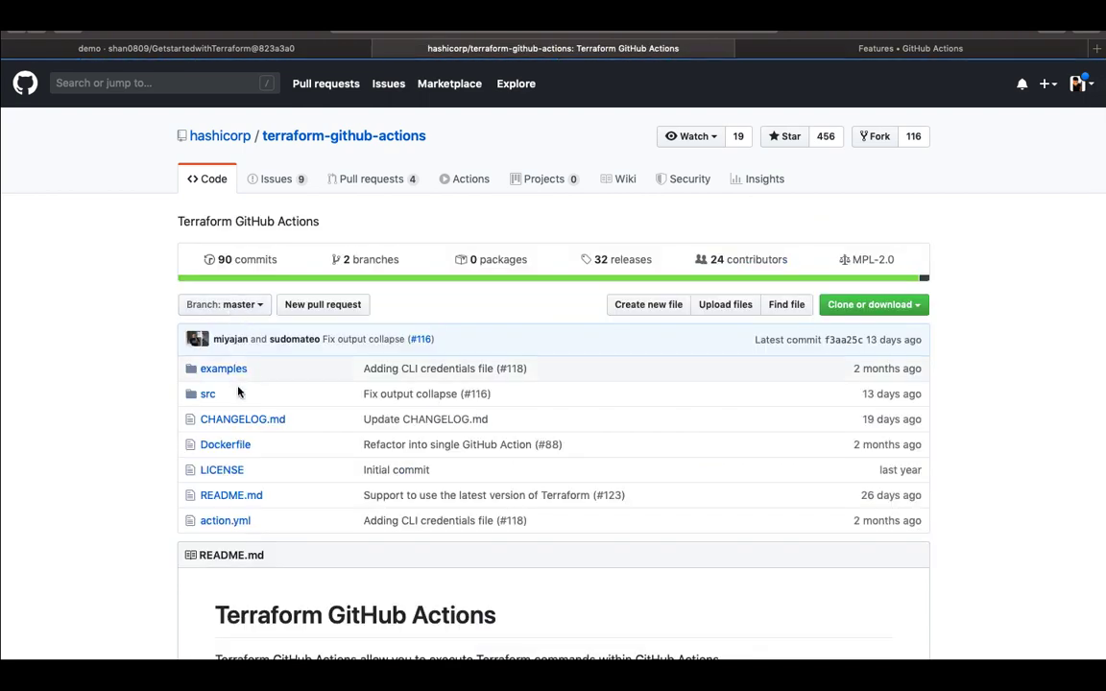
left_click(223, 368)
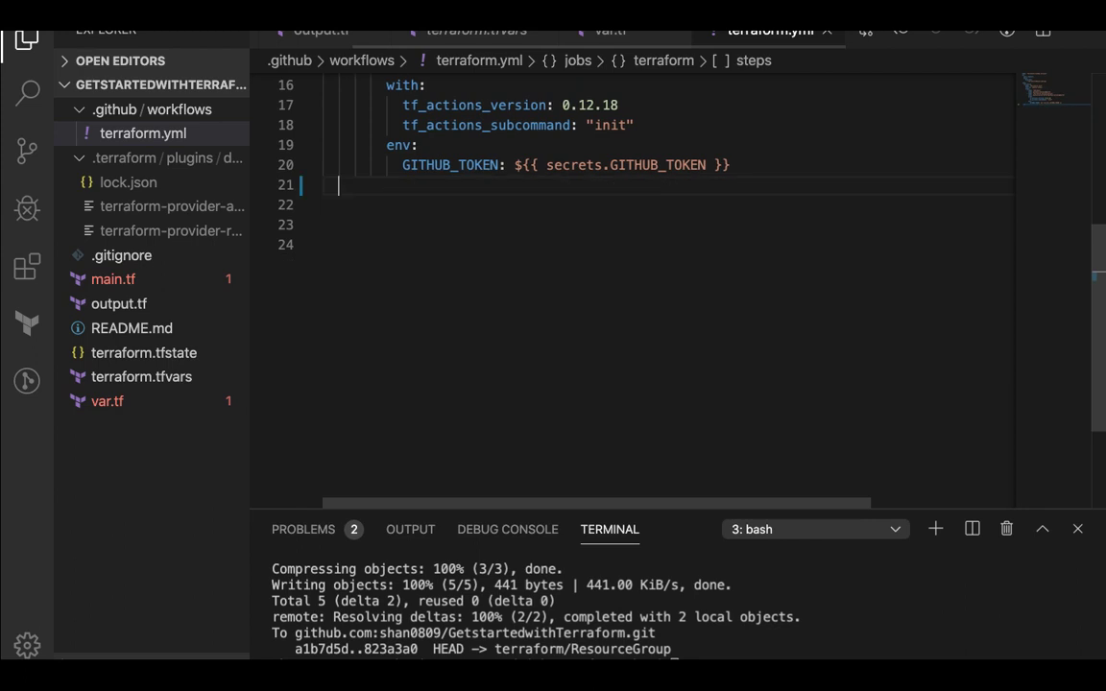
Add a shelljob entry named "Demo" running on ubuntu-latest in terraform.yml
scroll("up", 3)
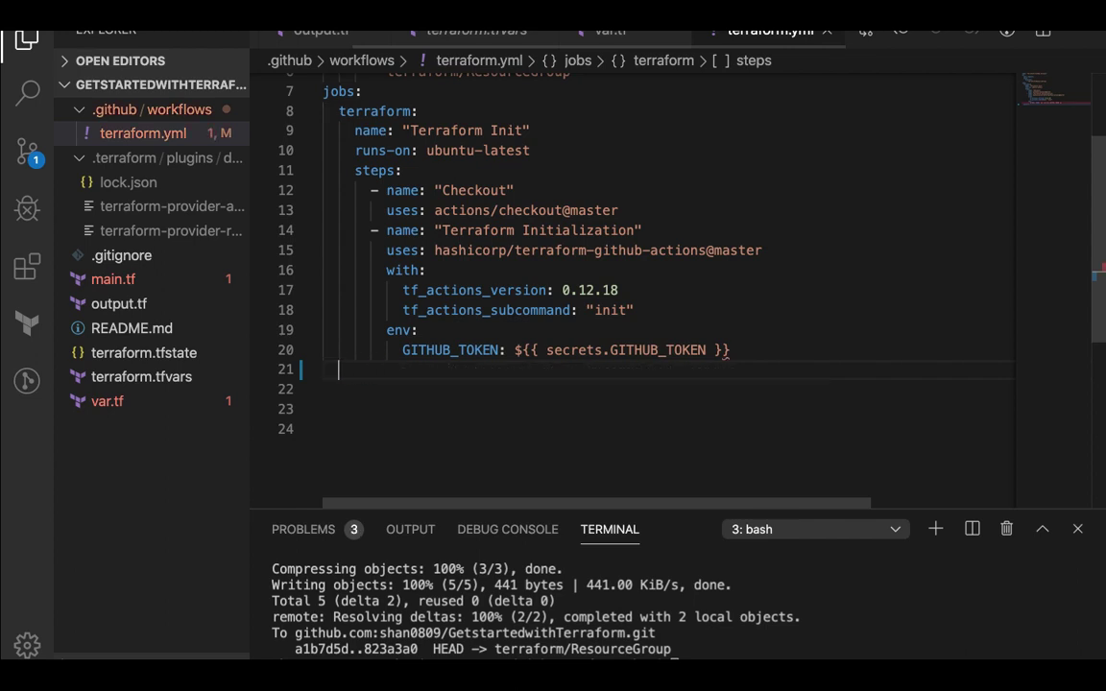
type("shellh")
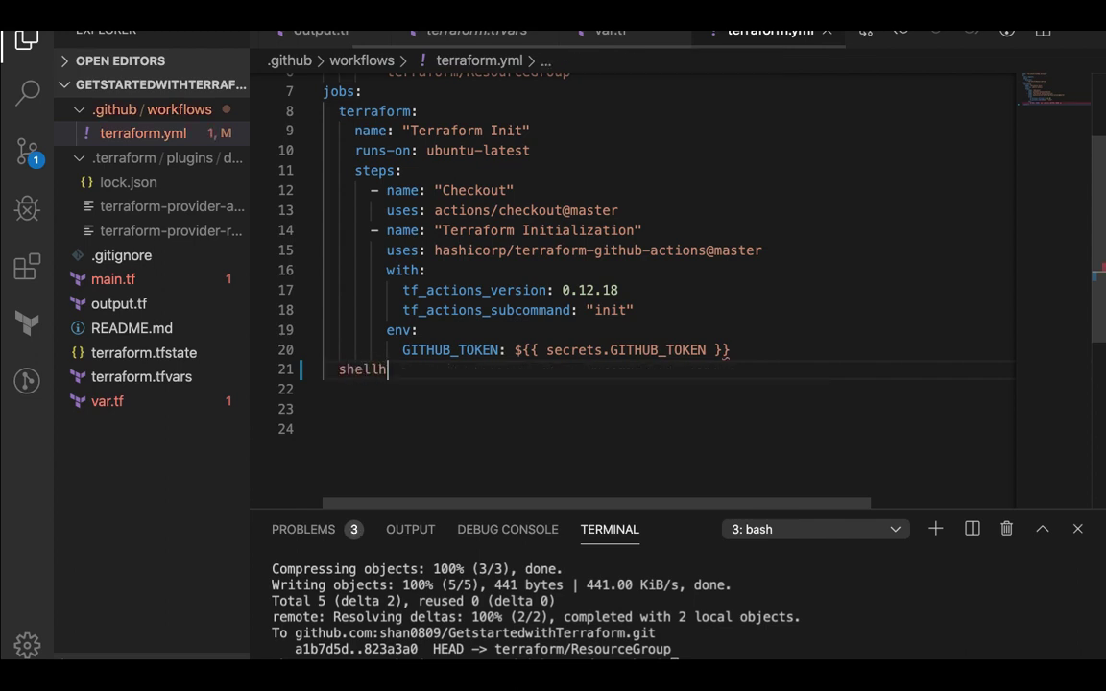
type("job:")
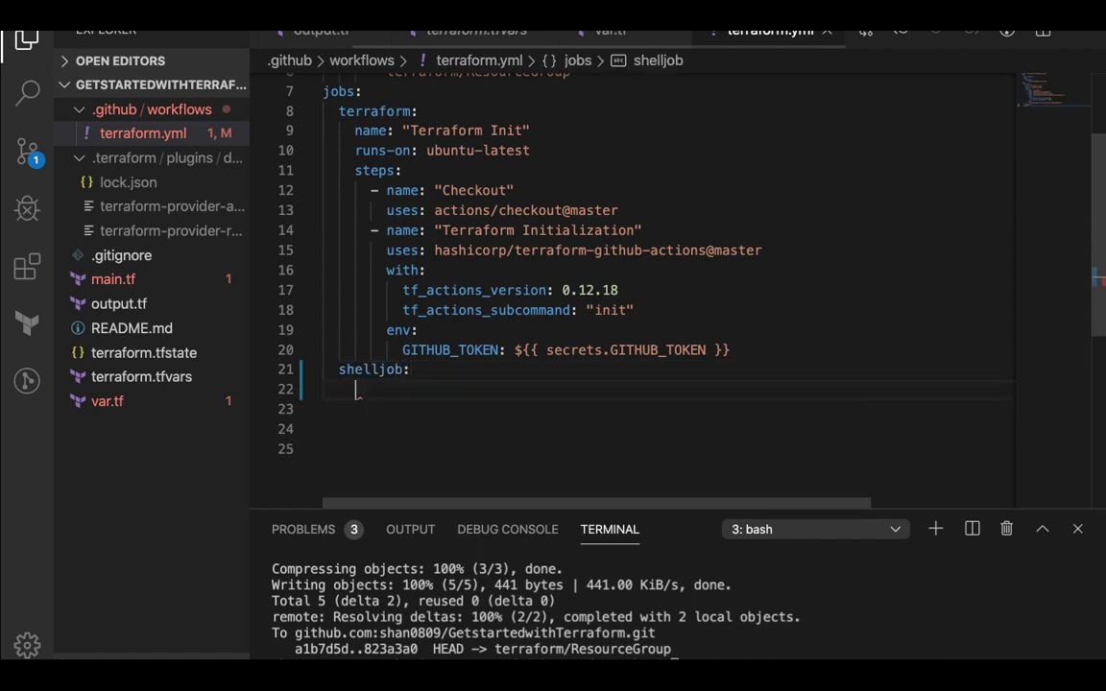
type("name:")
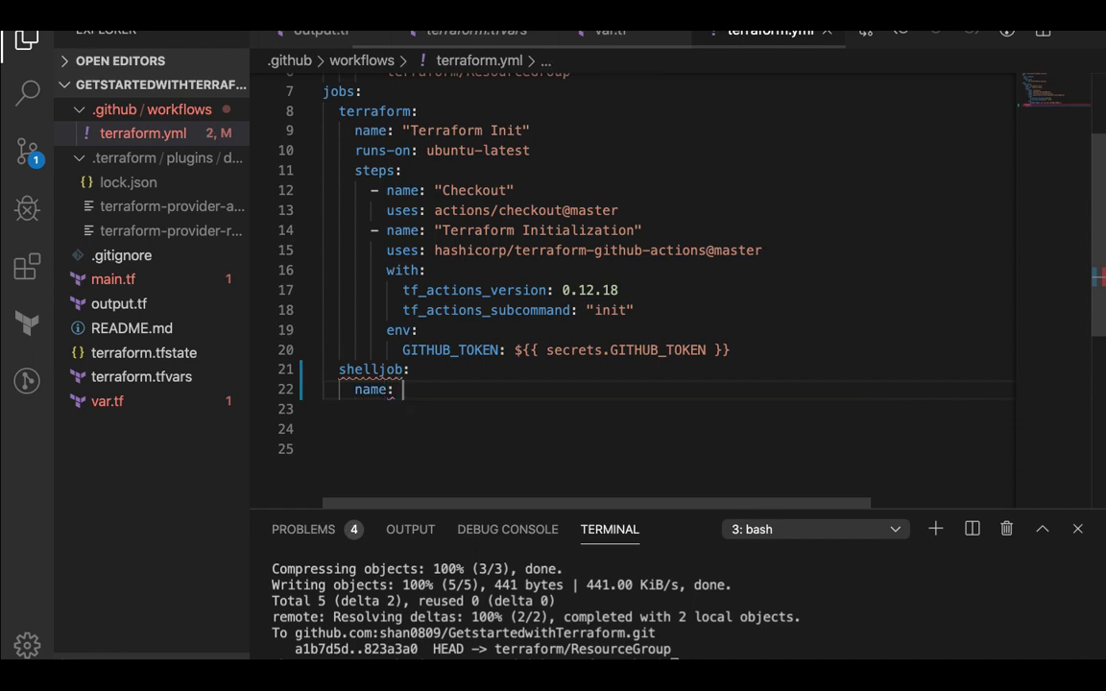
type("\"\"")
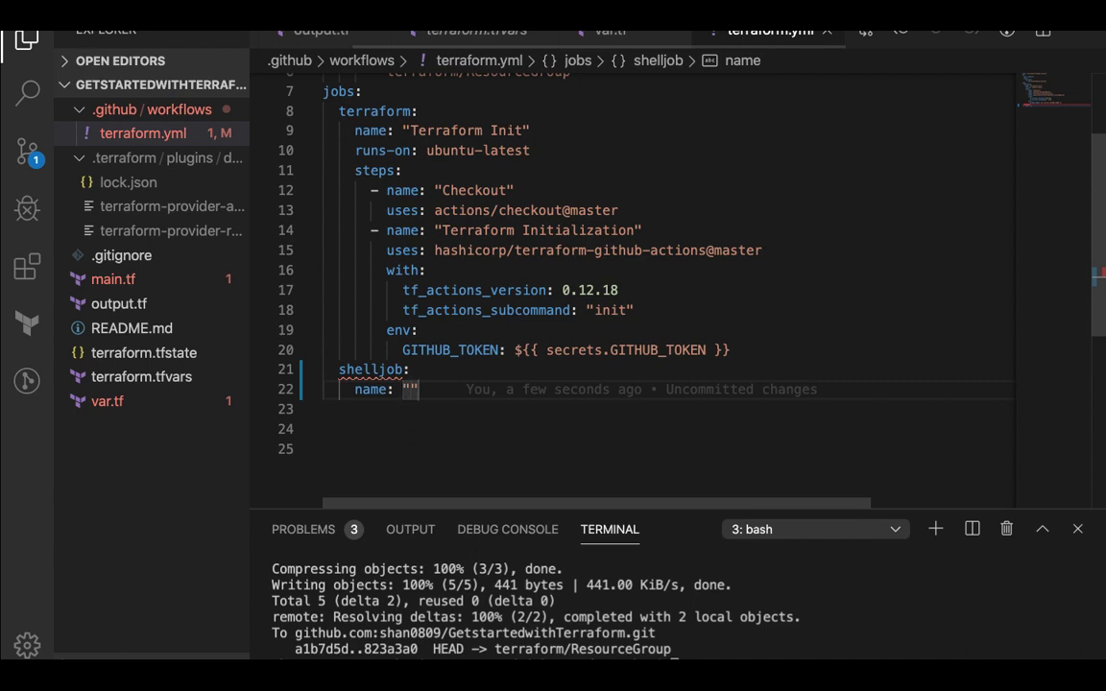
type("Demo")
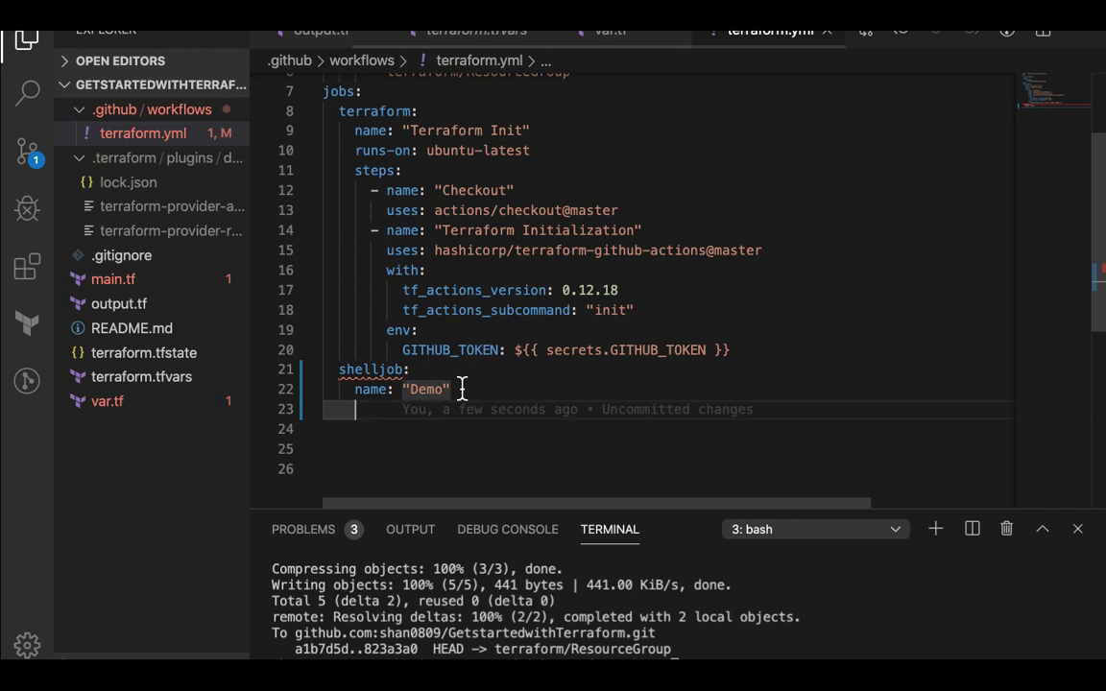
type("runs-0")
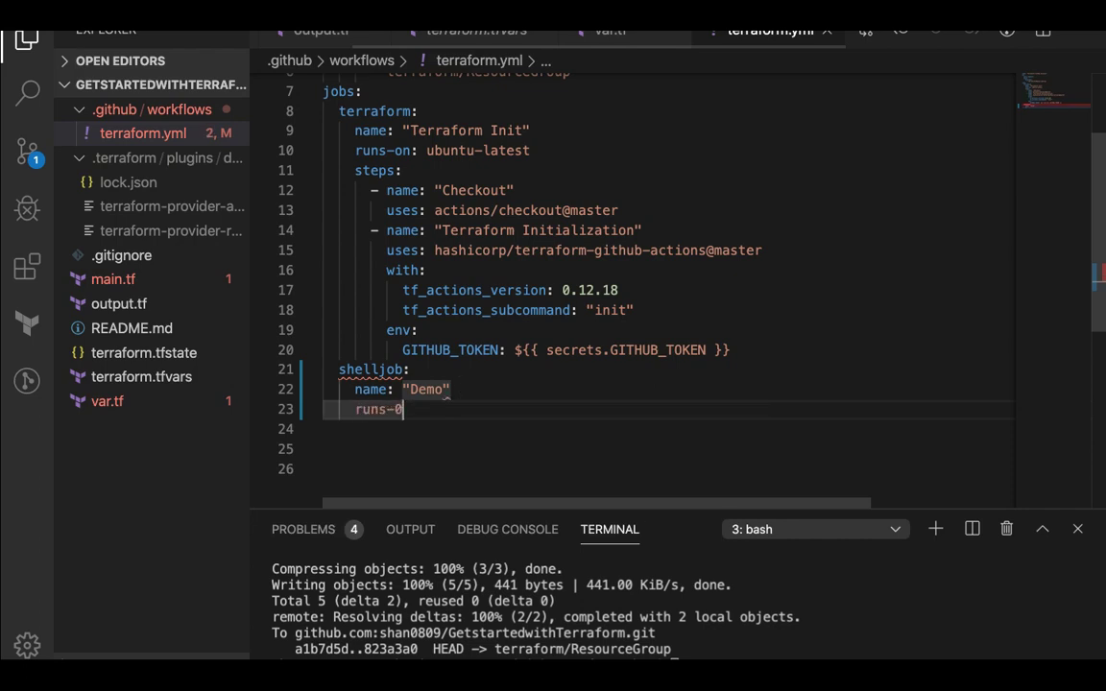
type("n")
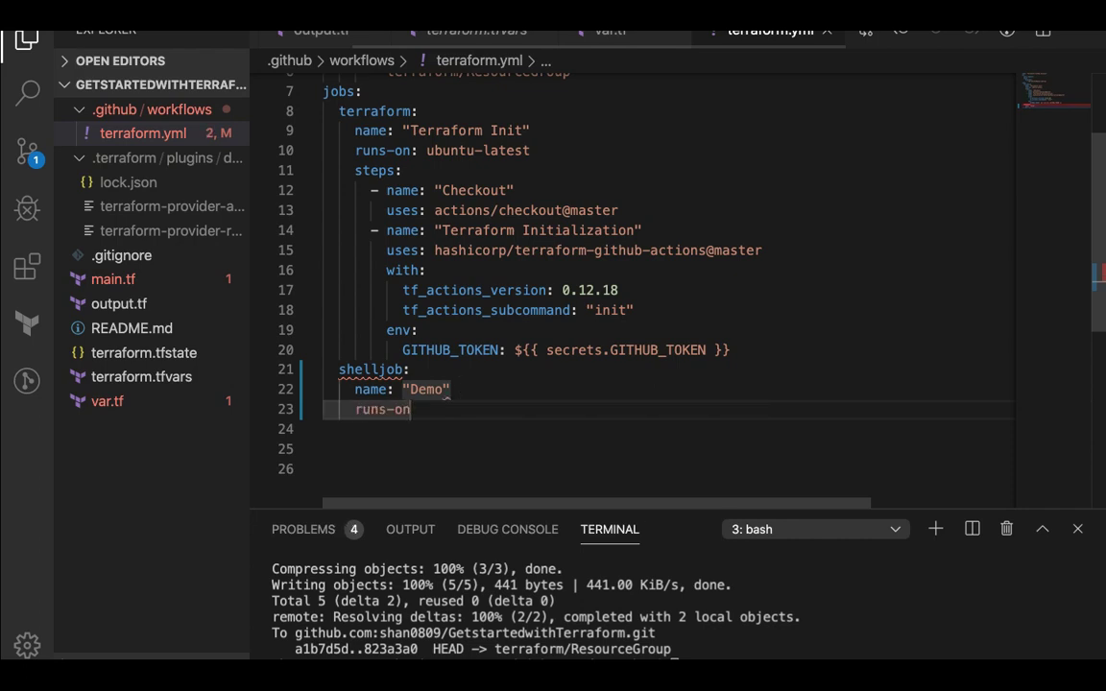
type(":")
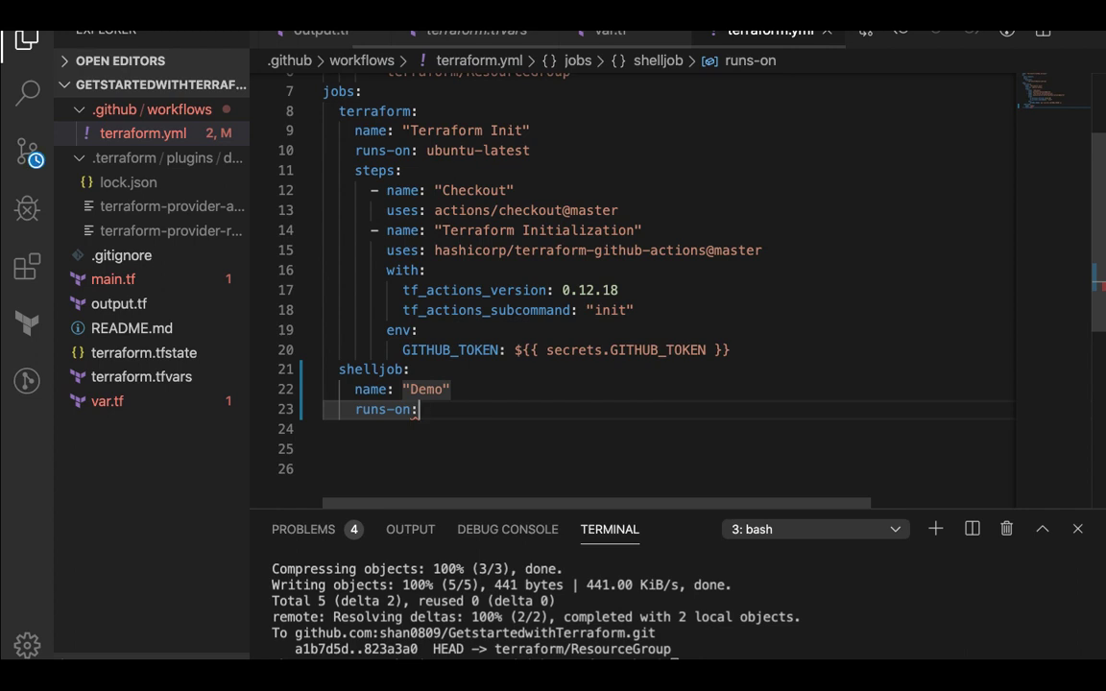
type("ubunt")
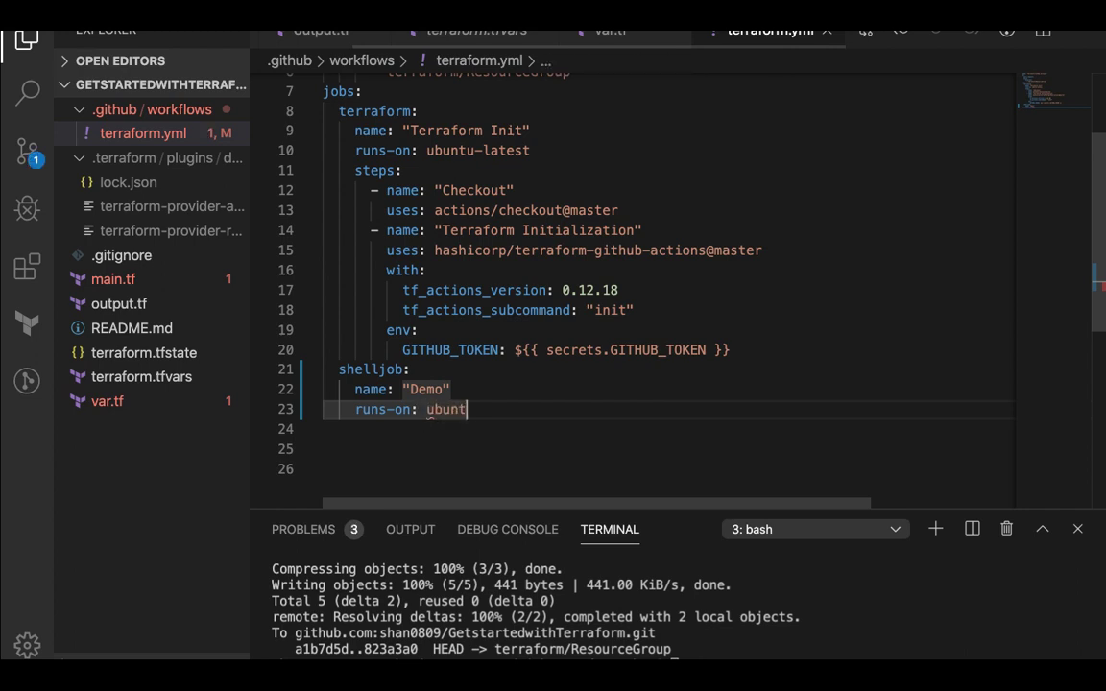
type("u-latest")
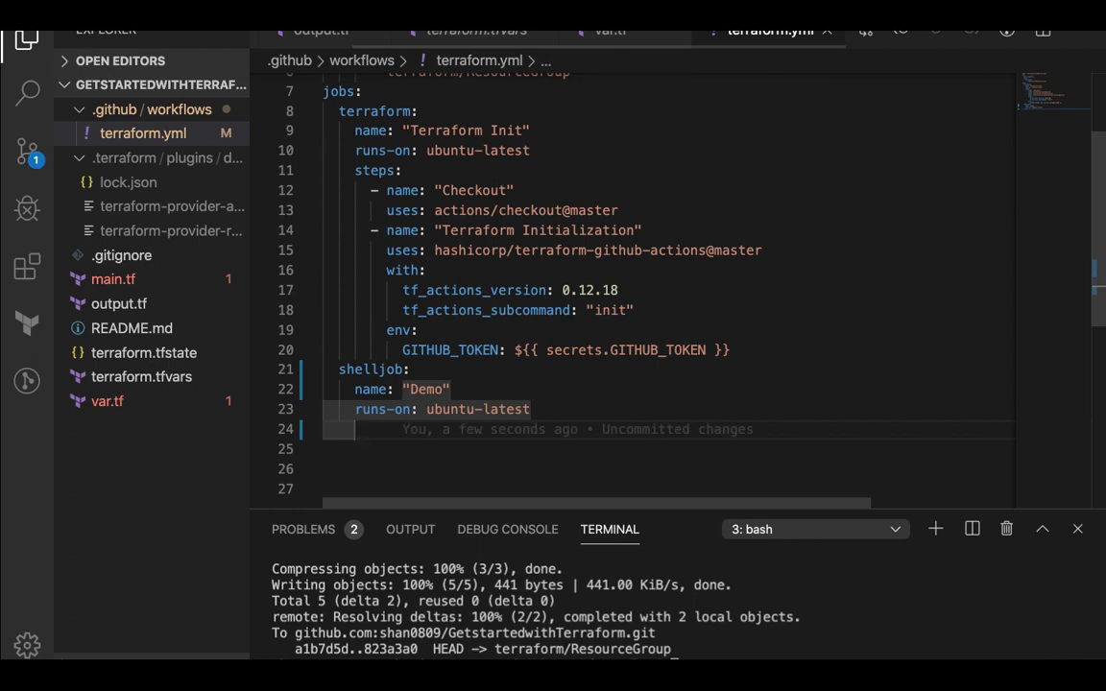
type("r")
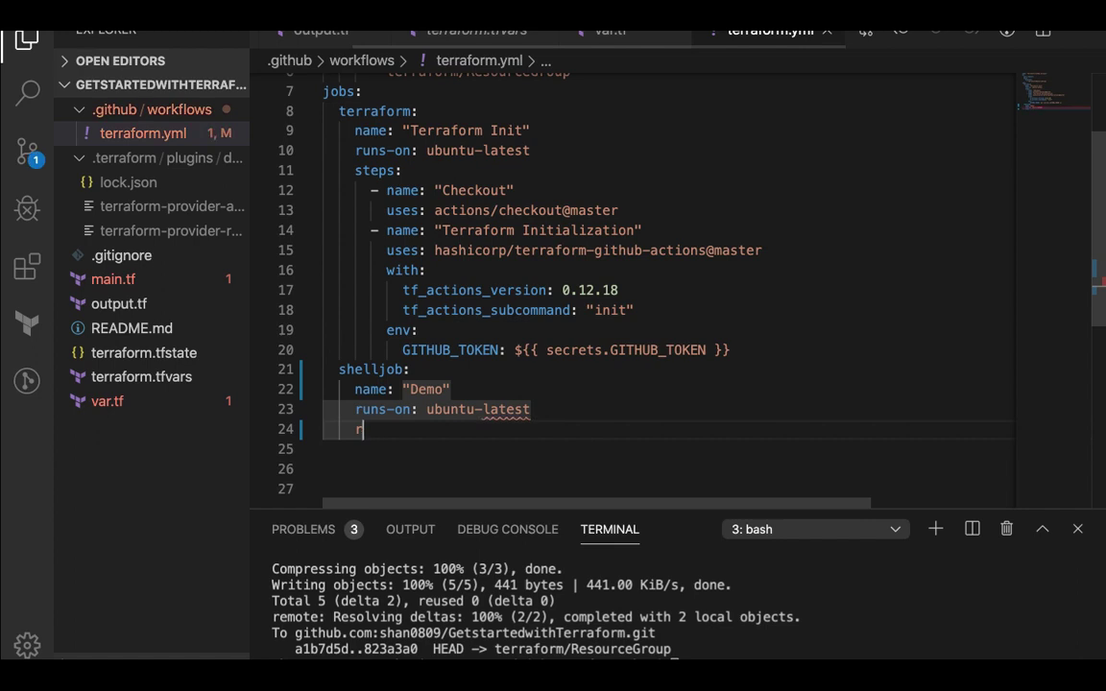
key("Backspace")
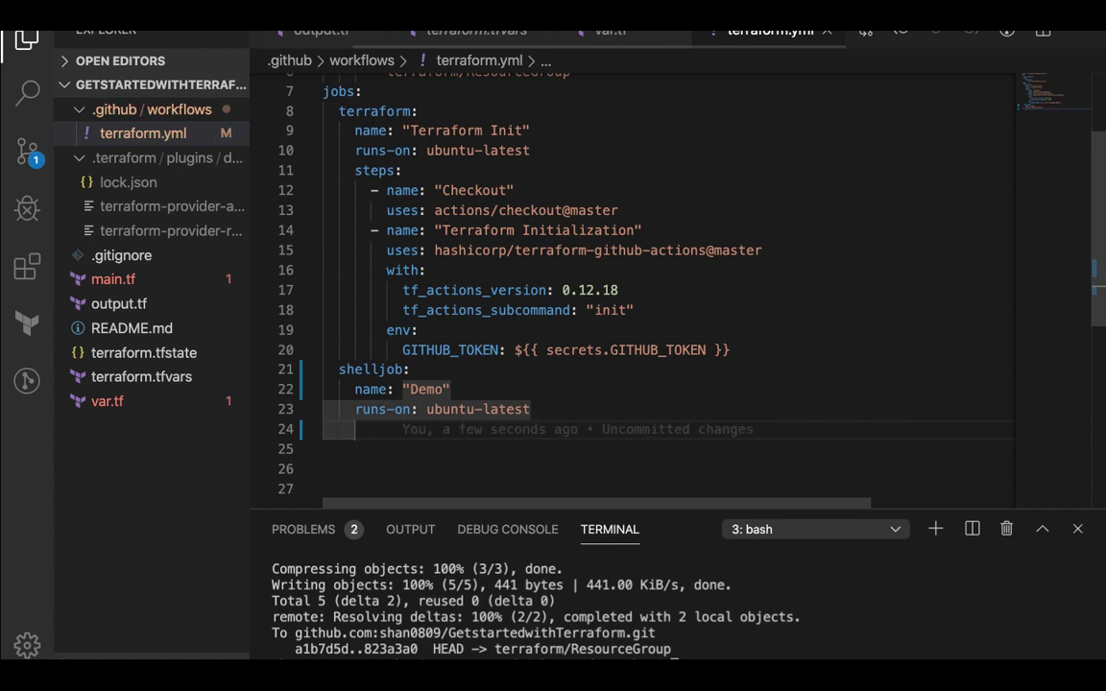
type("steps:")
left_click(669, 449)
type("-")
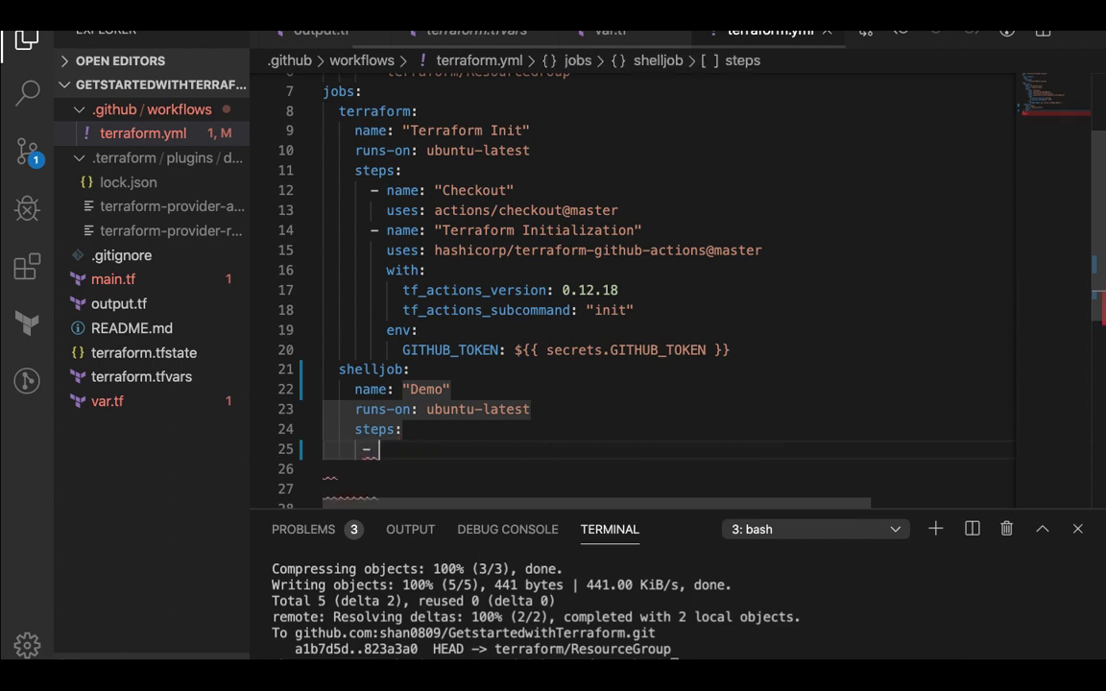
type("name:")
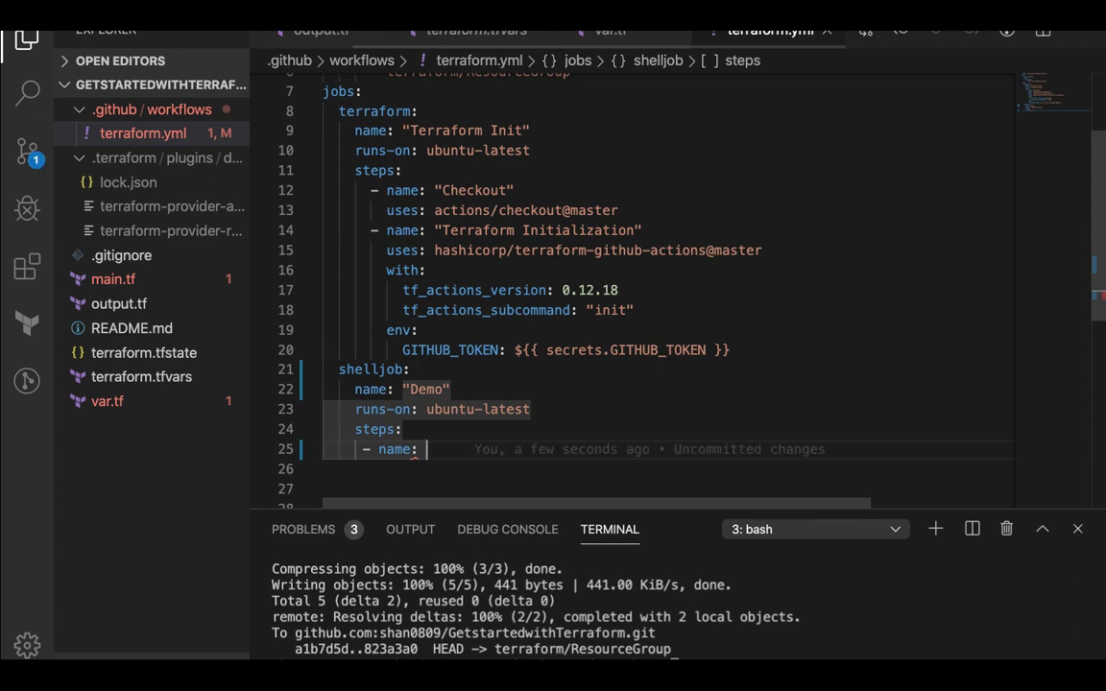
type("\"Shell\"")
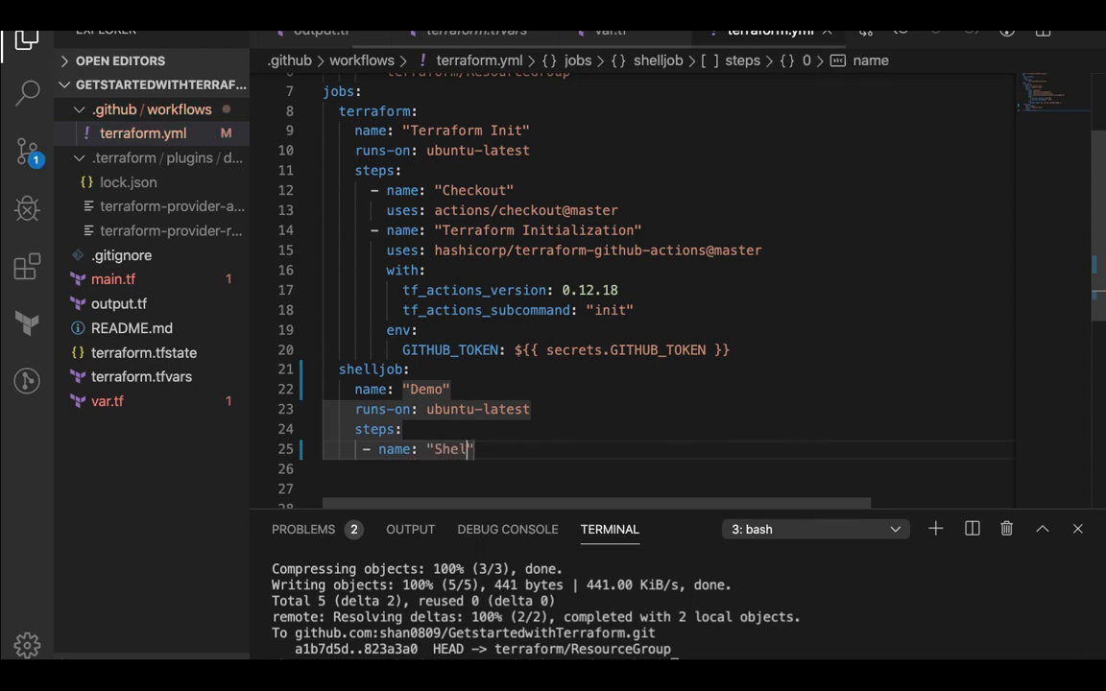
type("Demo")
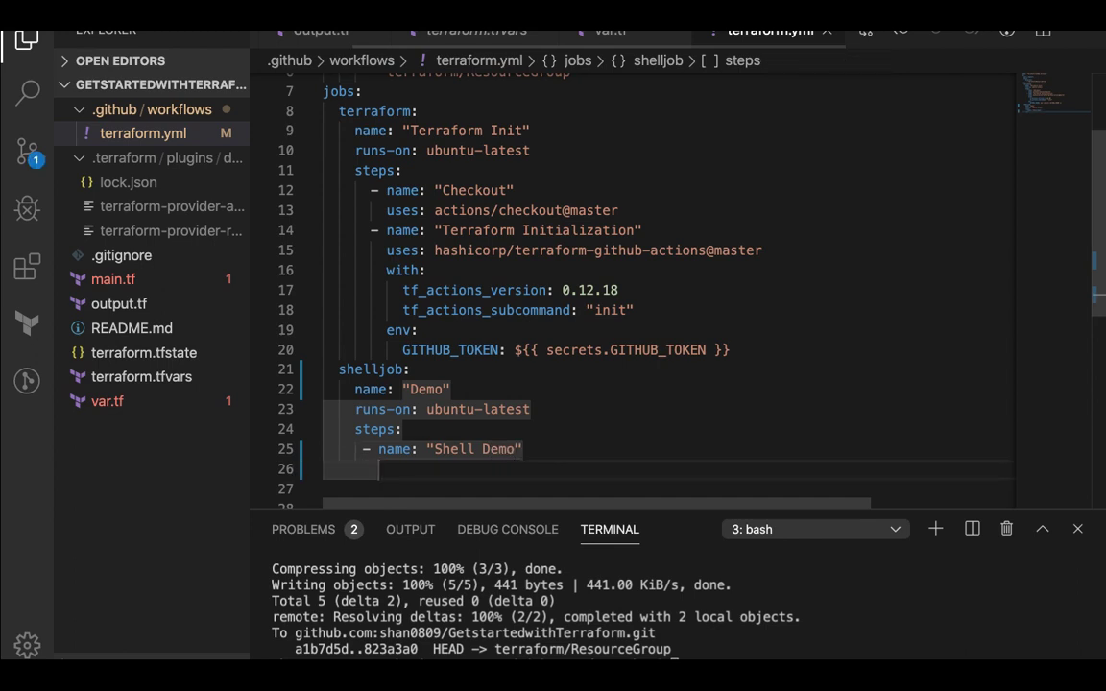
type("run")
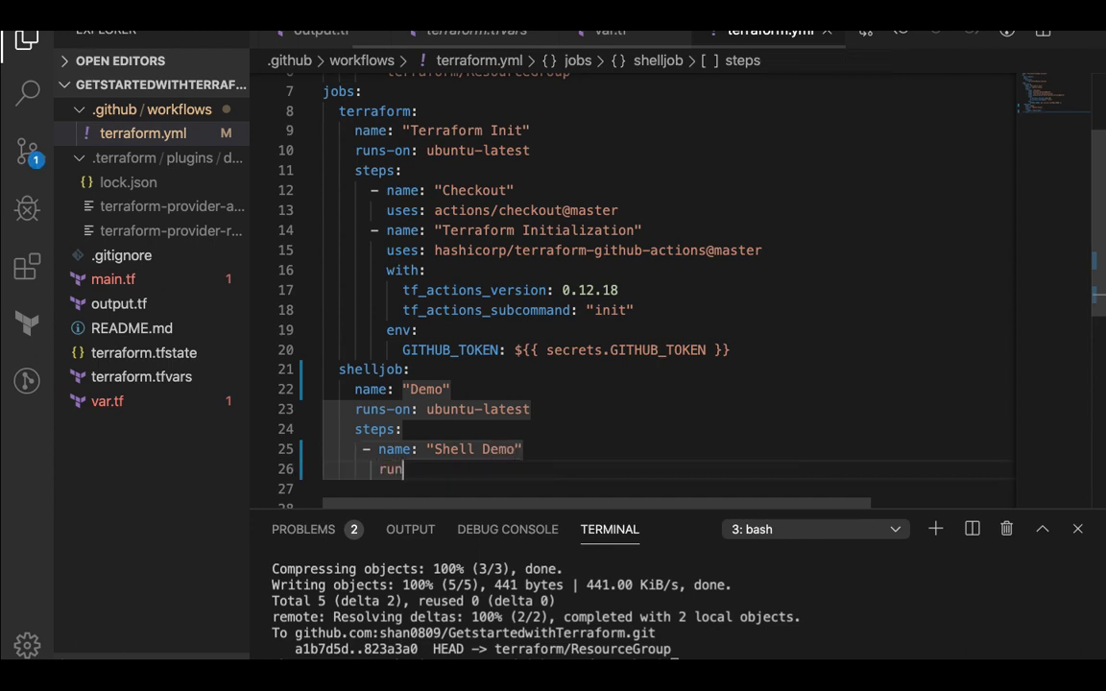
type(": echo")
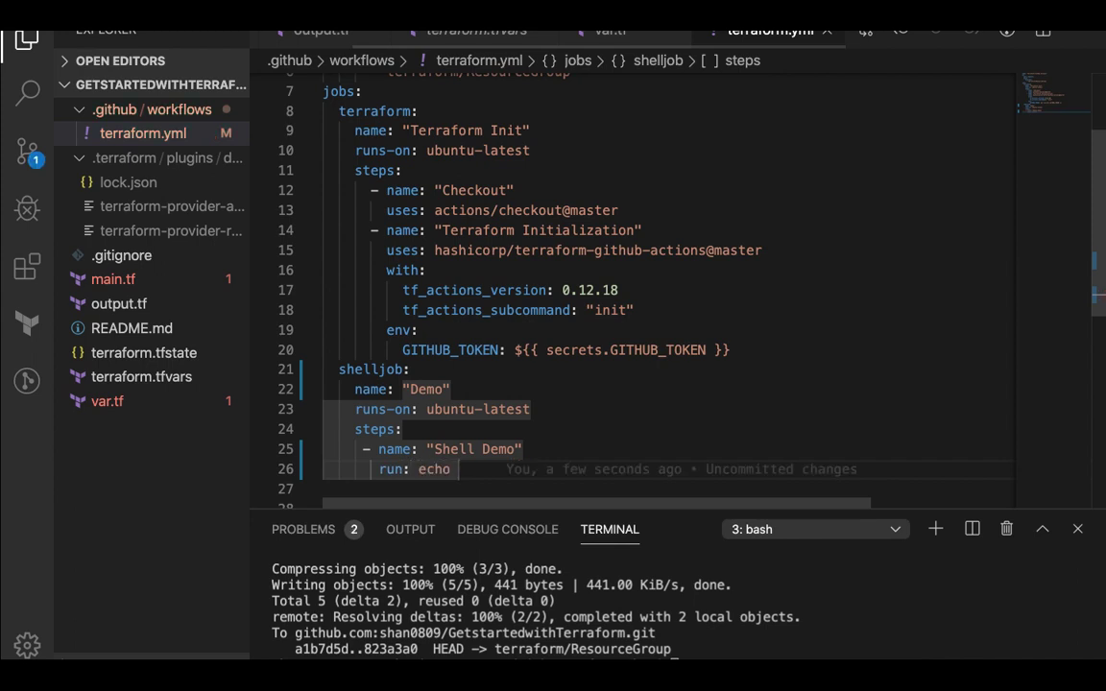
key("Backspace")
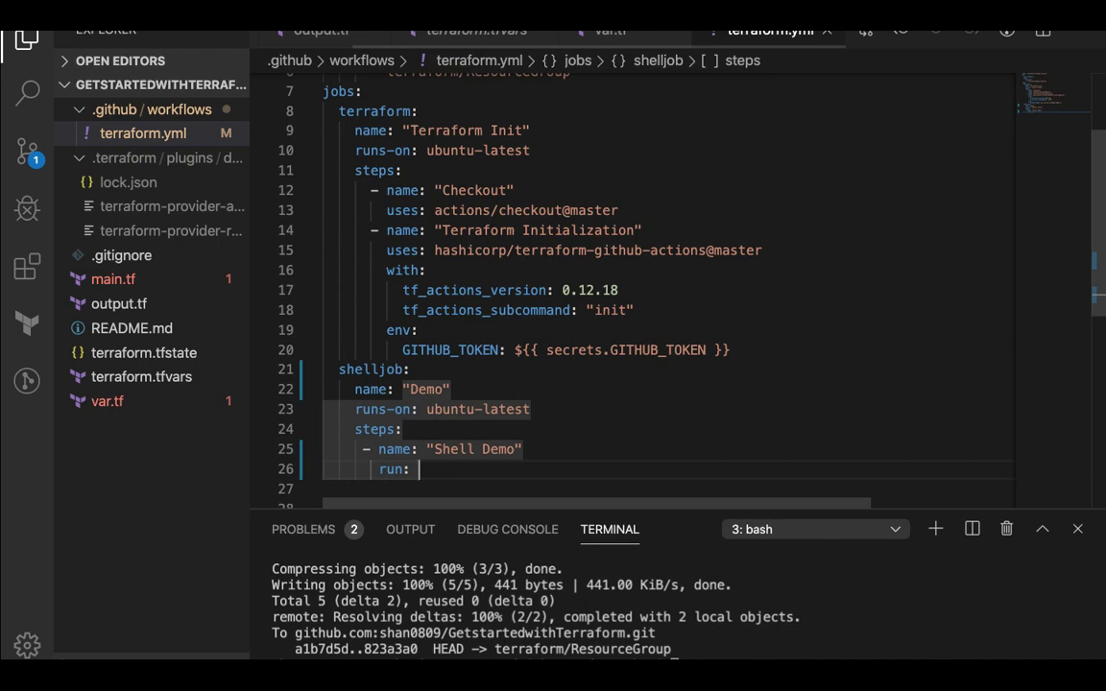
type("curl")
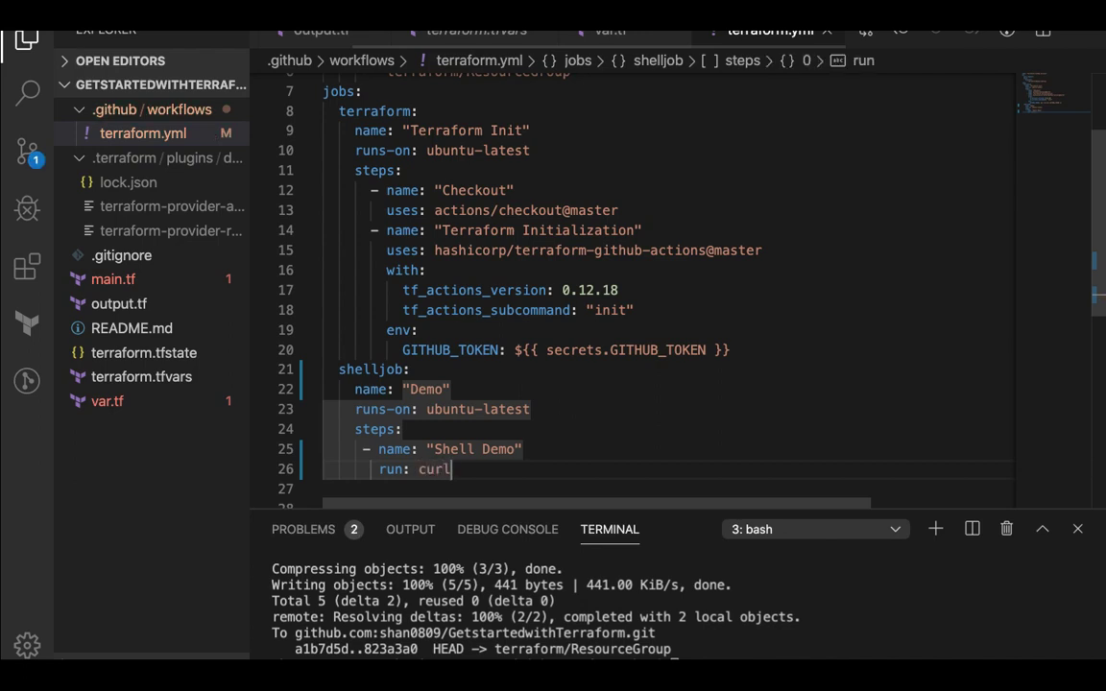
type("www")
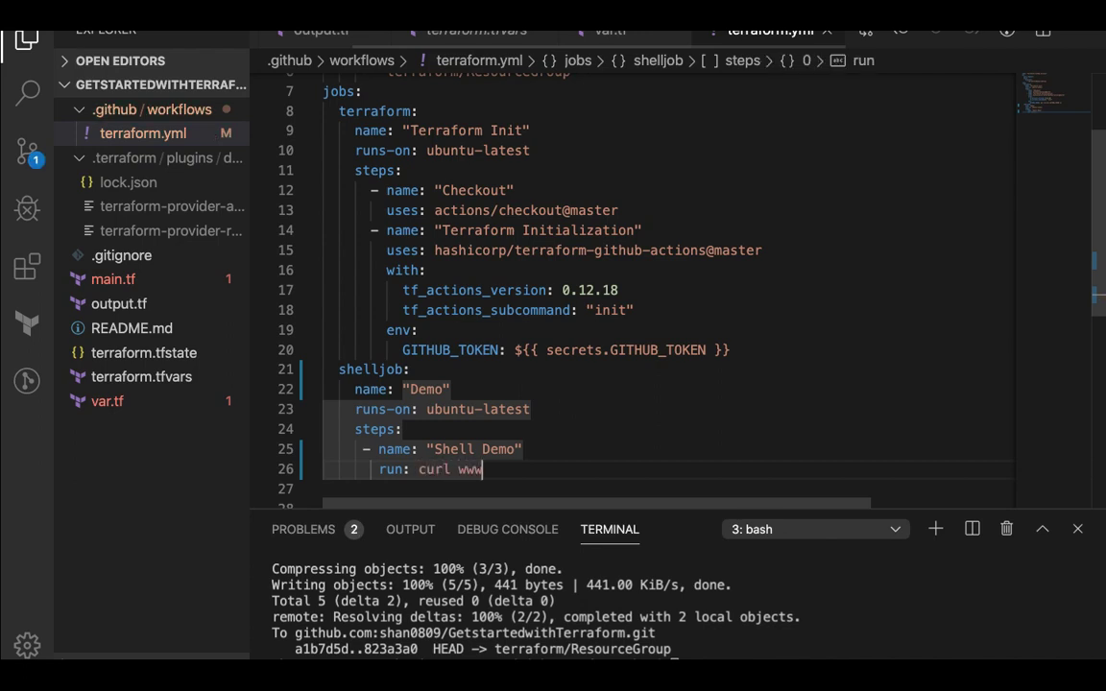
type("goo")
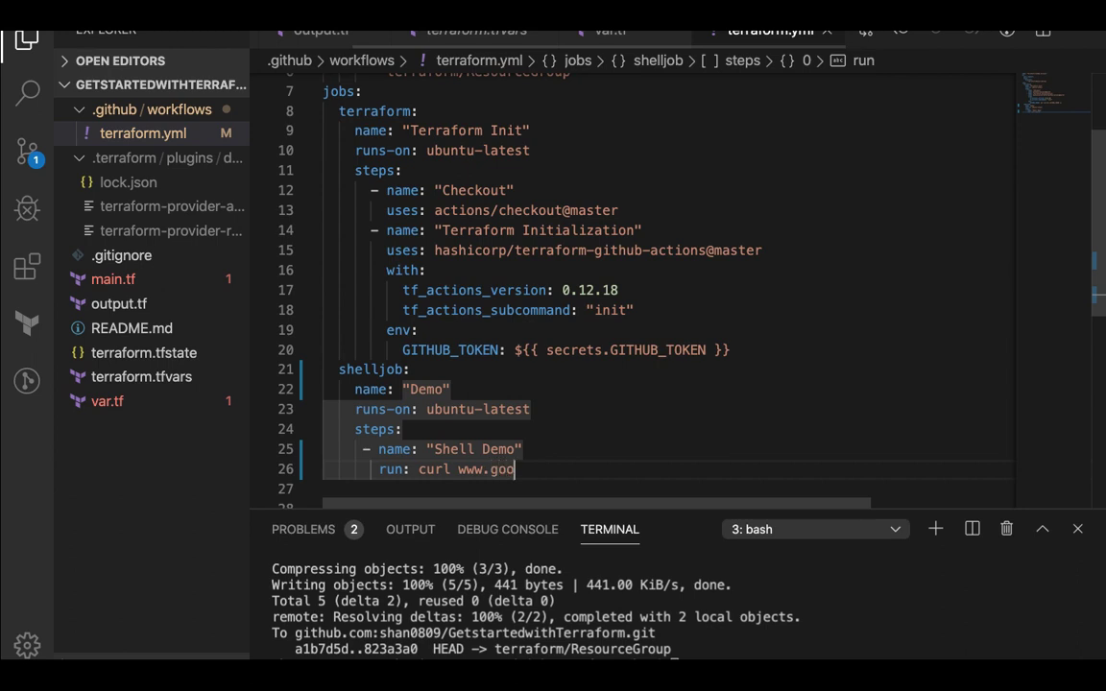
type("gl.")
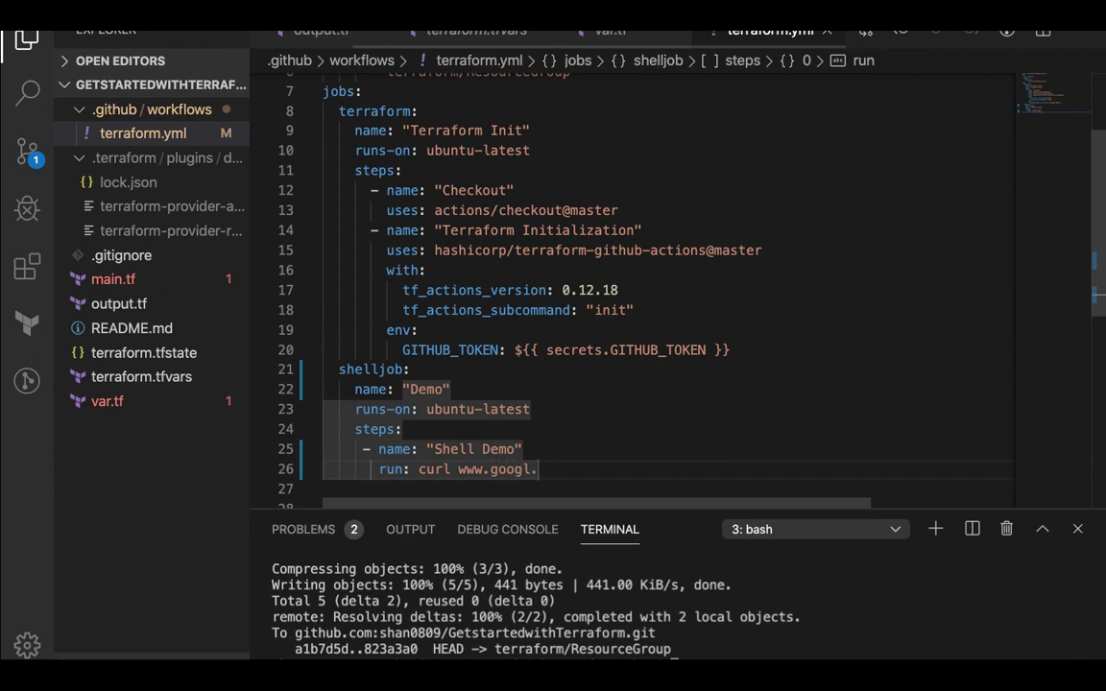
type("com")
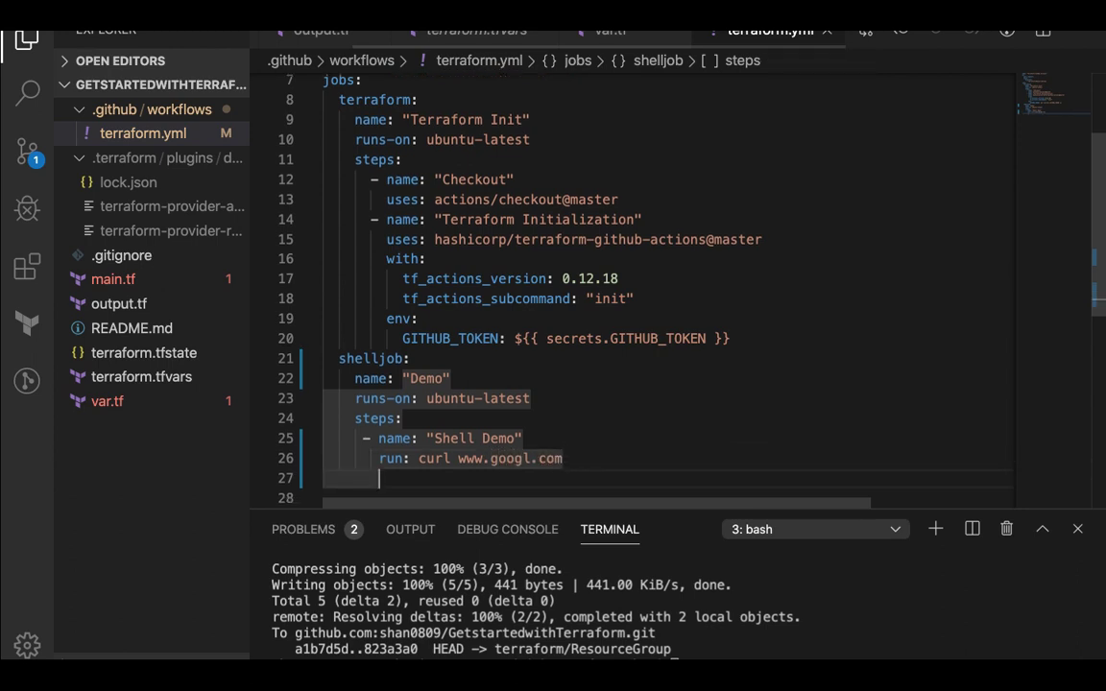
Set the step's shell field, noting the bash / powershell options
type("shell: basj")
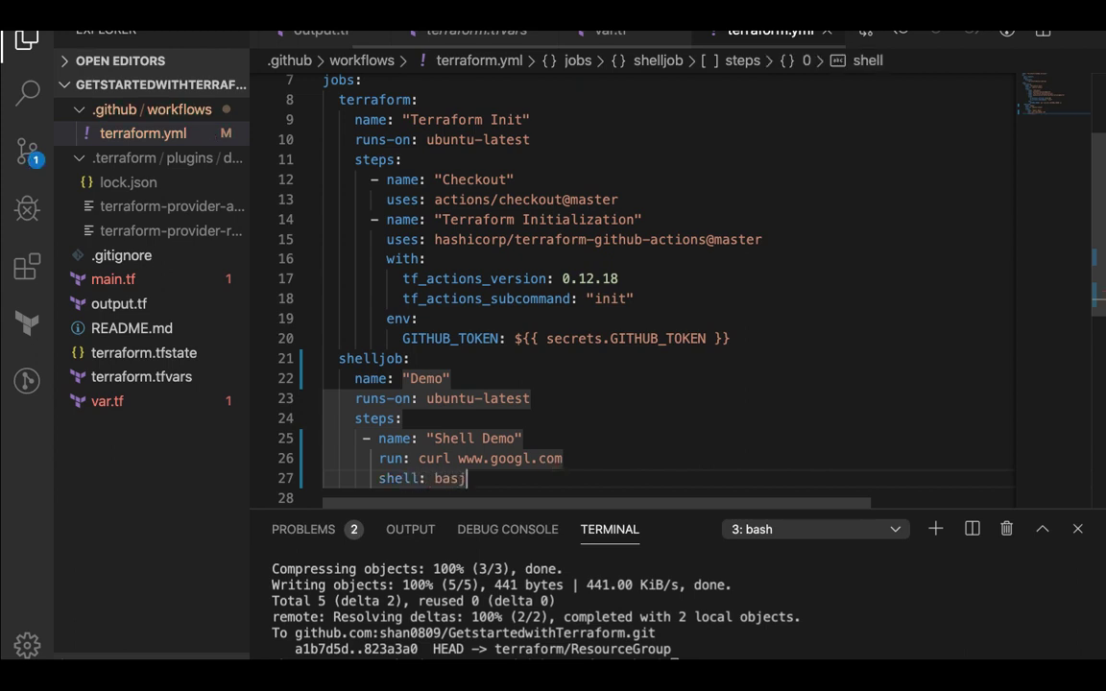
type("h")
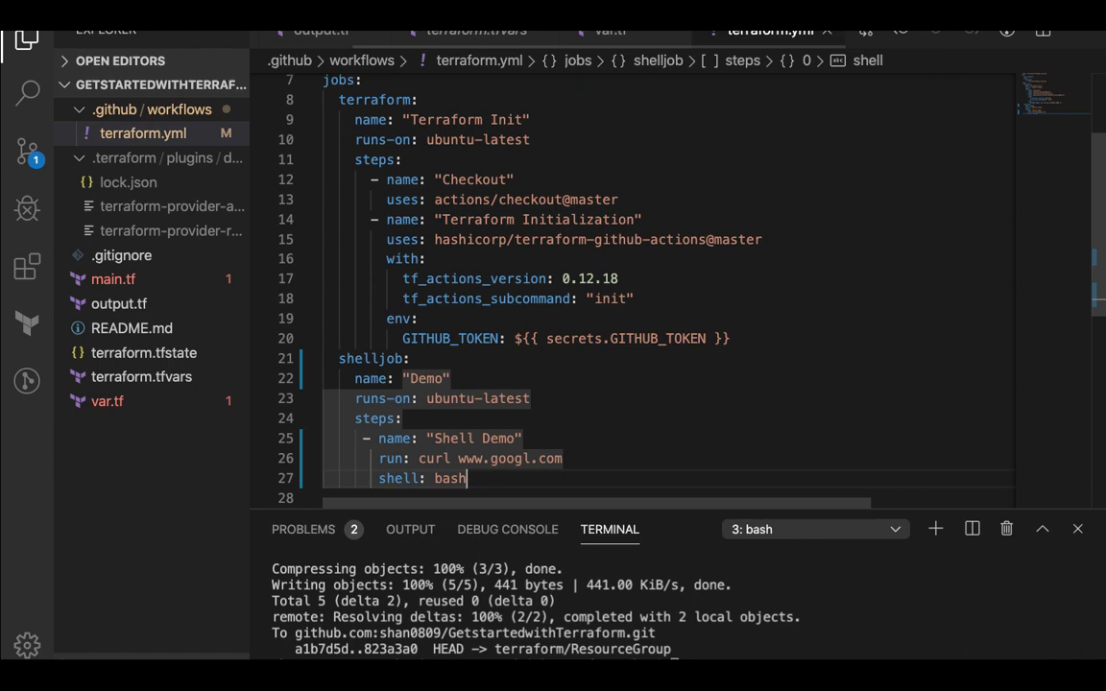
type("/ p")
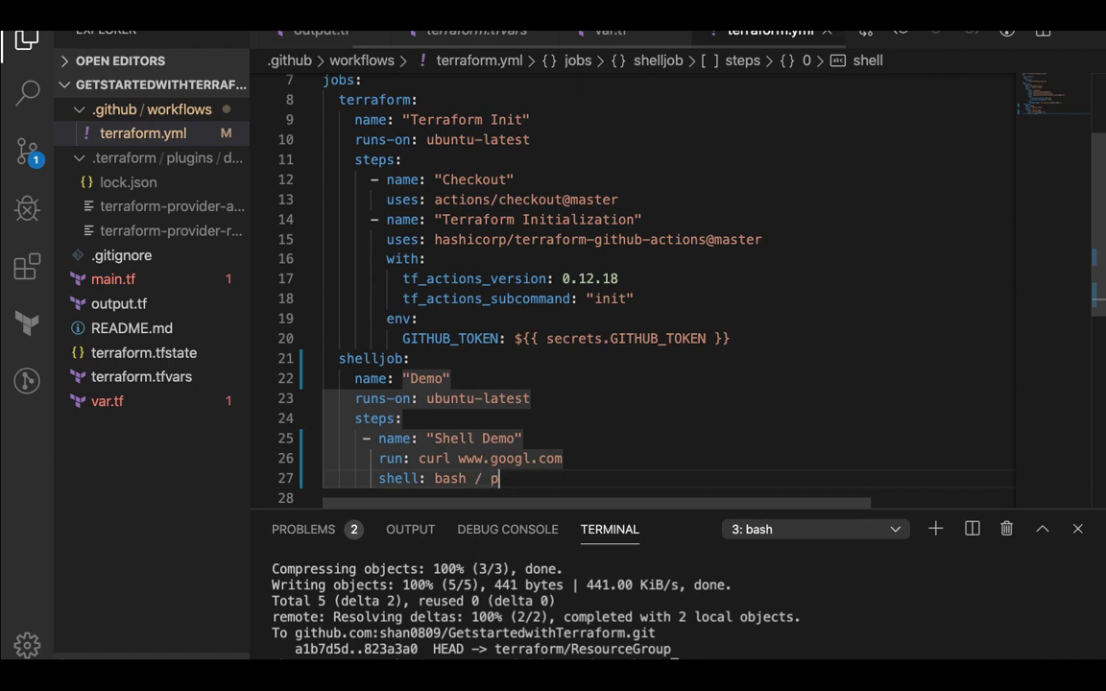
type("owershell")
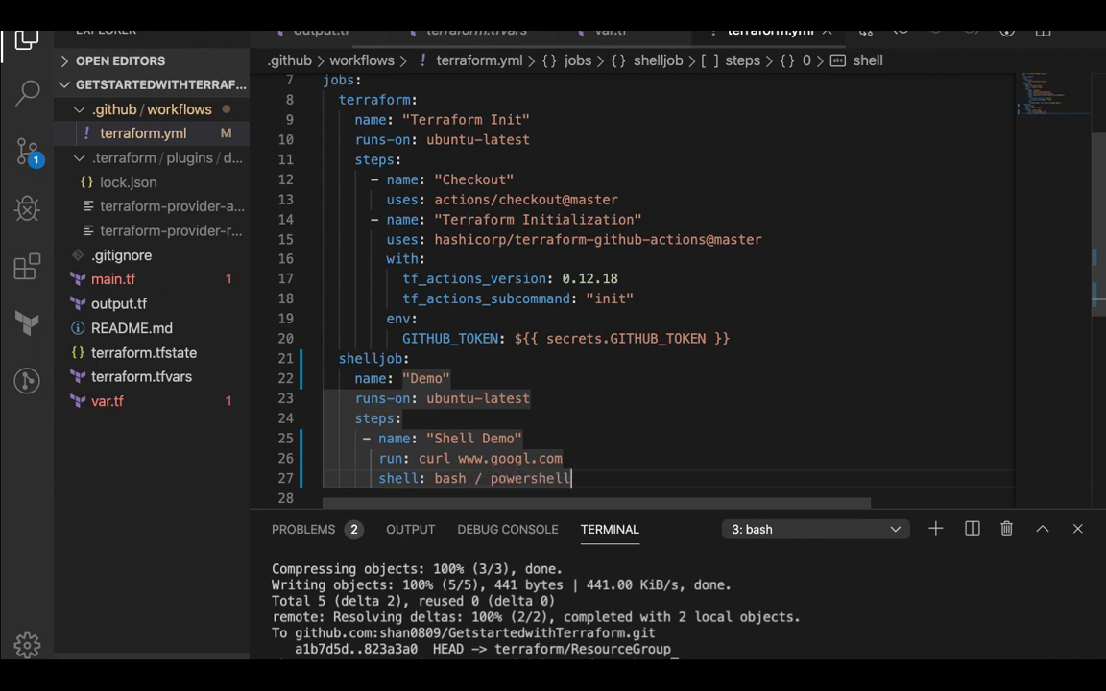
type("/")
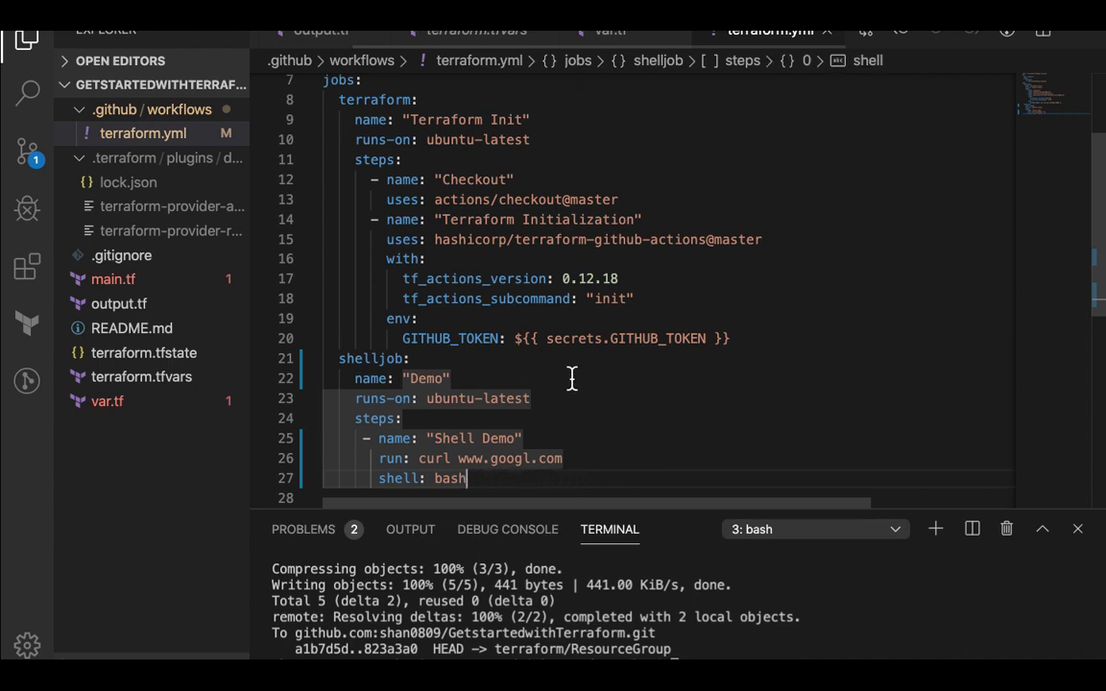
scroll("down", 3)
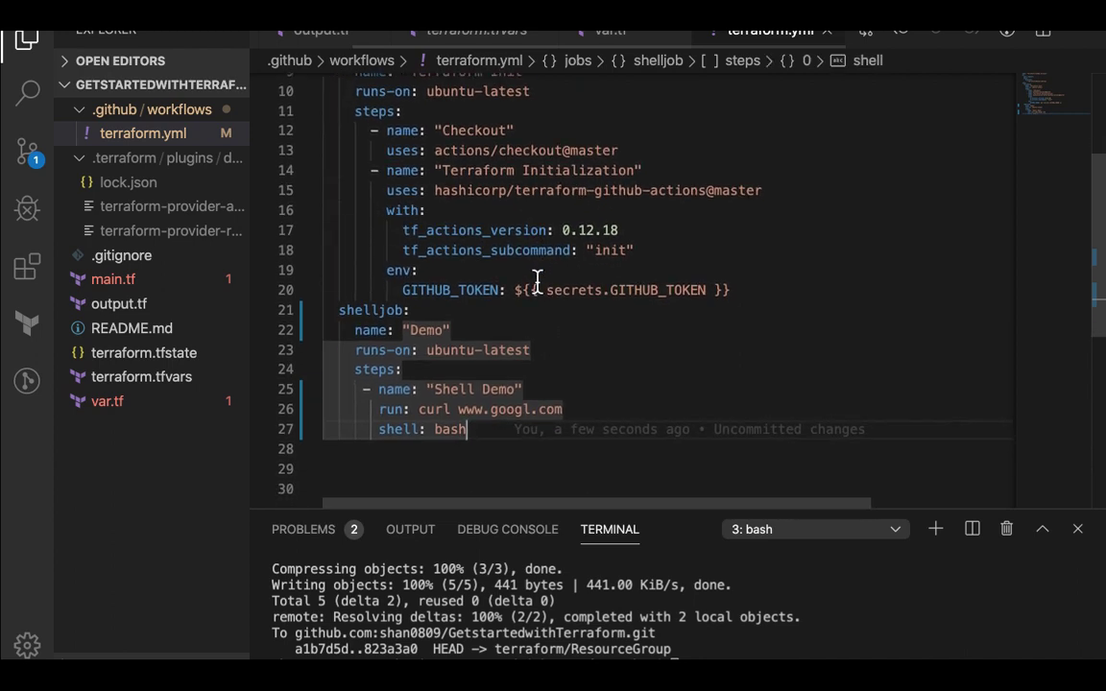
scroll("up", 3)
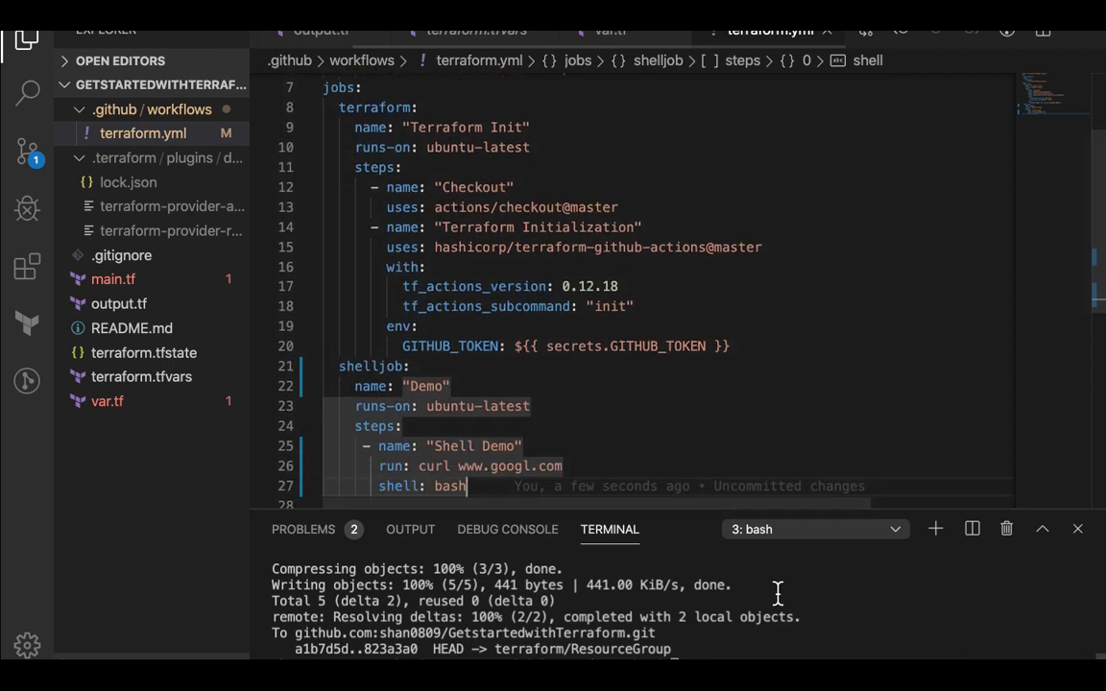
mouse_move(778, 593)
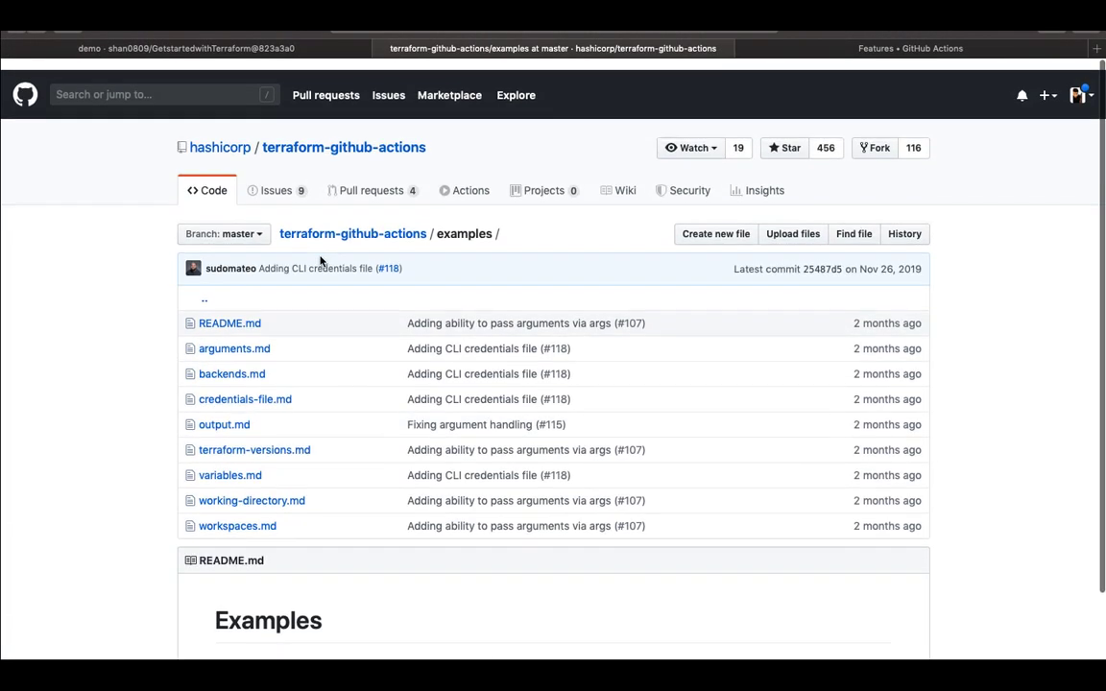
Show all workflow runs for the repository and select the newly queued Terraform GitHub Actions run
left_click(185, 48)
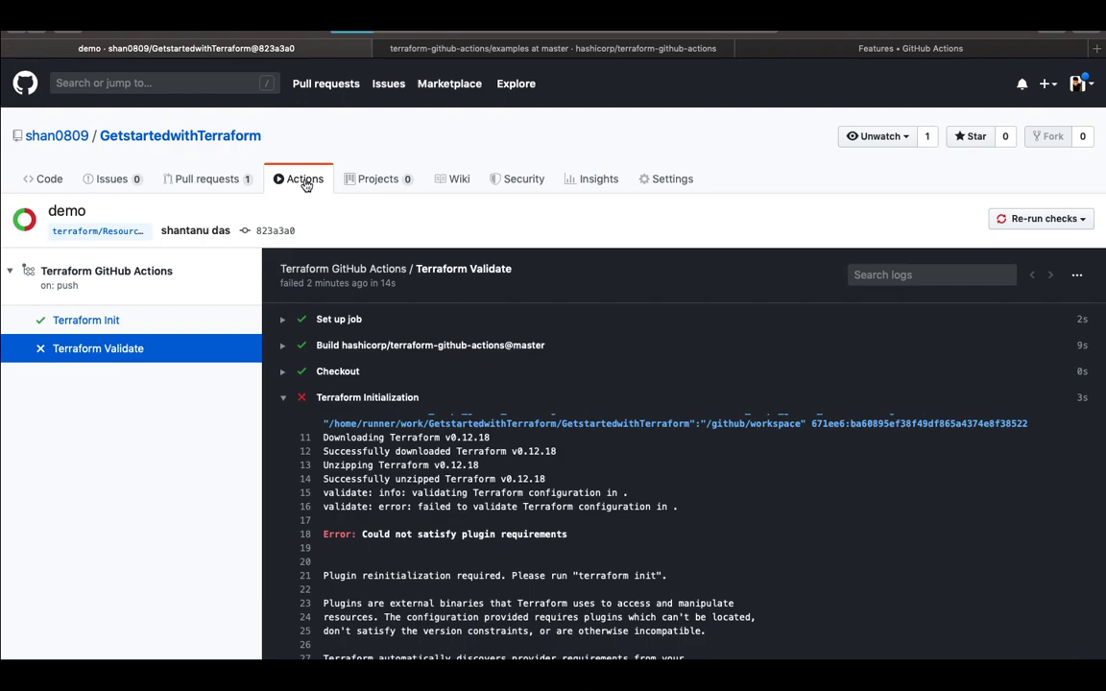
left_click(303, 179)
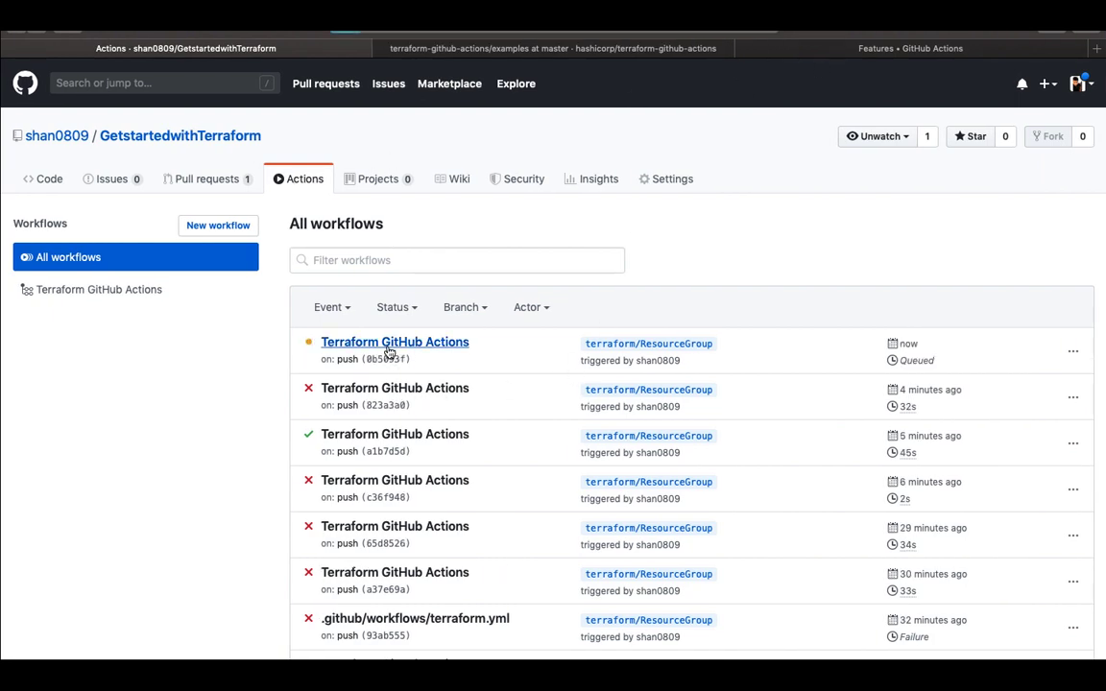
left_click(396, 342)
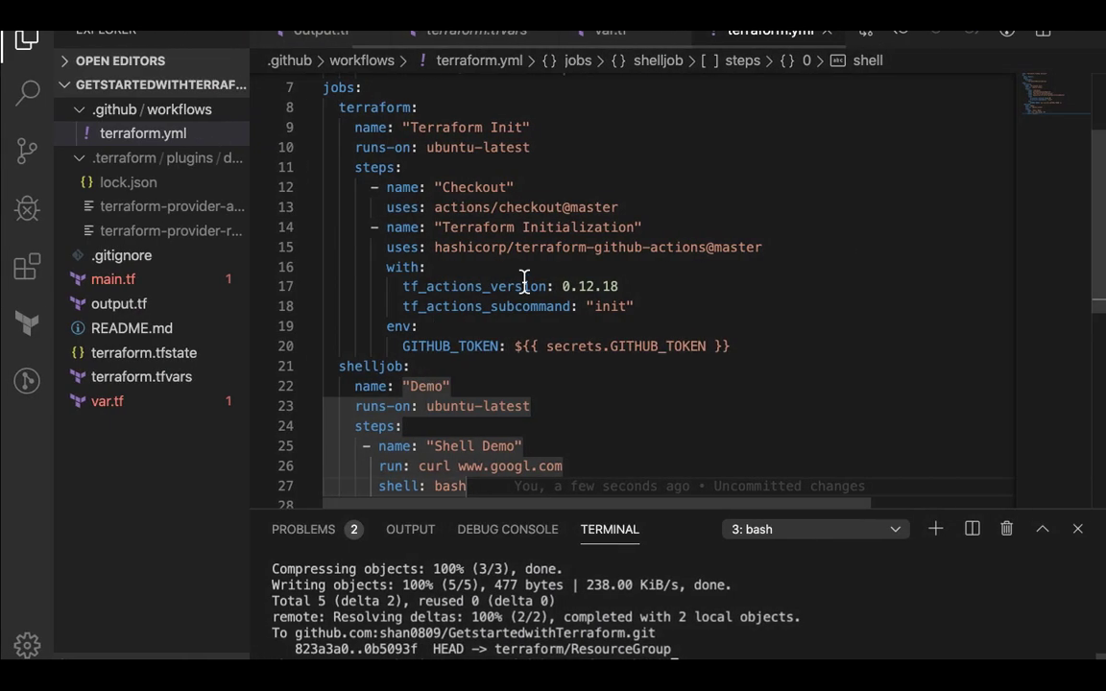
mouse_move(503, 278)
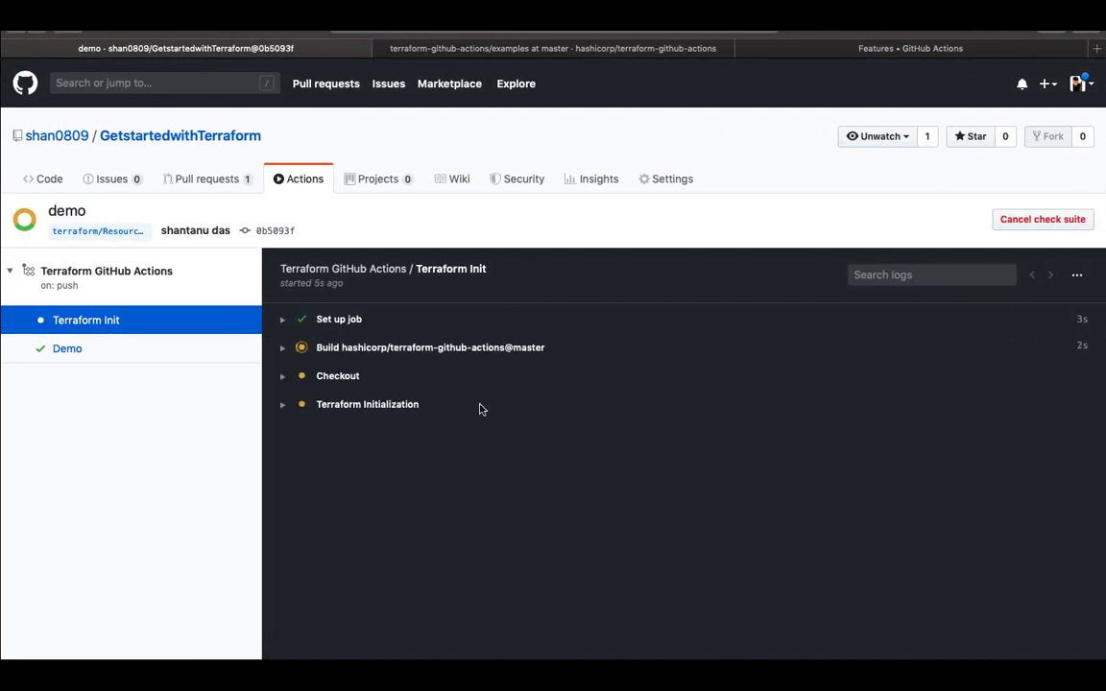
Expand the build step's log and read down to Terraform's successfully-initialized message
left_click(430, 346)
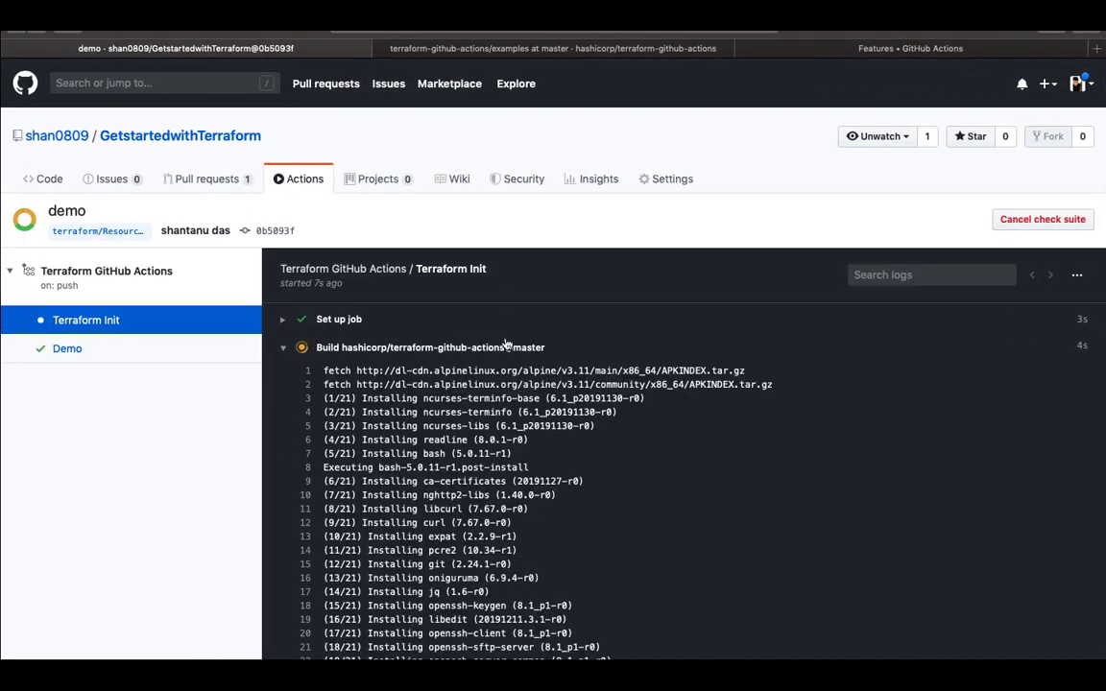
scroll("down", 3)
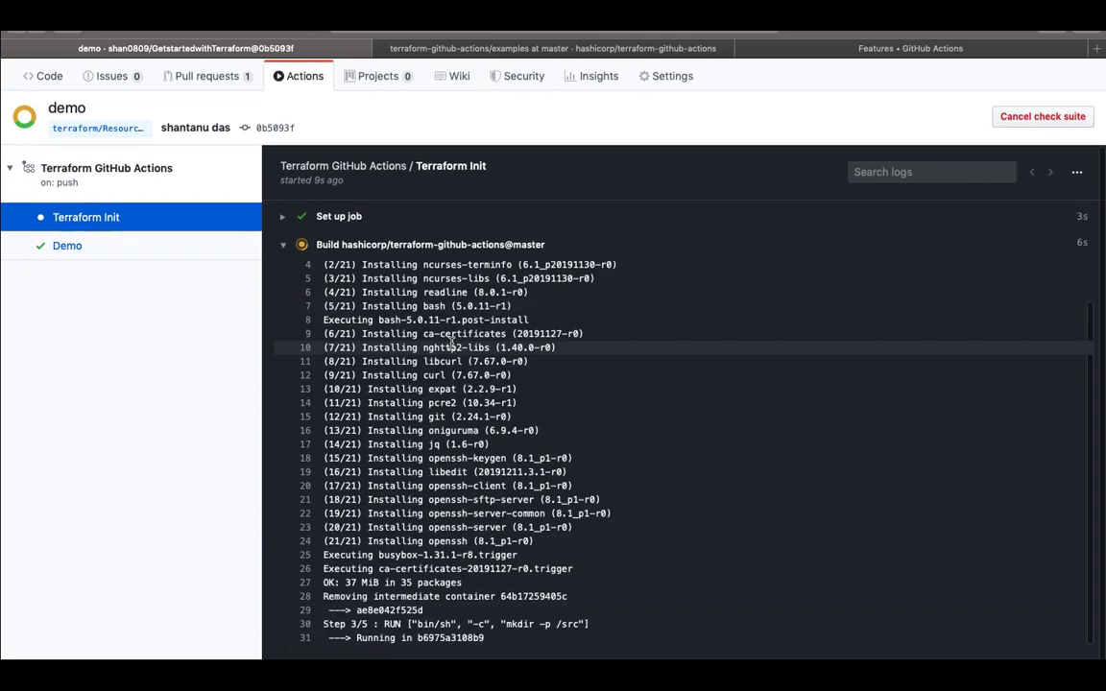
scroll("down", 3)
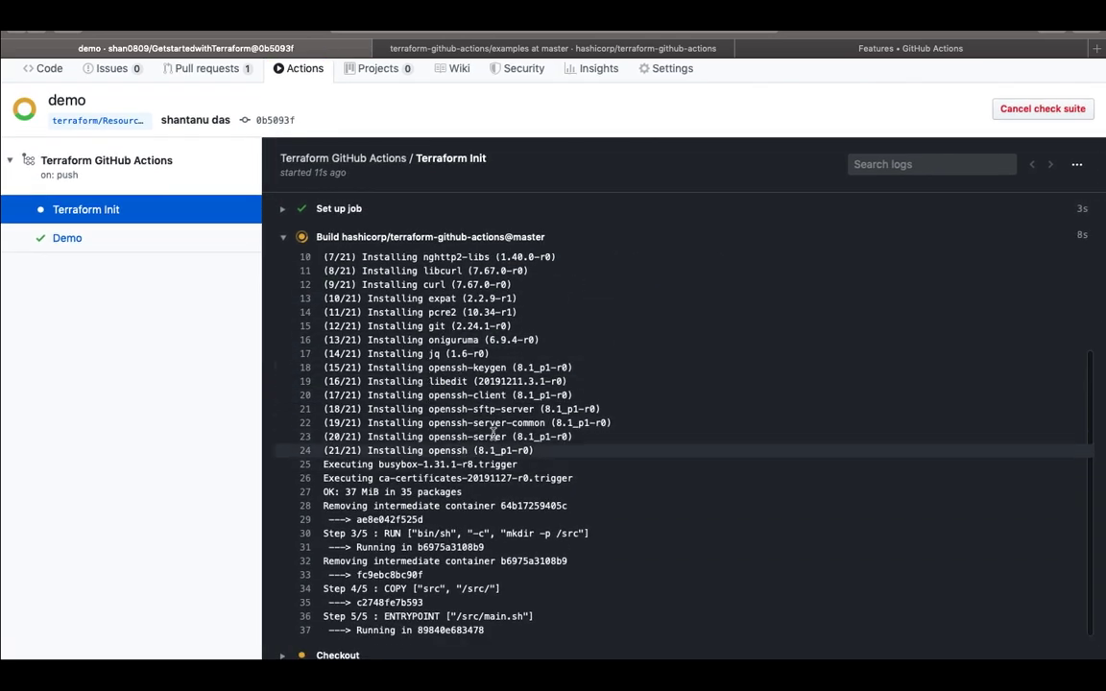
scroll("down", 3)
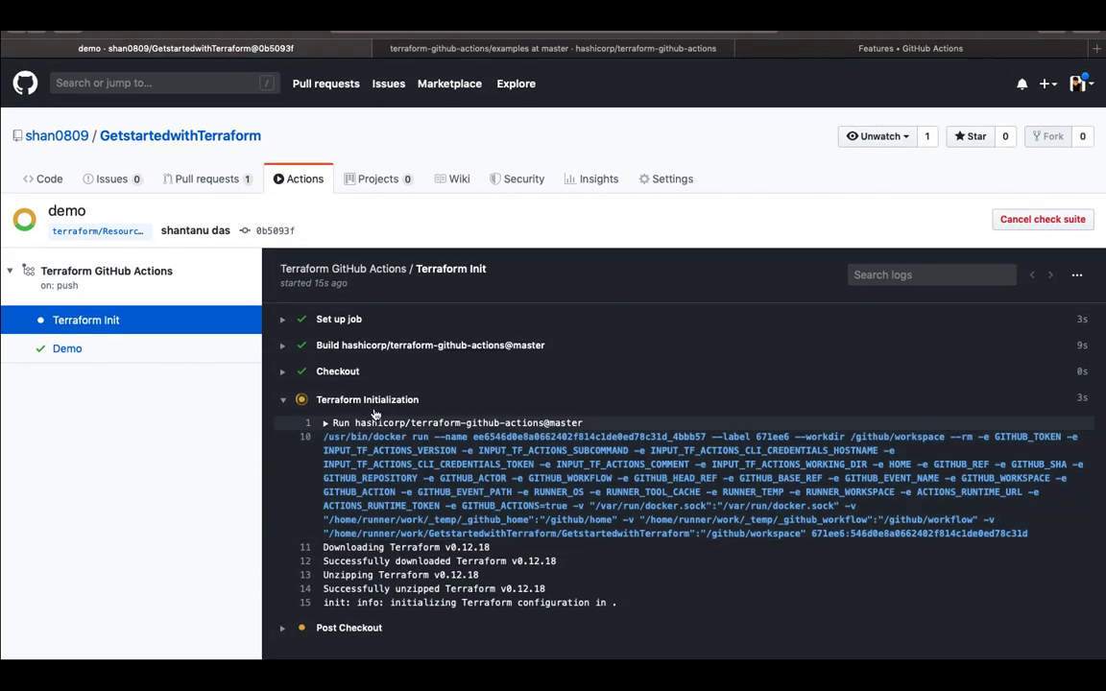
scroll("down", 3)
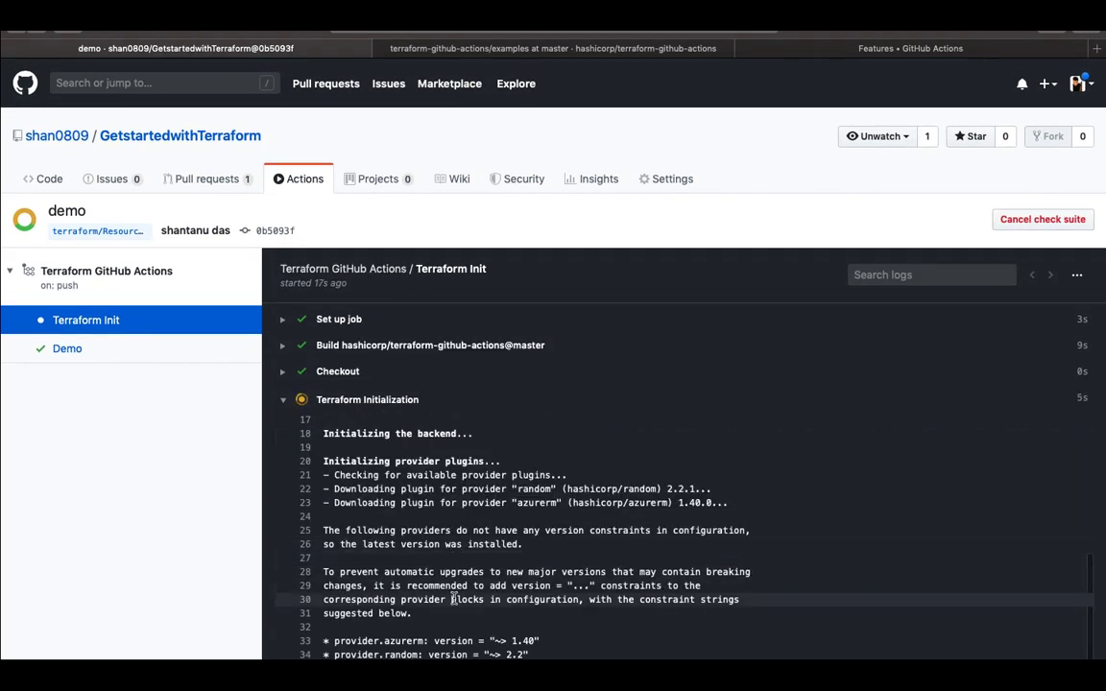
scroll("down", 3)
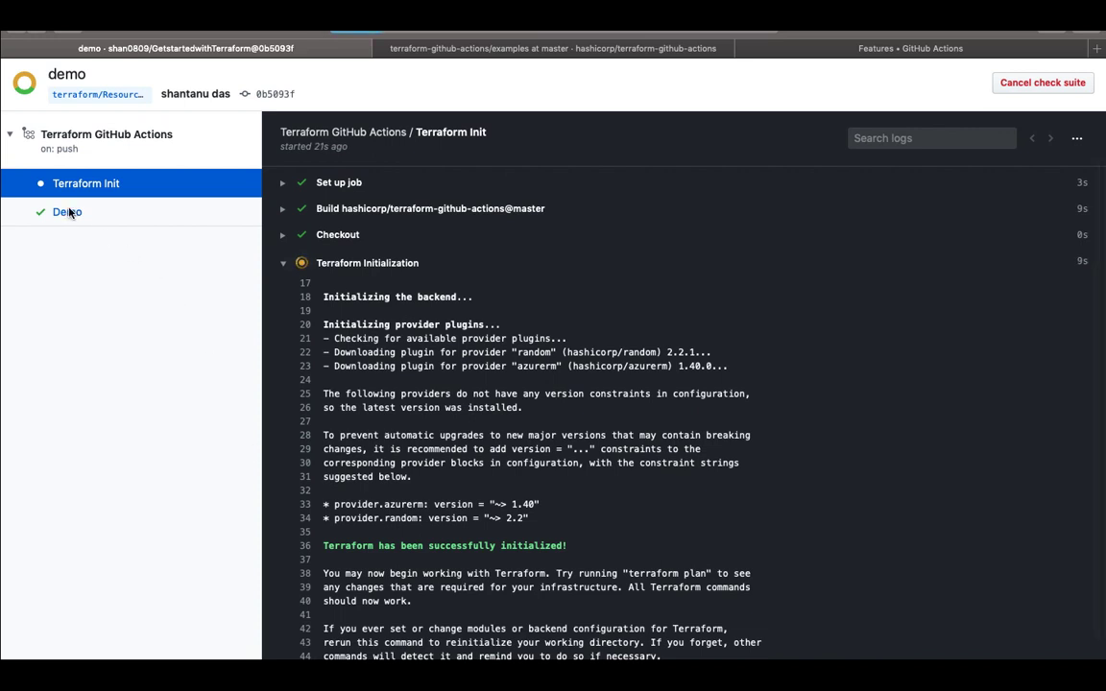
Read the Demo job's Shell Demo curl output (301 Moved), then return to terraform.yml in the editor
left_click(68, 211)
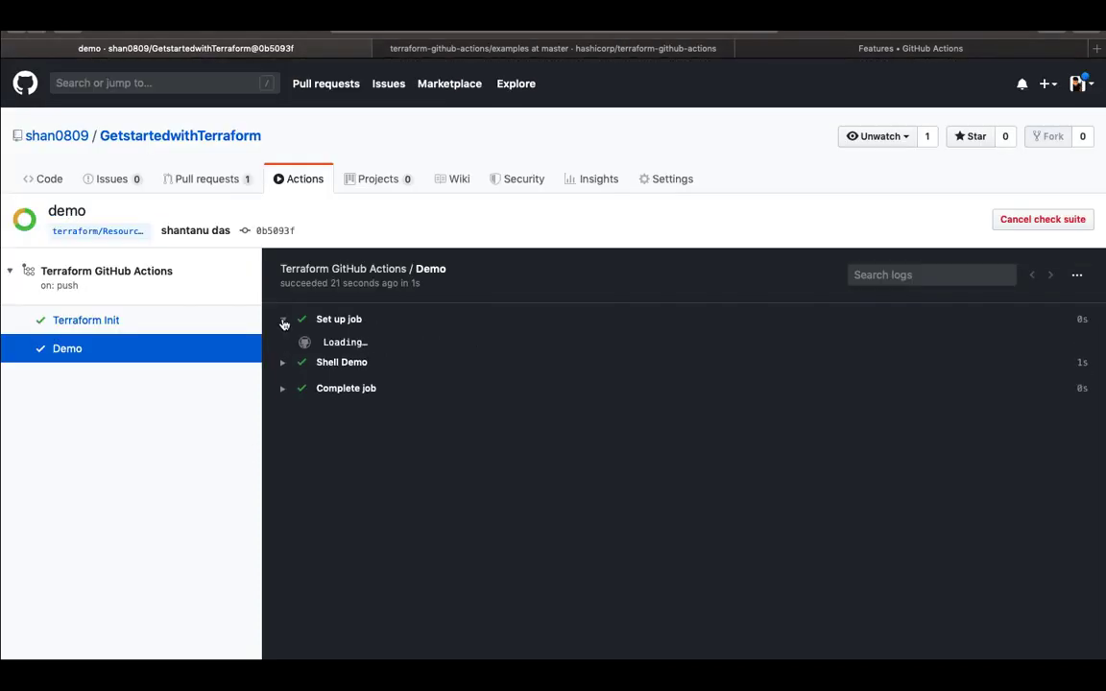
left_click(284, 318)
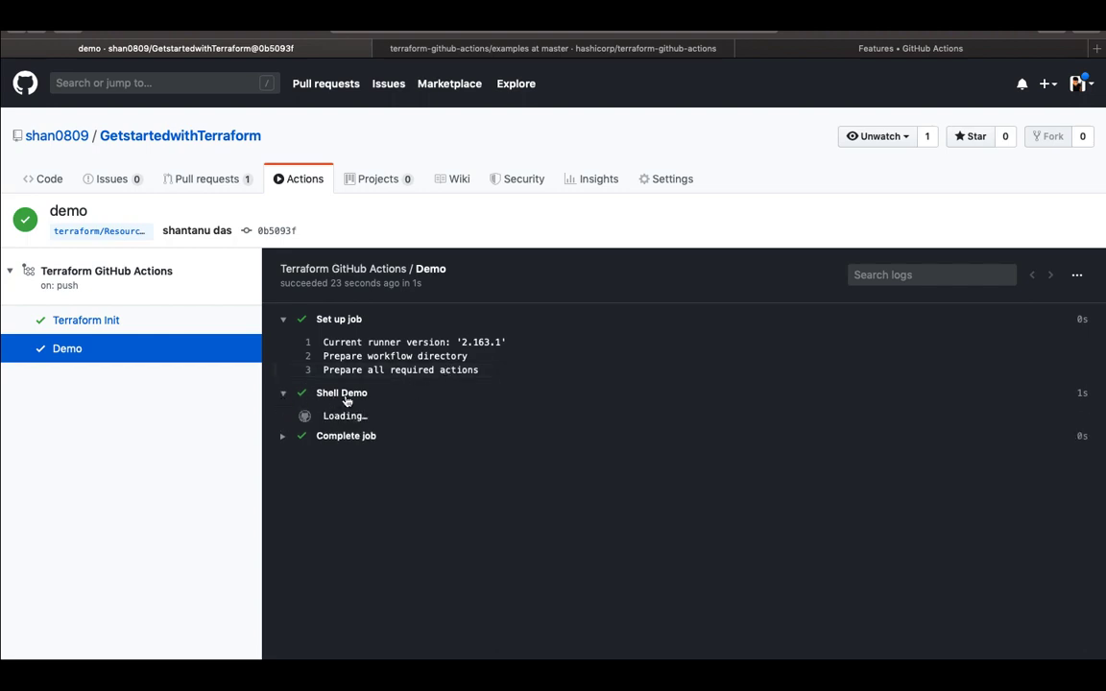
key("alt+tab")
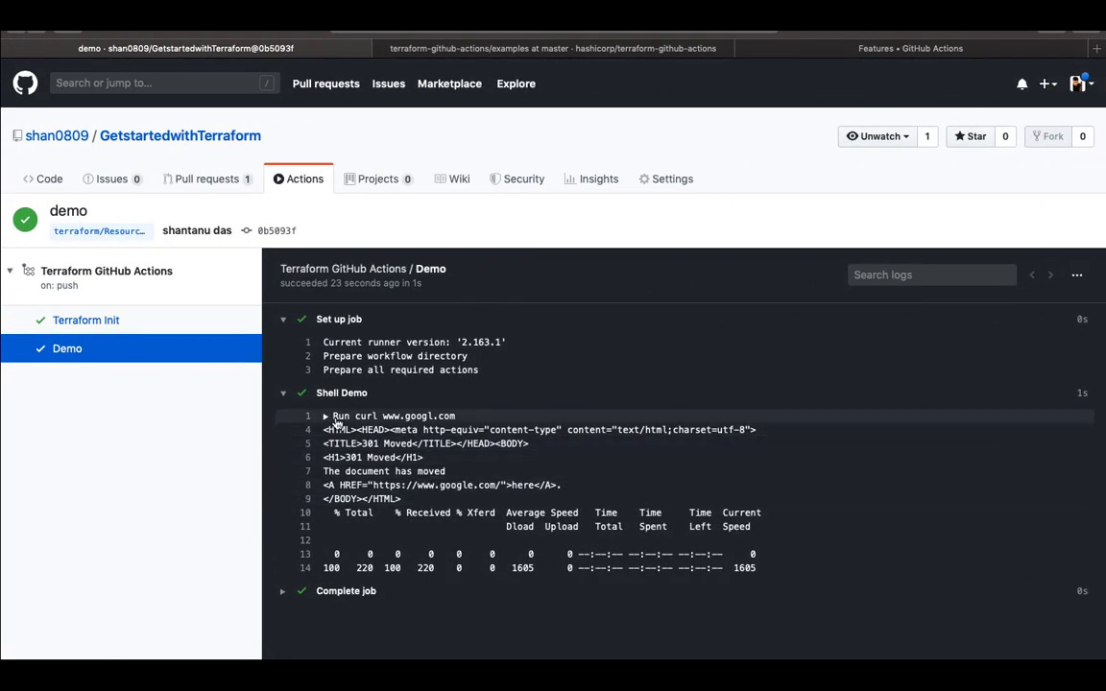
left_click(325, 415)
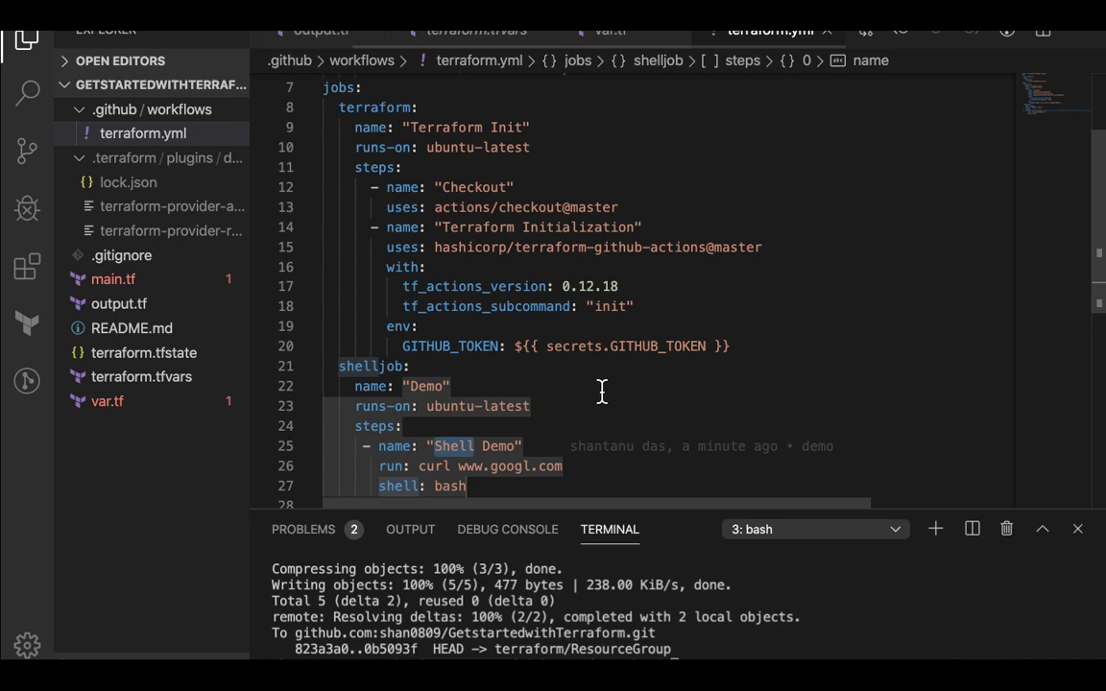
scroll("up", 3)
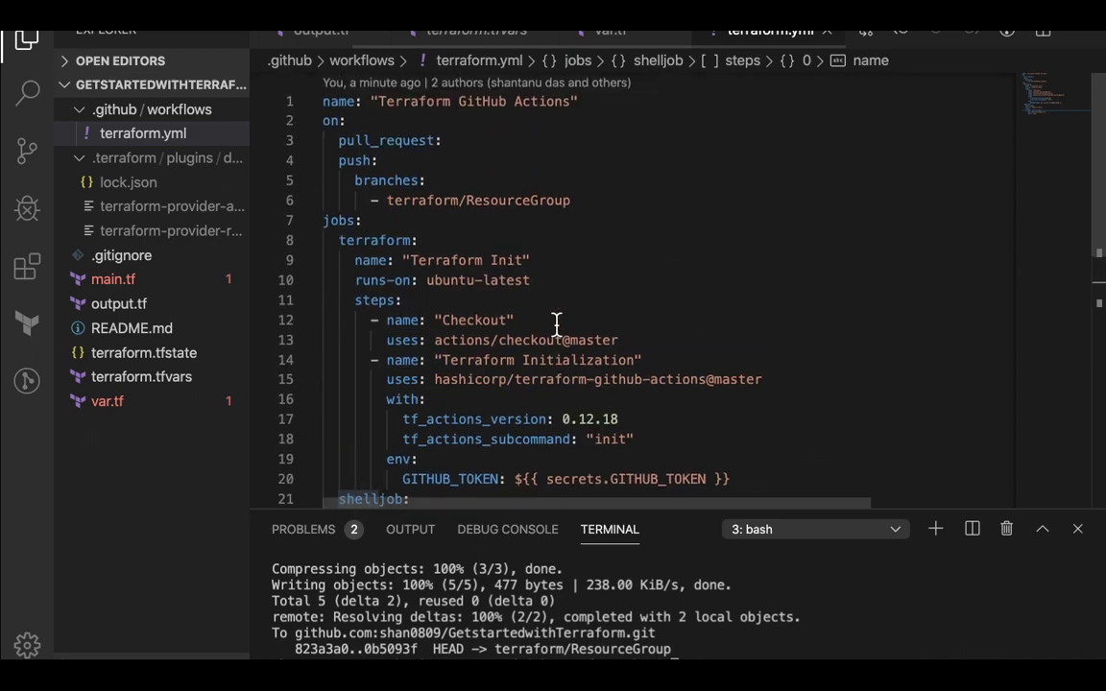
scroll("up", 3)
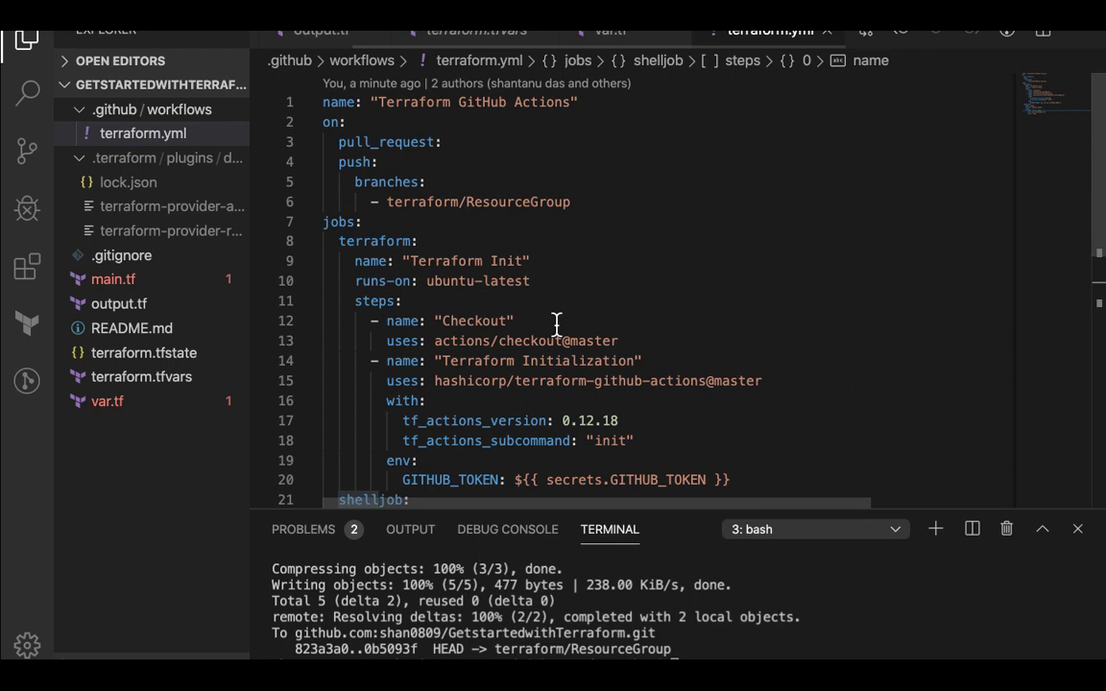
mouse_move(622, 180)
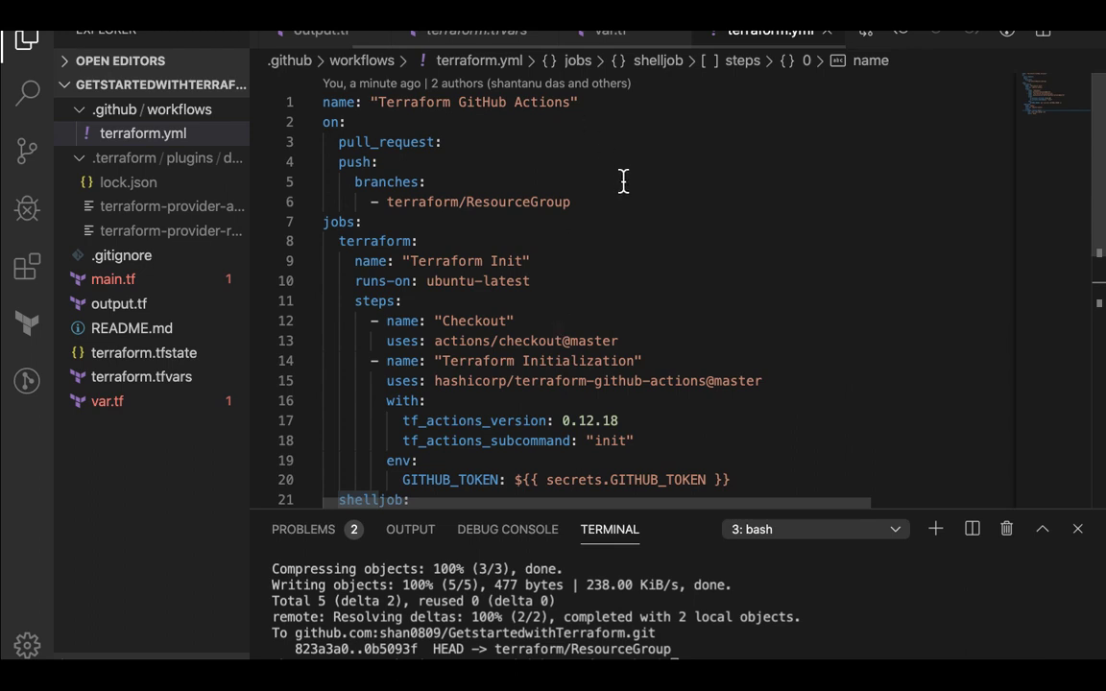
mouse_move(701, 184)
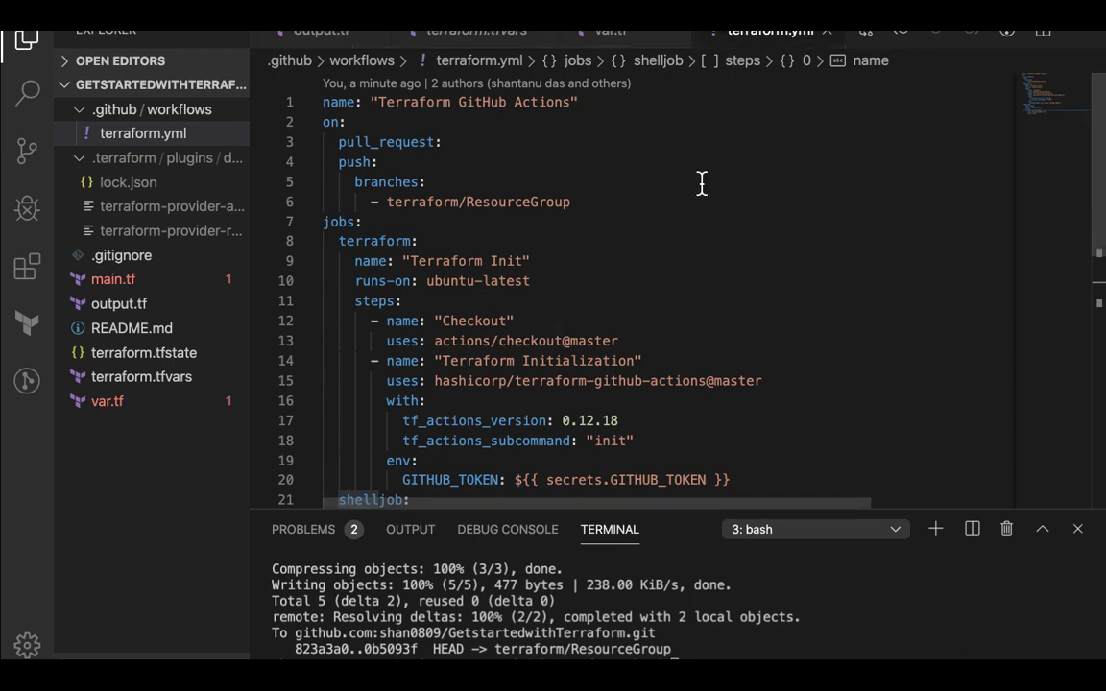
mouse_move(432, 196)
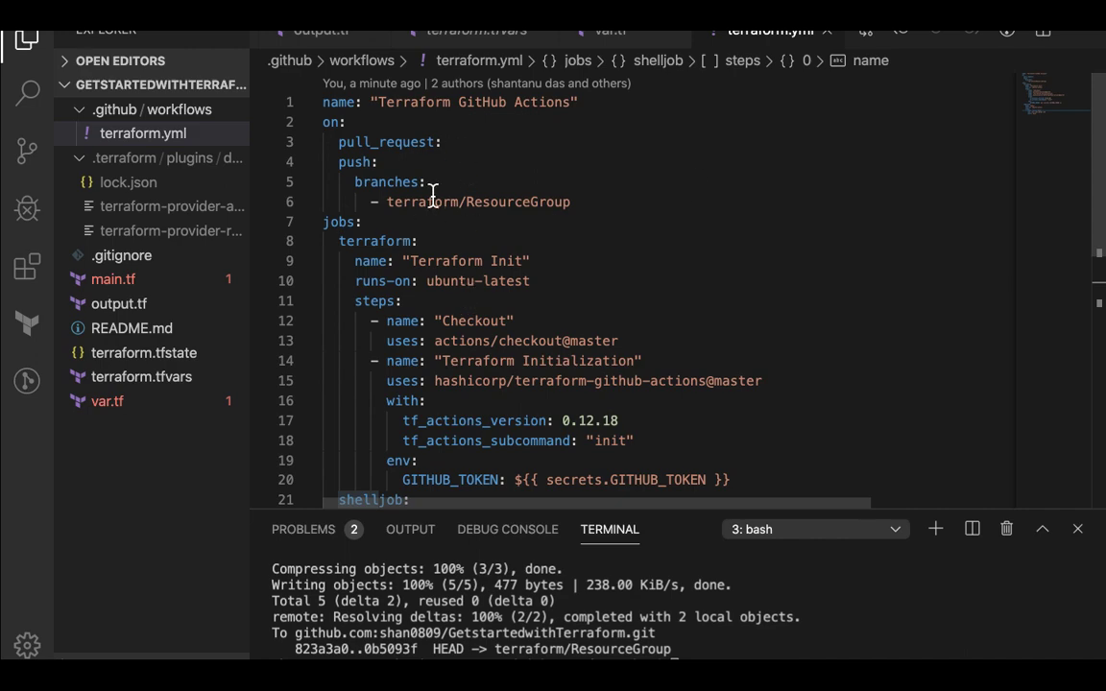
mouse_move(480, 215)
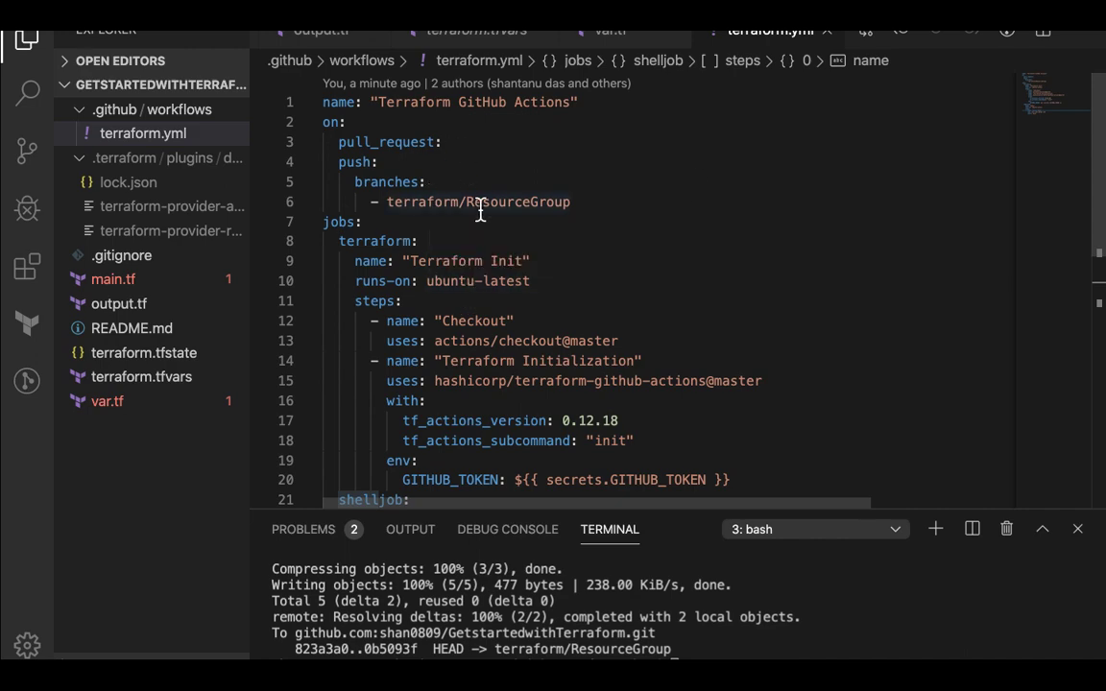